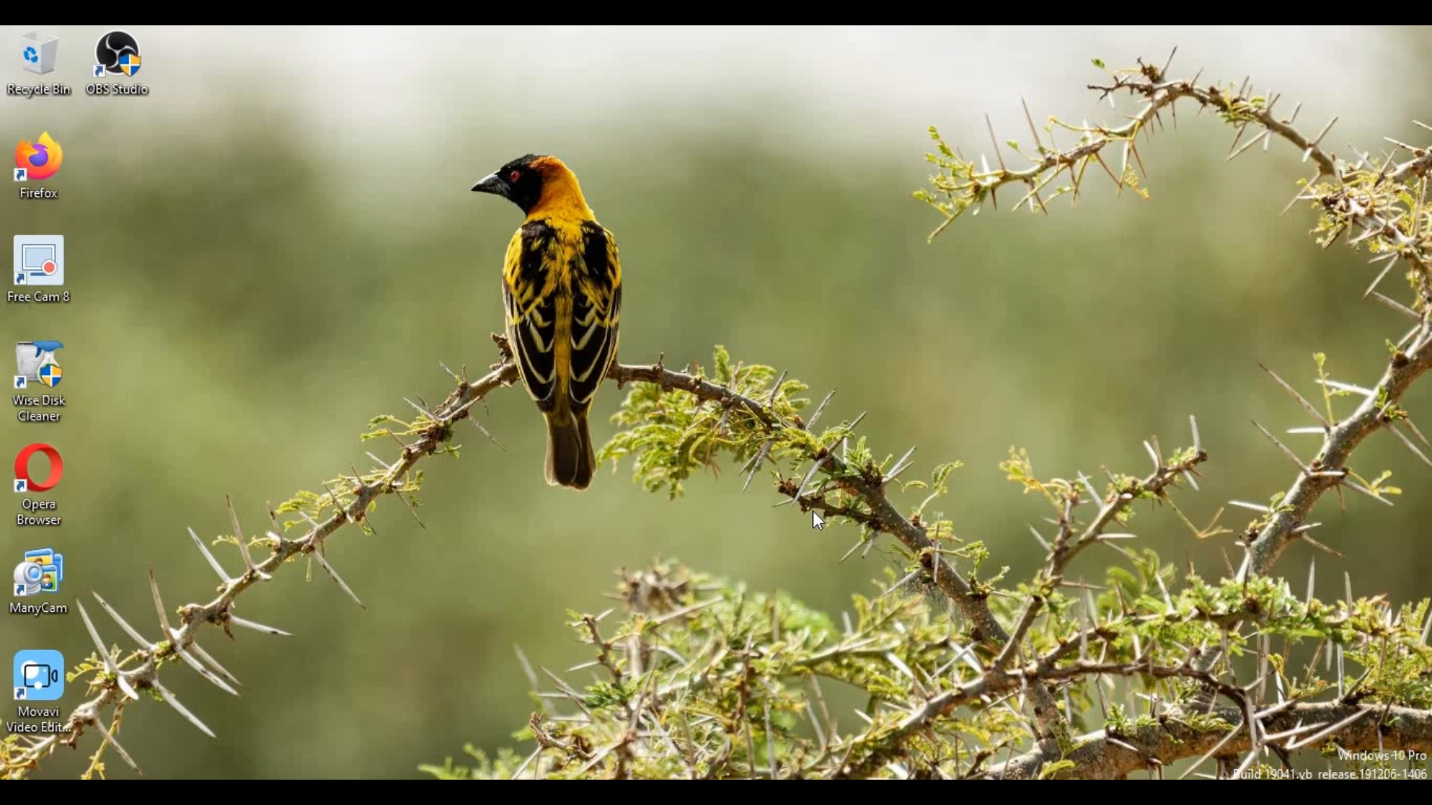
mouse_move(749, 280)
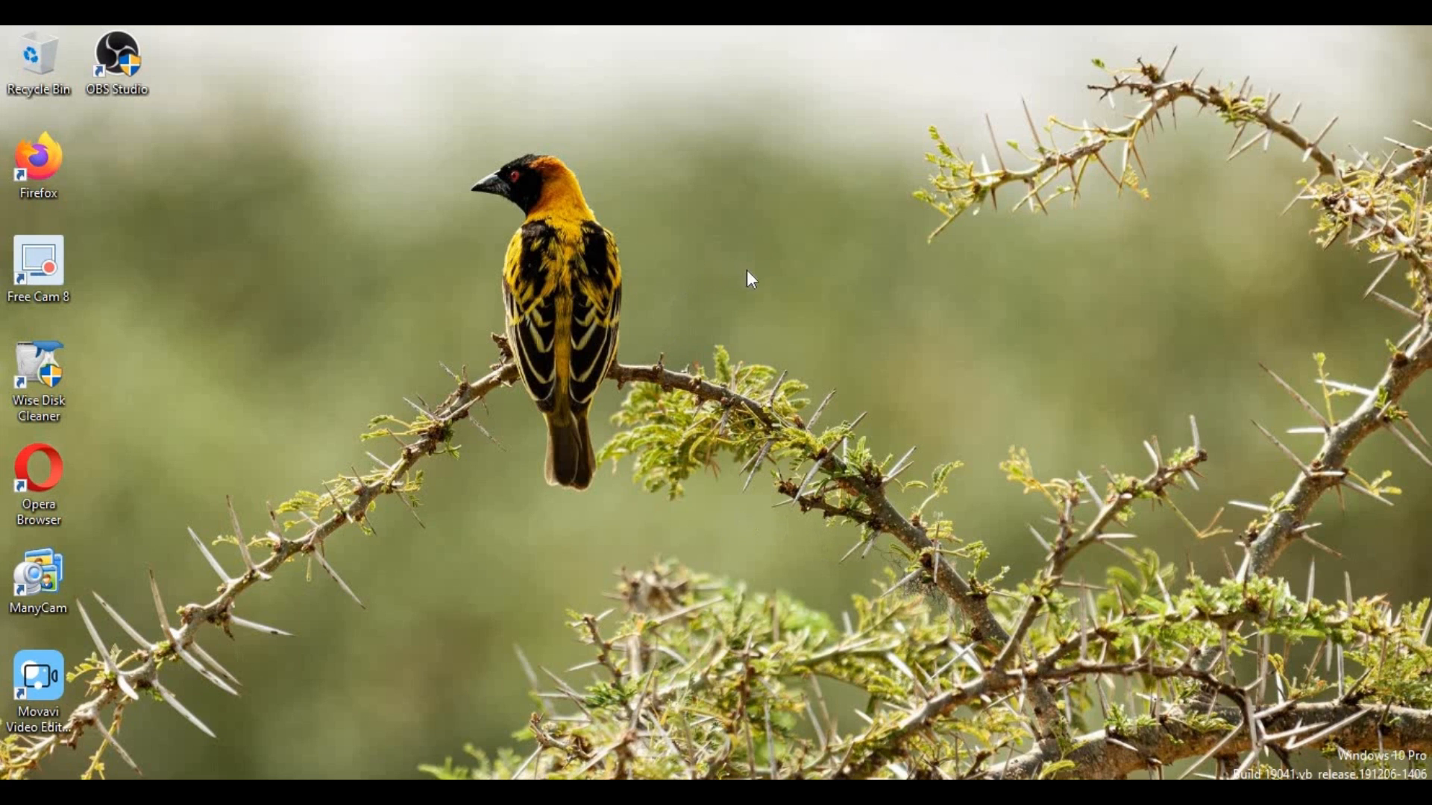
mouse_move(796, 321)
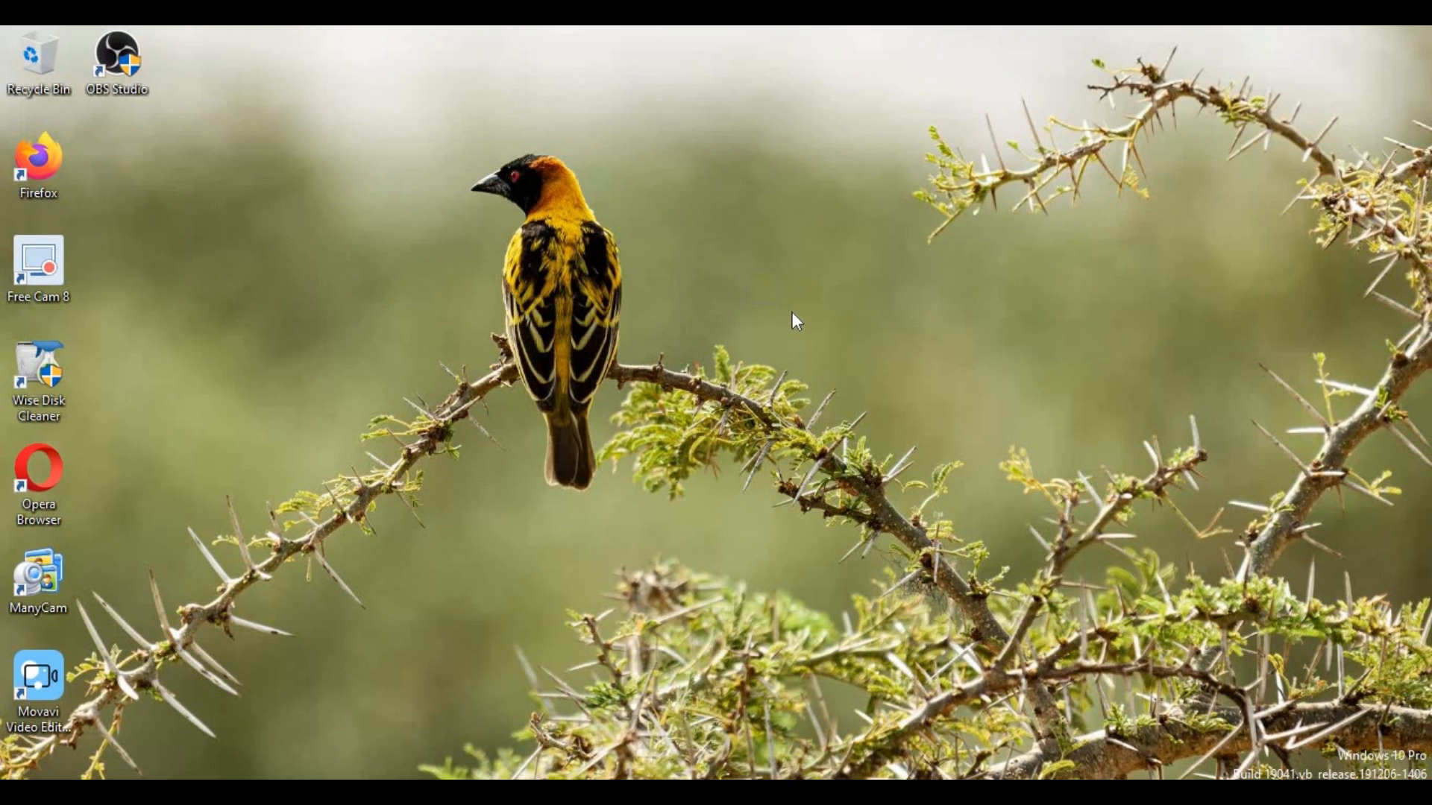
mouse_move(379, 455)
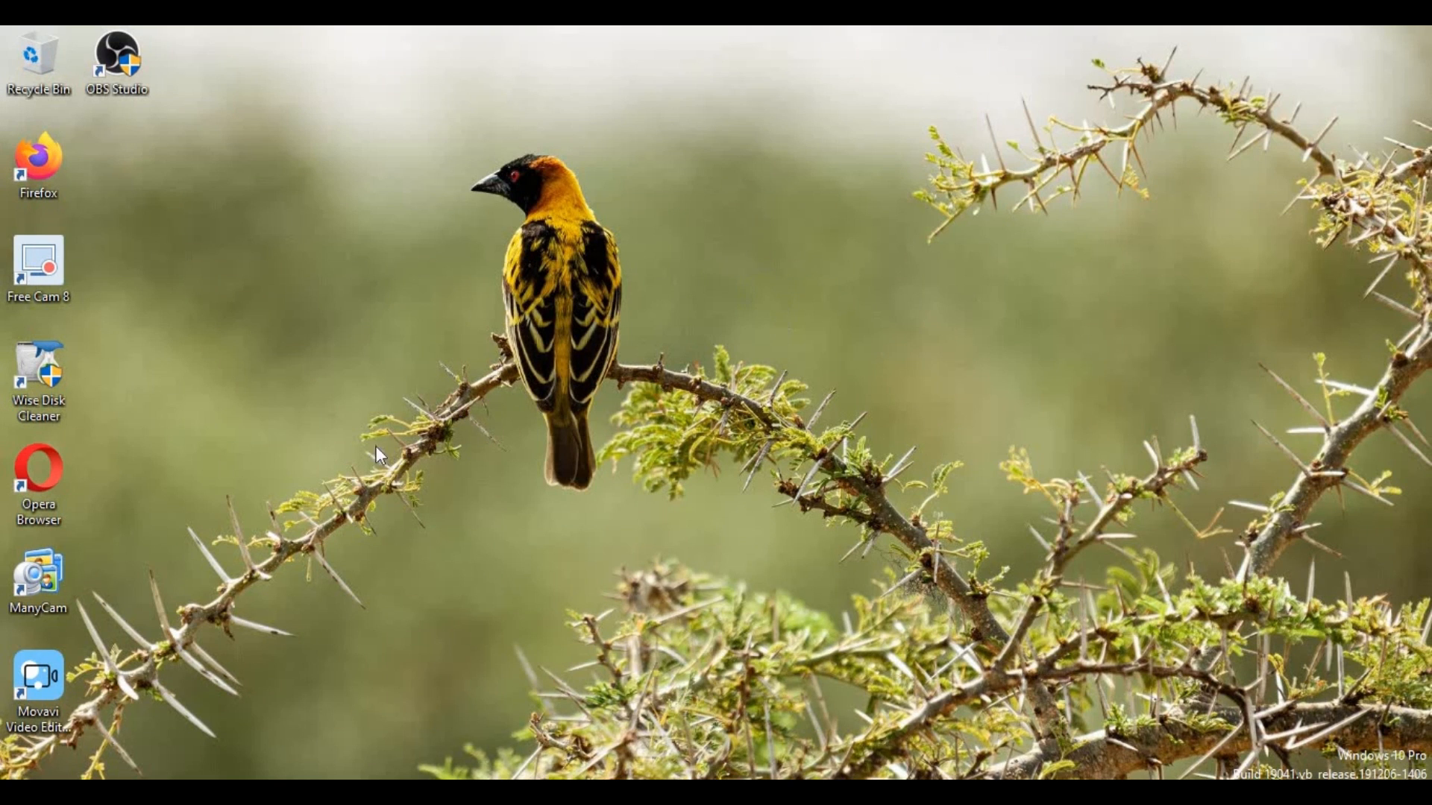
mouse_move(607, 621)
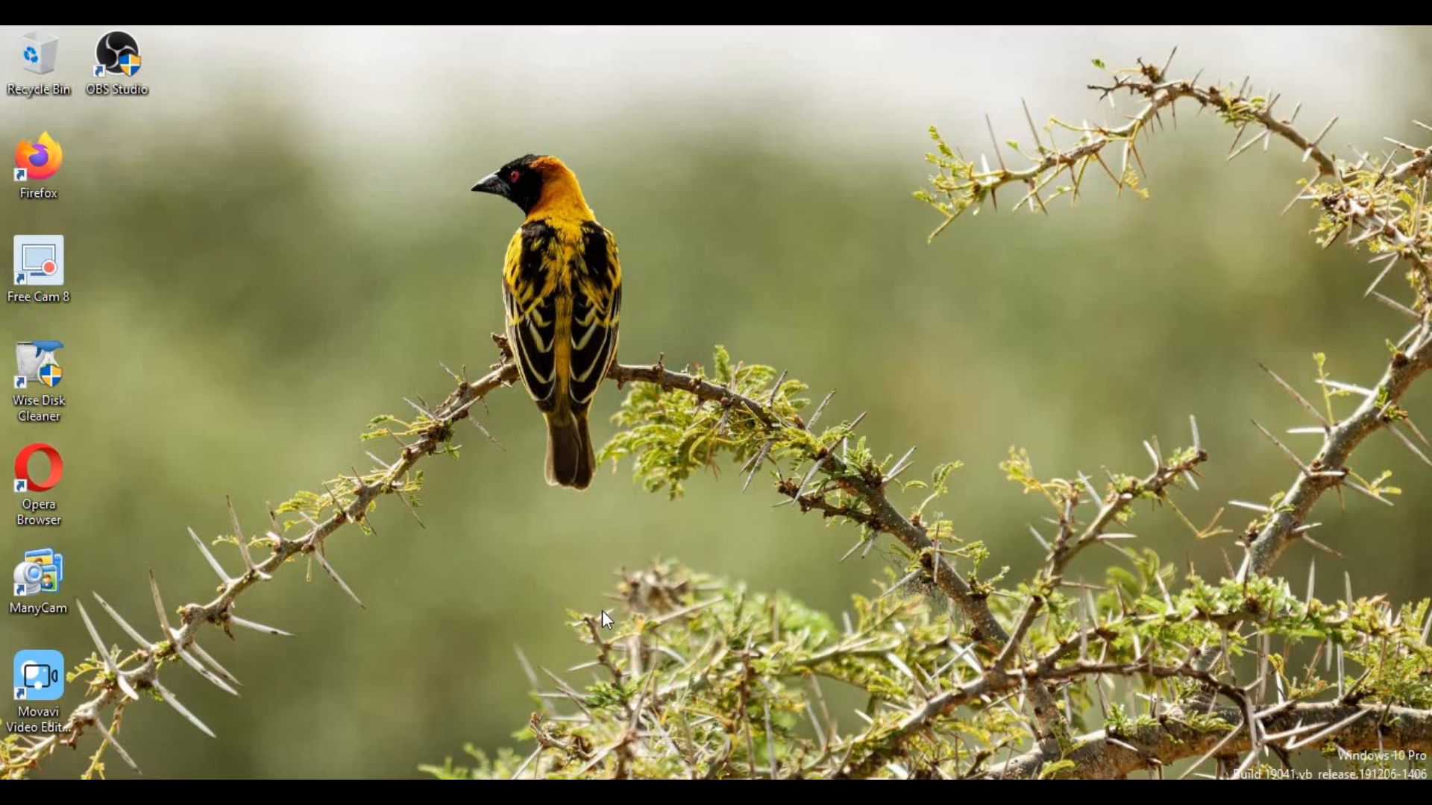
- Open Task Manager's GPU performance view, which identifies an NVIDIA GeForce GTX 1060 3GB
drag(607, 621, 696, 667)
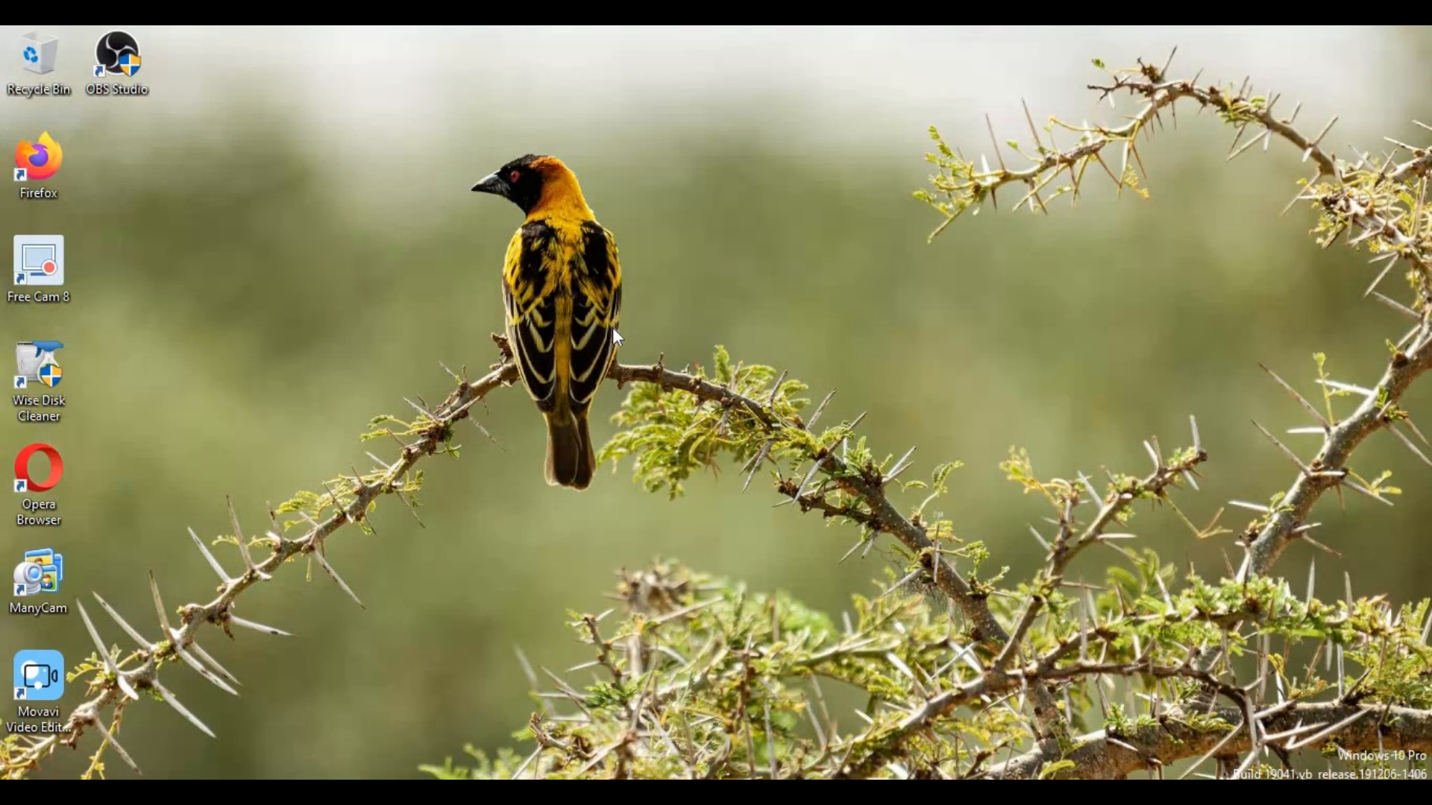
mouse_move(566, 406)
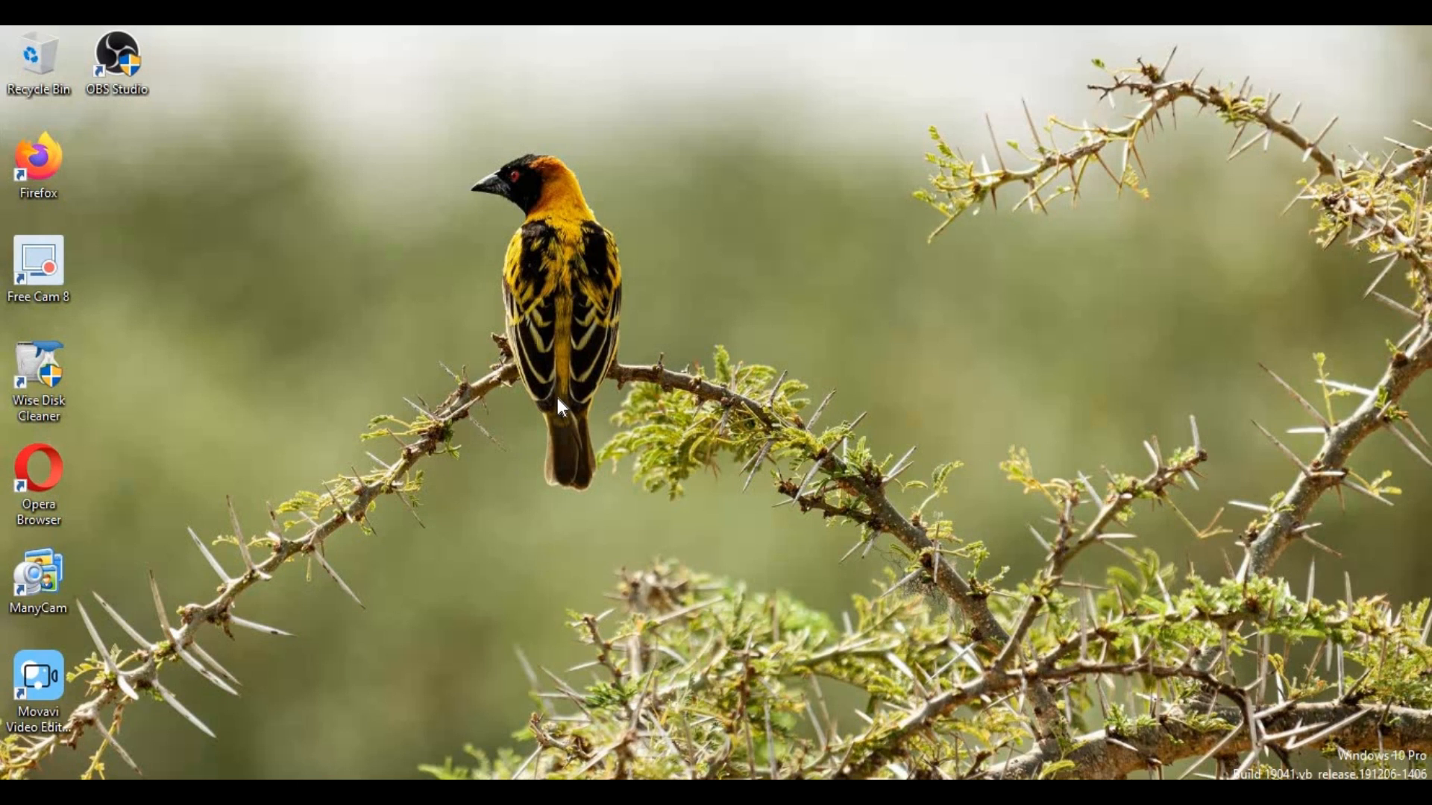
mouse_move(581, 402)
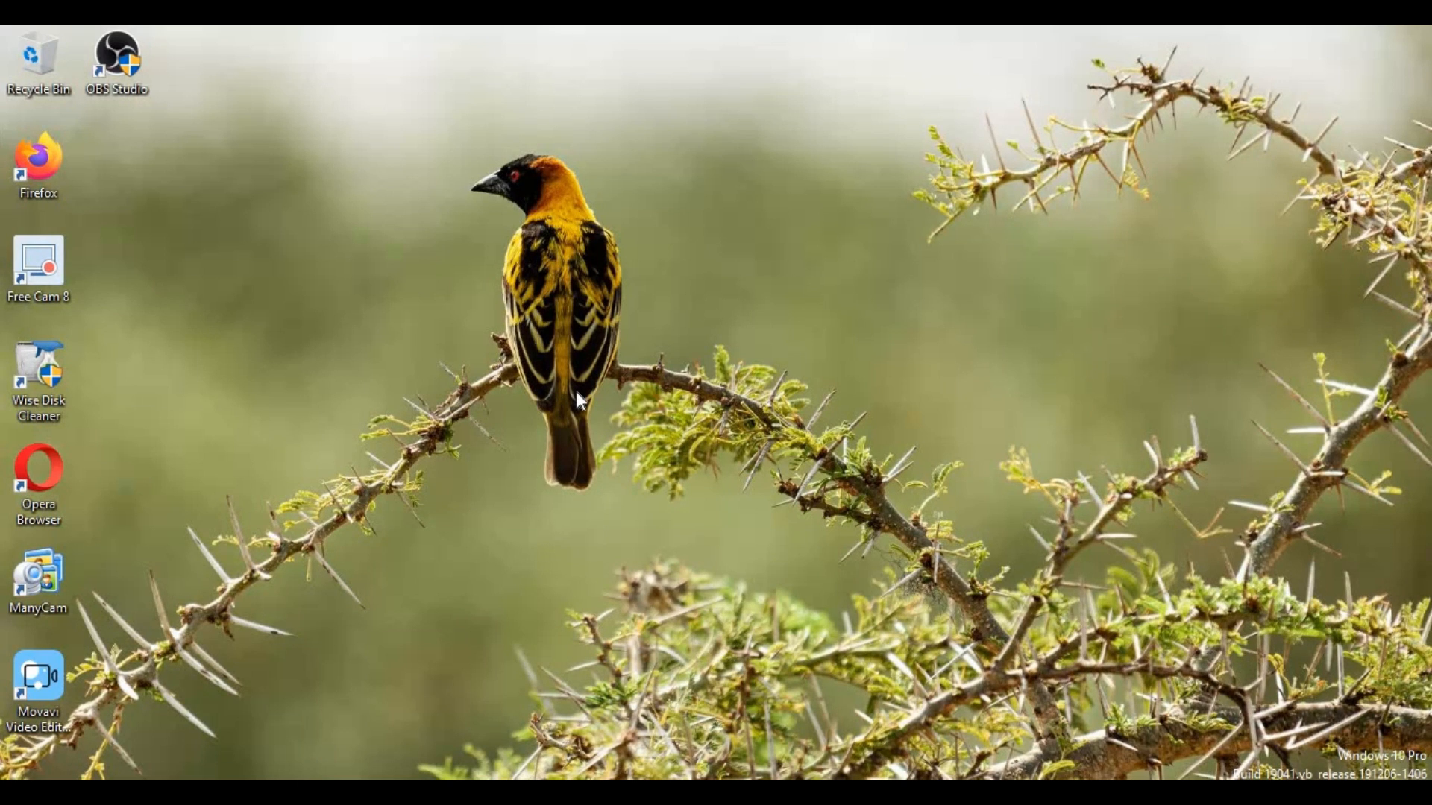
mouse_move(752, 521)
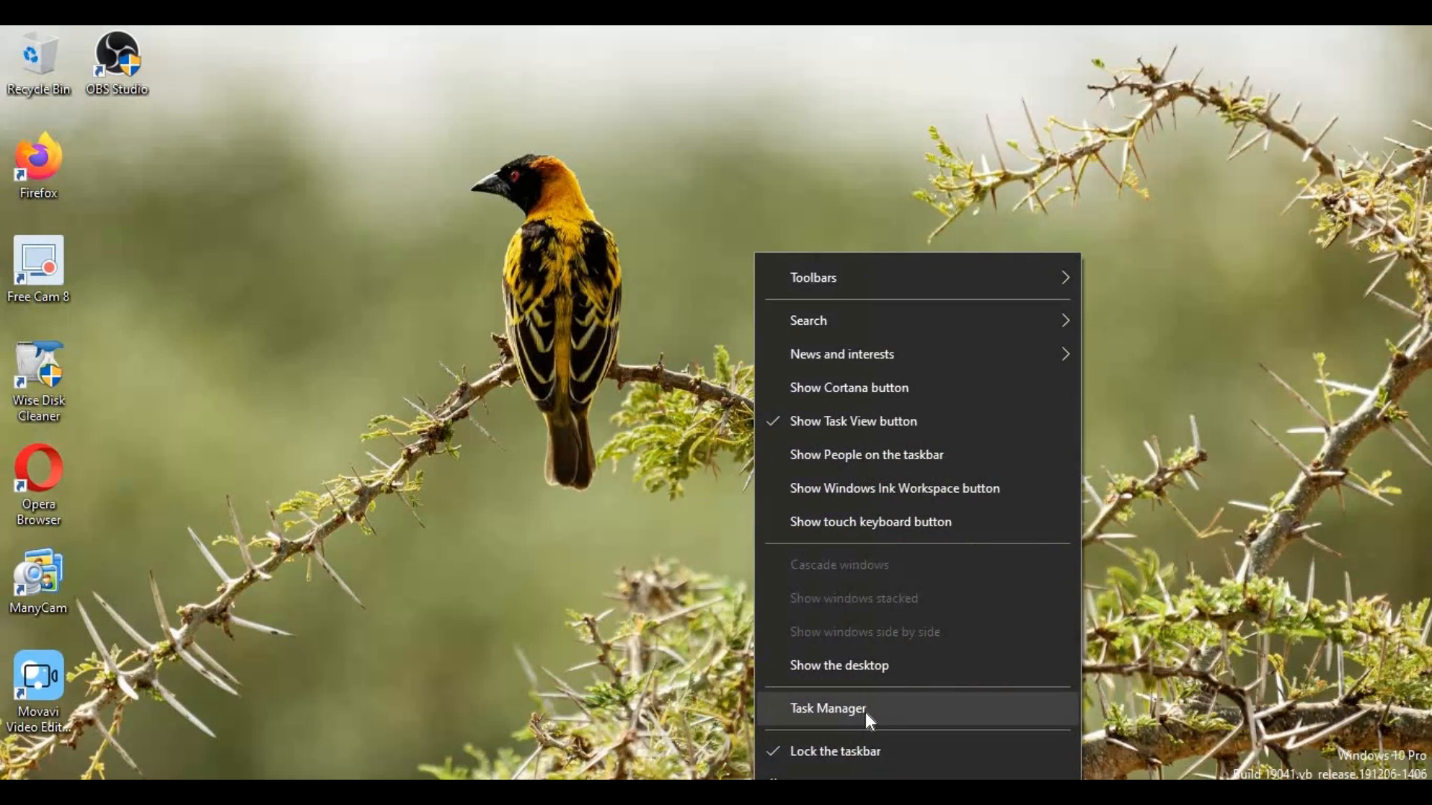
click(826, 708)
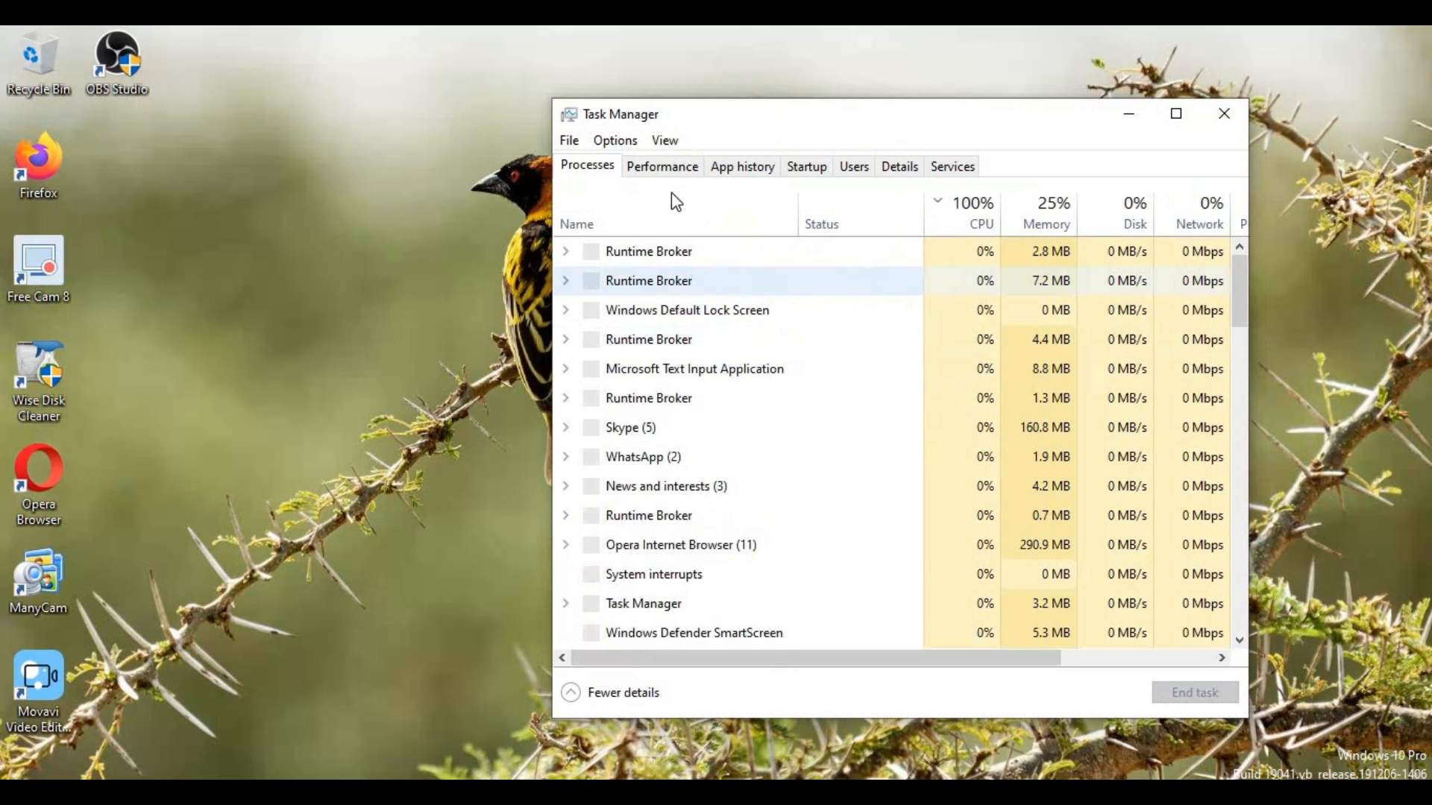
click(662, 167)
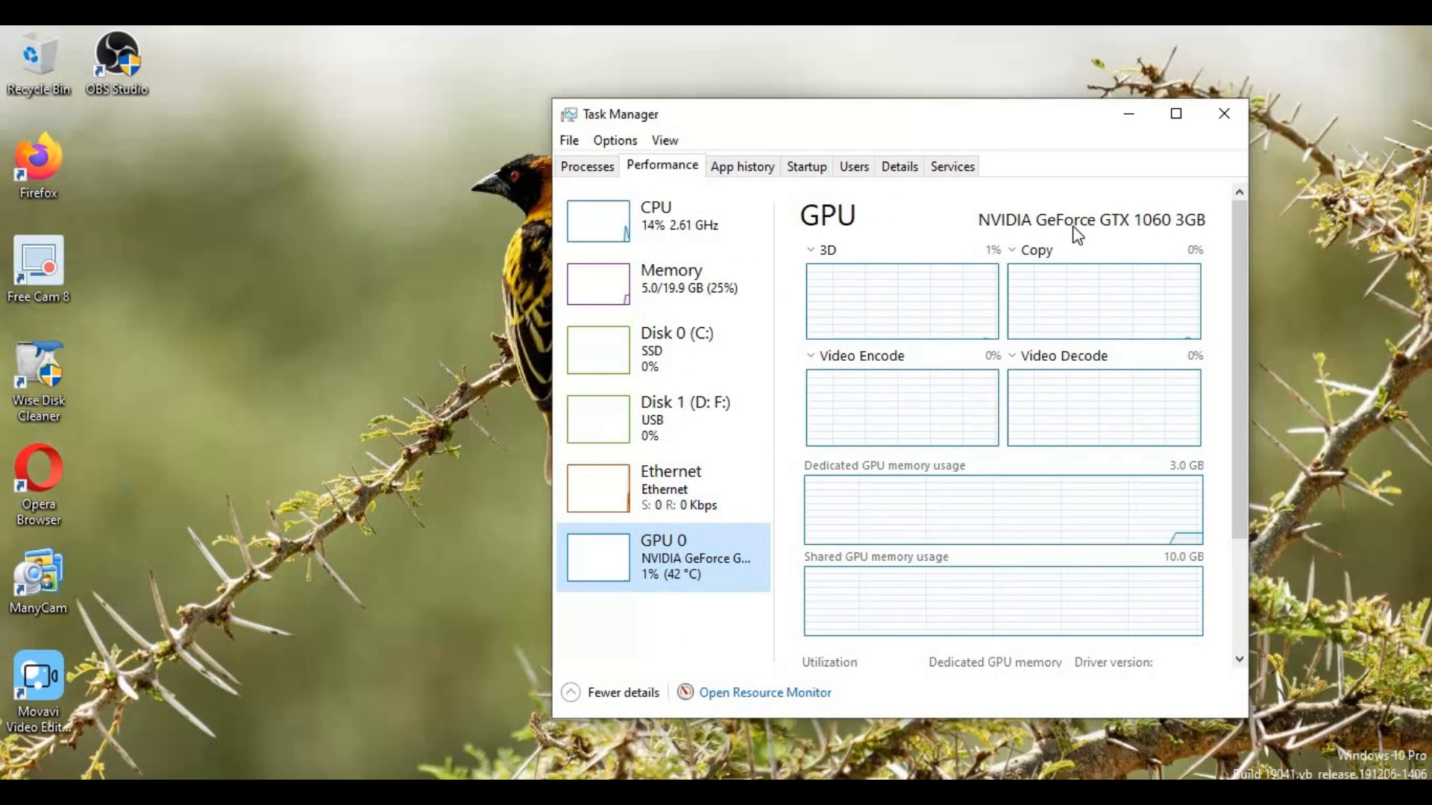
mouse_move(1175, 219)
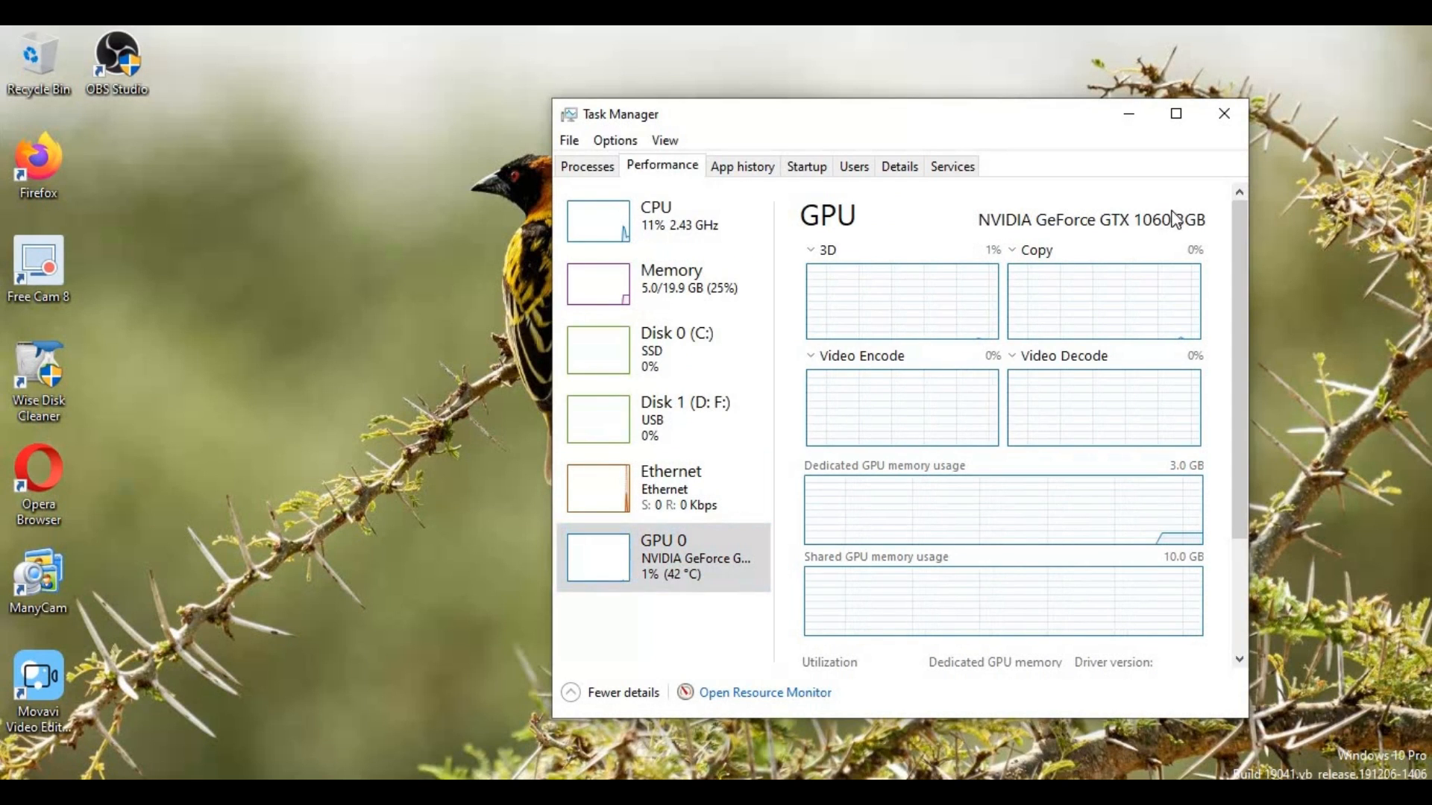
mouse_move(992, 241)
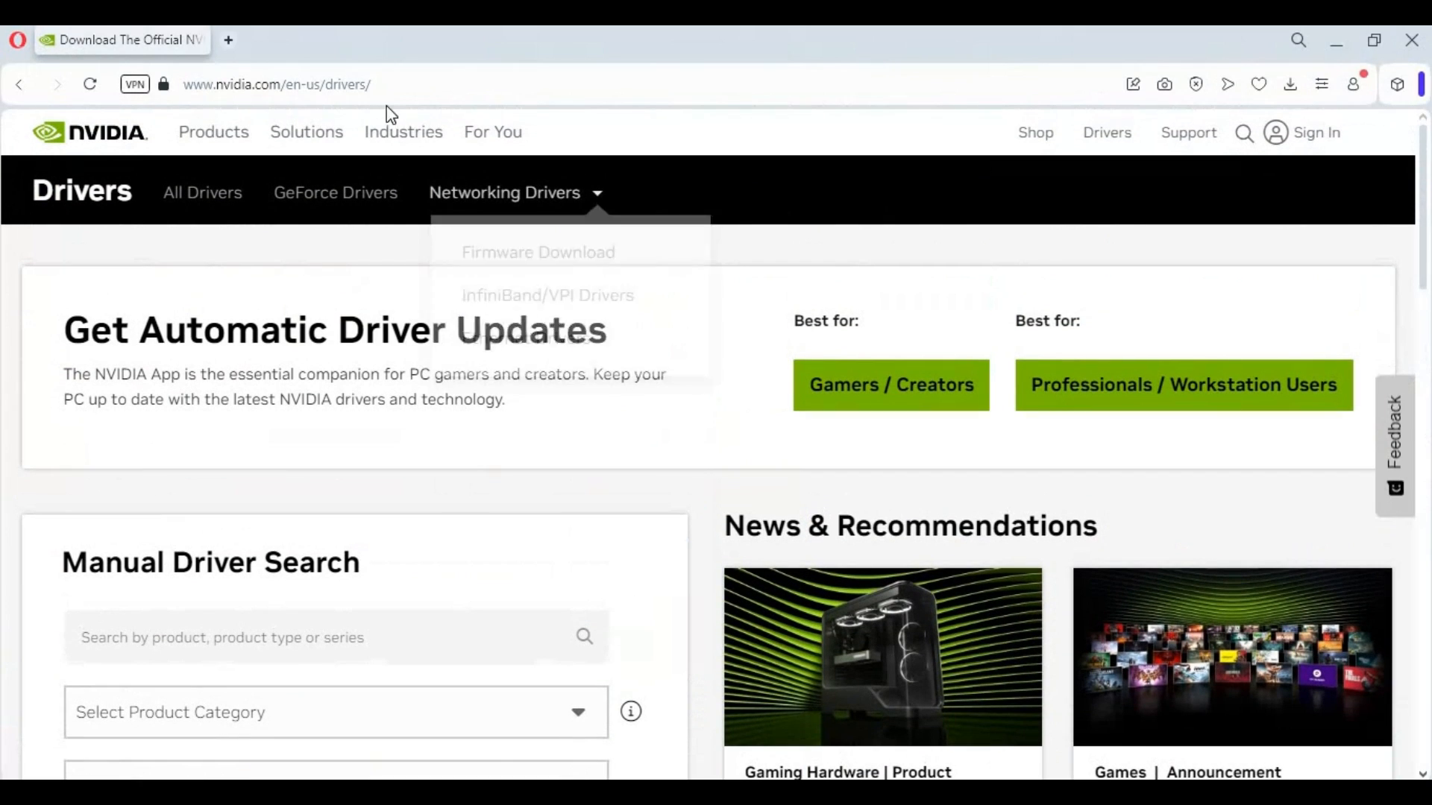
- Set the manual driver search to GeForce 10 Series, GeForce GTX 1060, Windows 10 64-bit
click(277, 85)
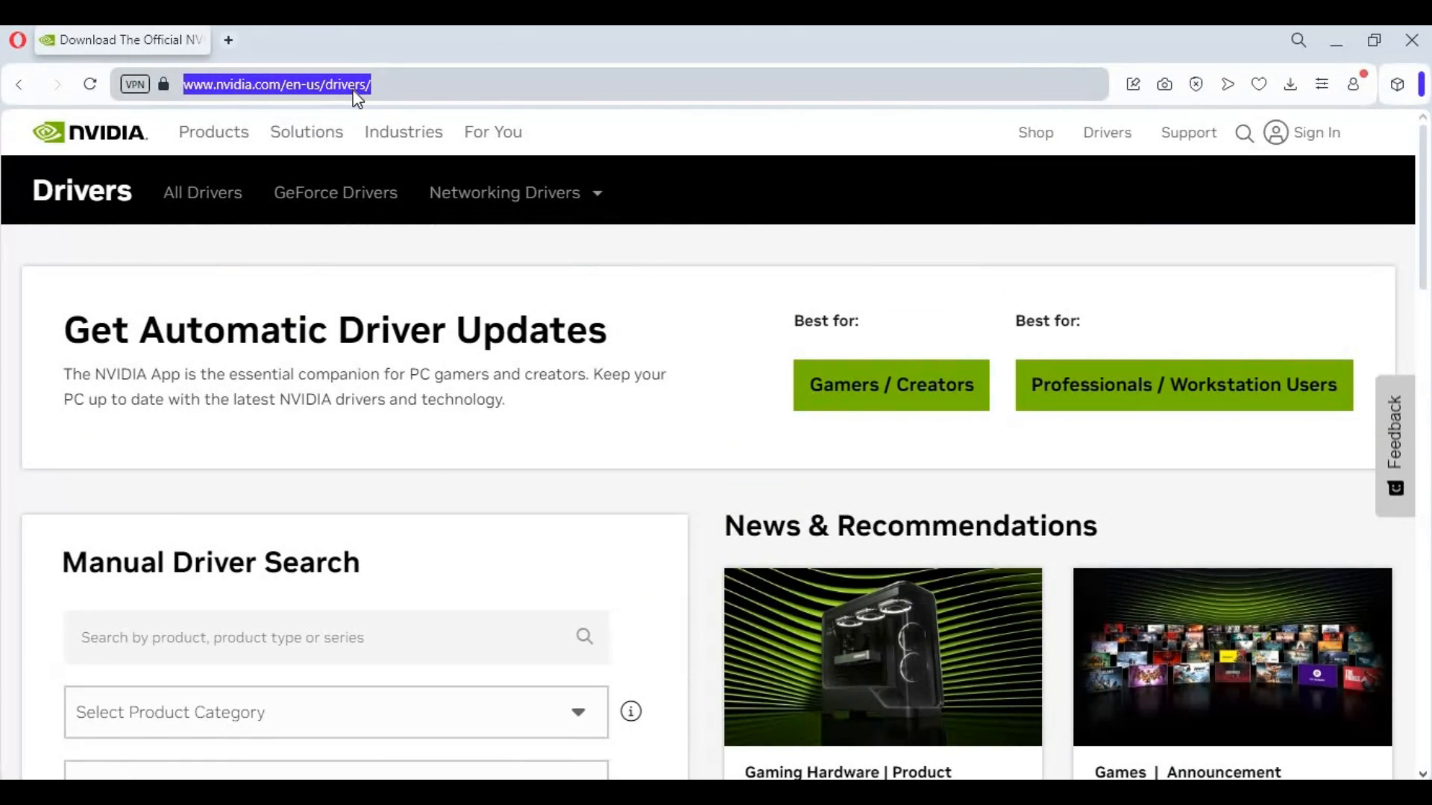
scroll(down, 3)
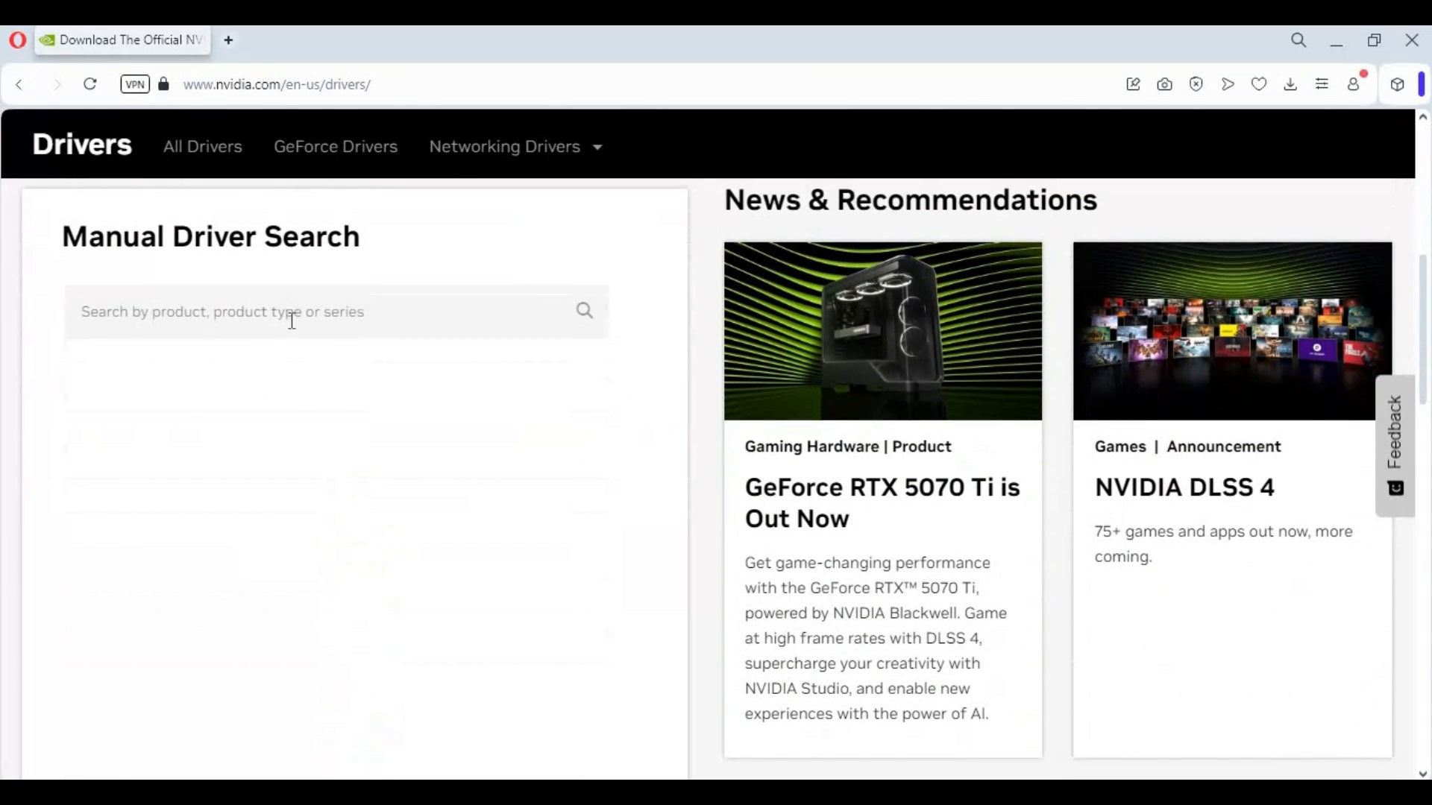
click(335, 449)
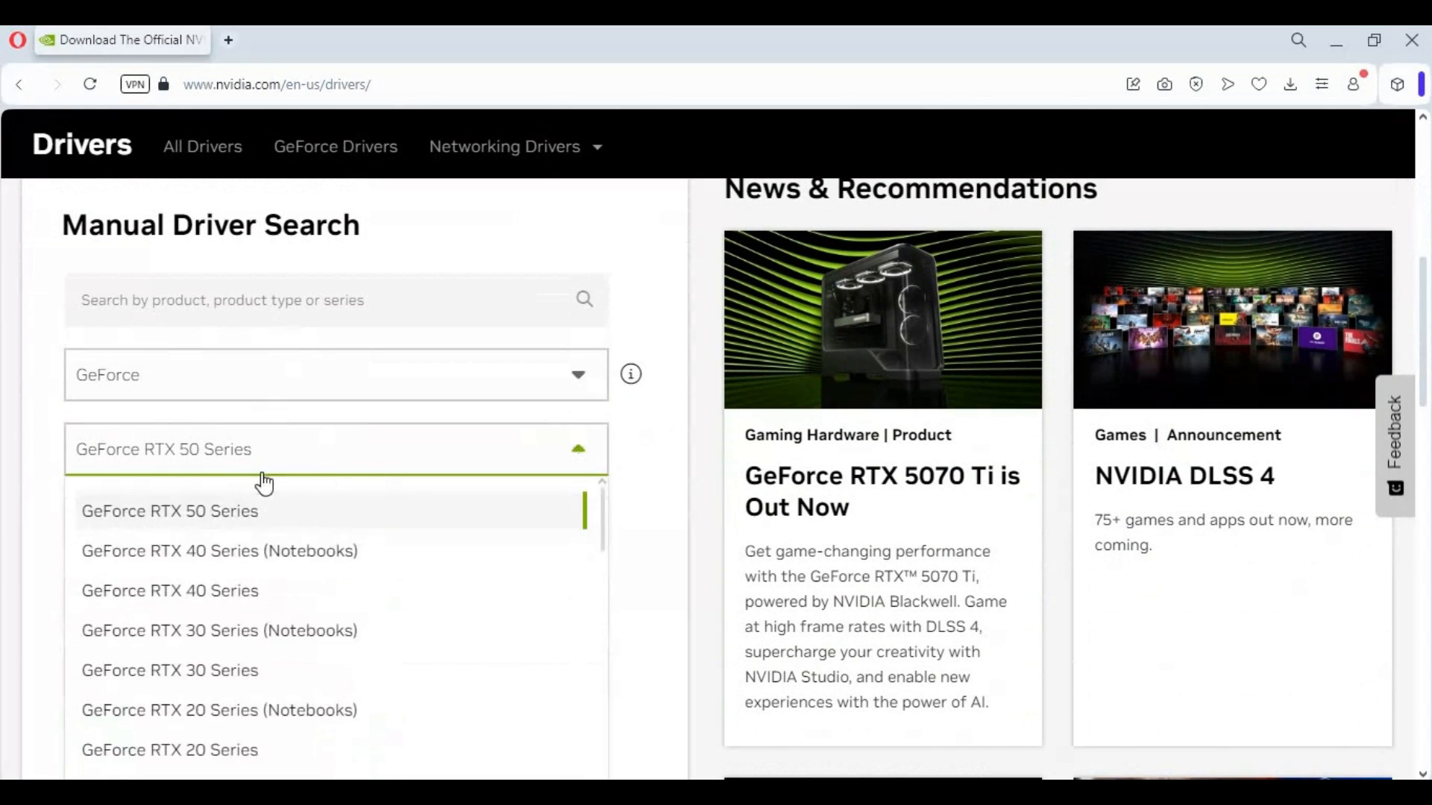
scroll(down, 3)
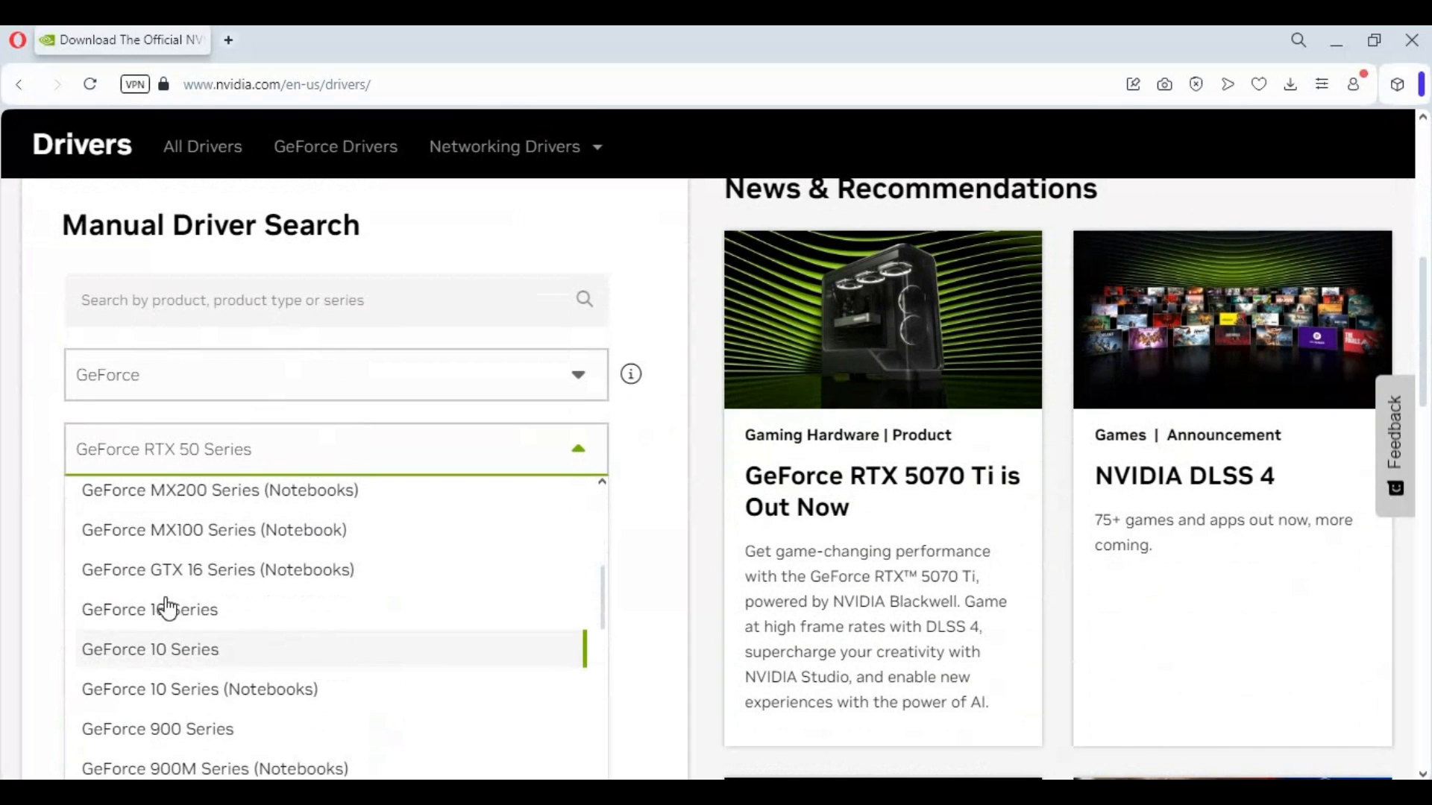
click(150, 650)
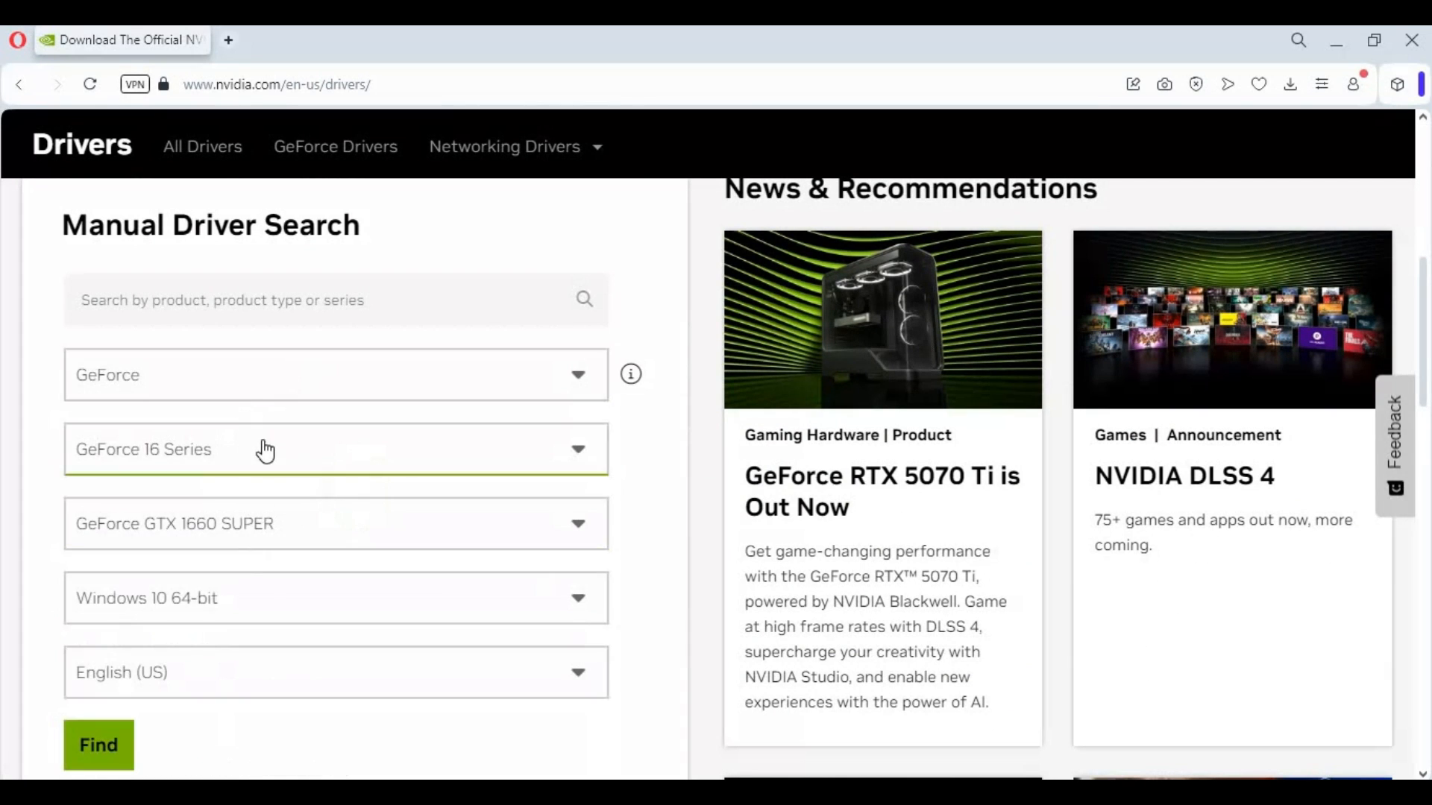
click(335, 449)
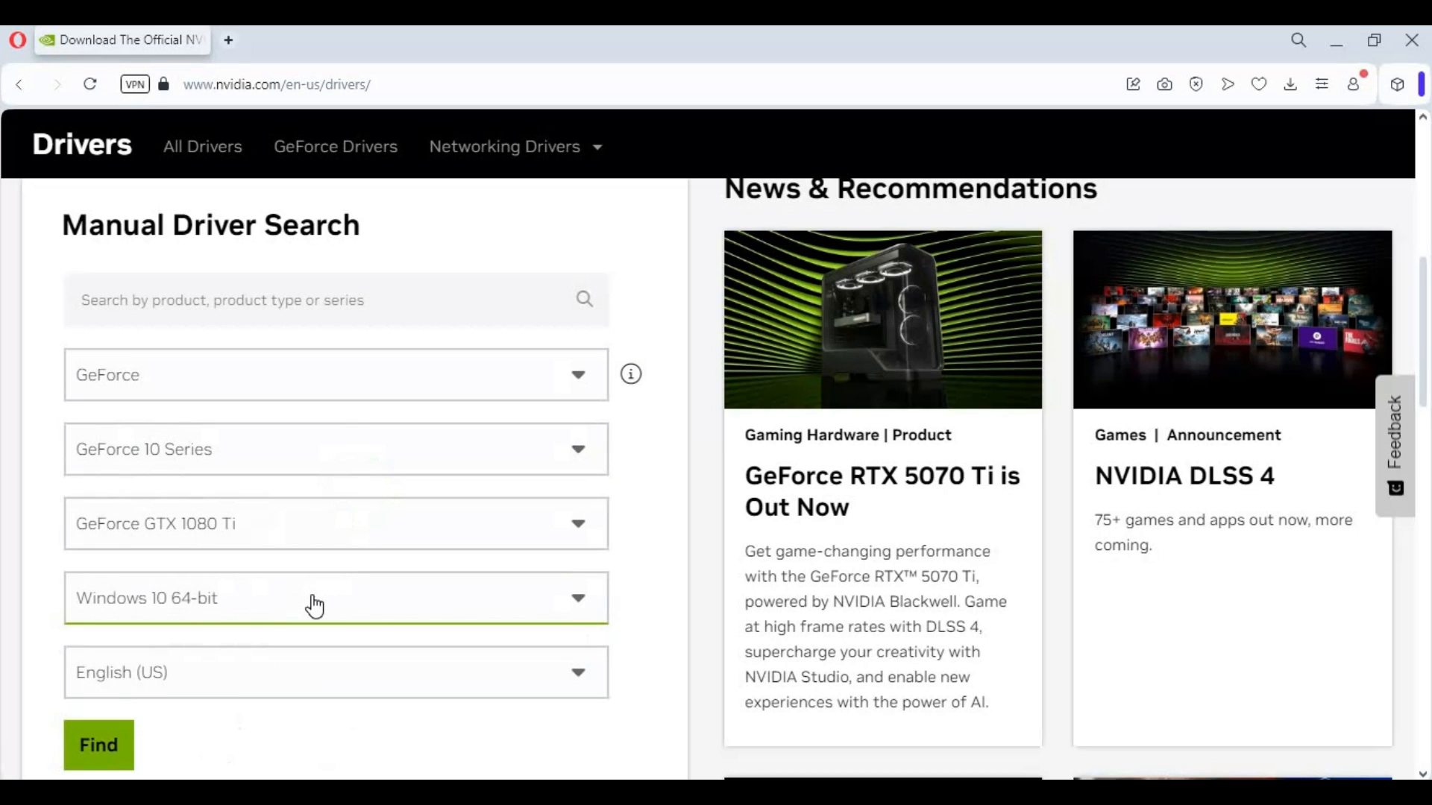
click(335, 523)
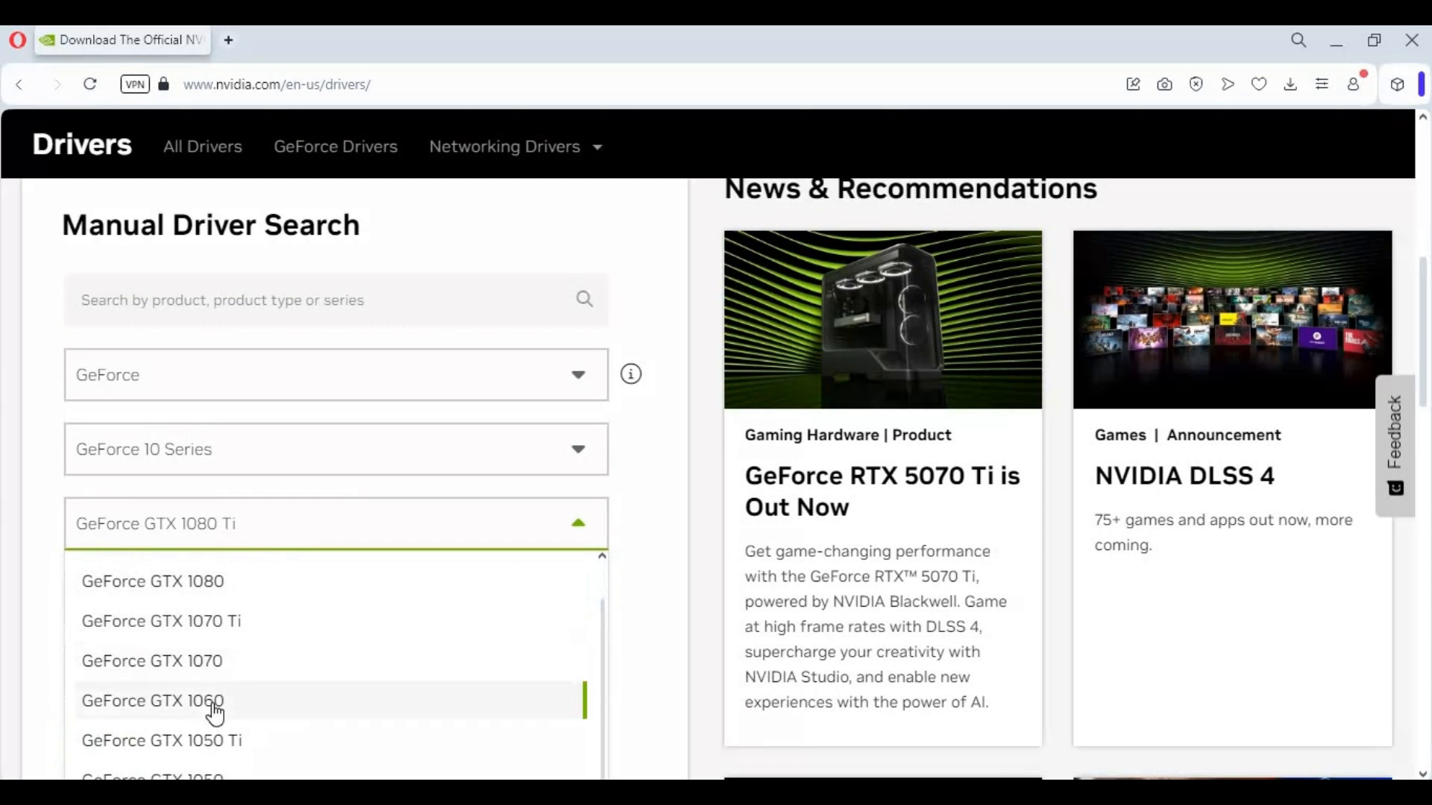
click(152, 700)
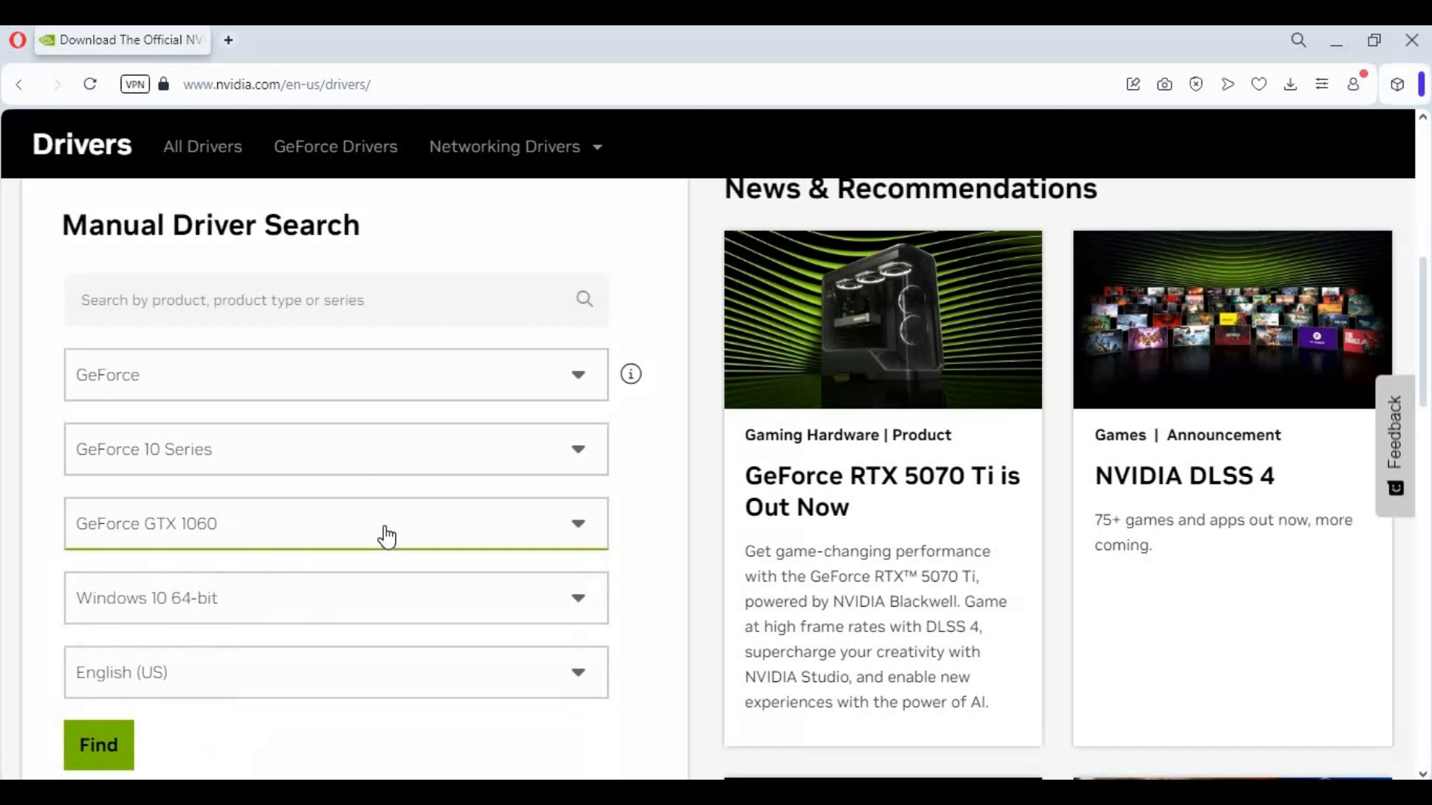
click(335, 598)
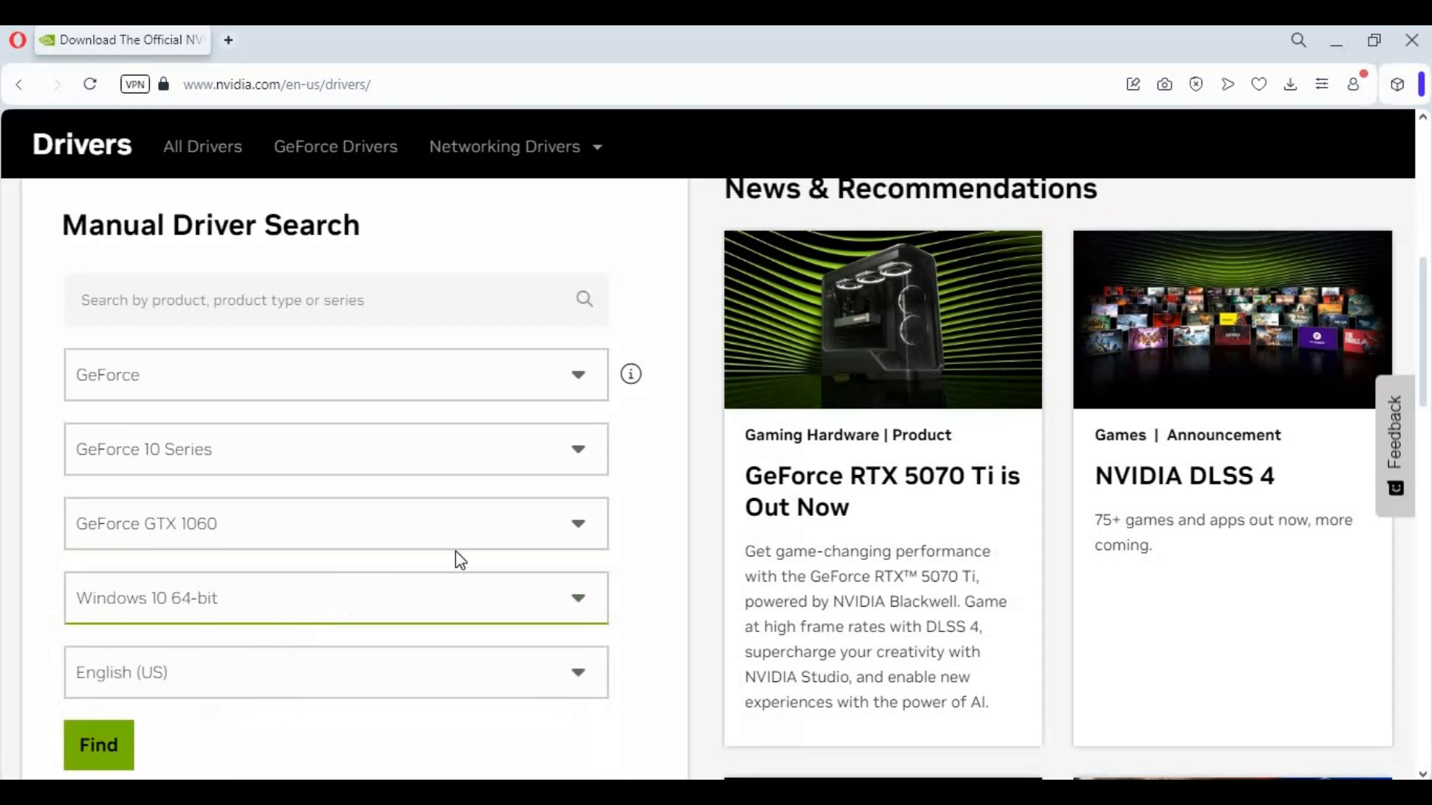
scroll(down, 3)
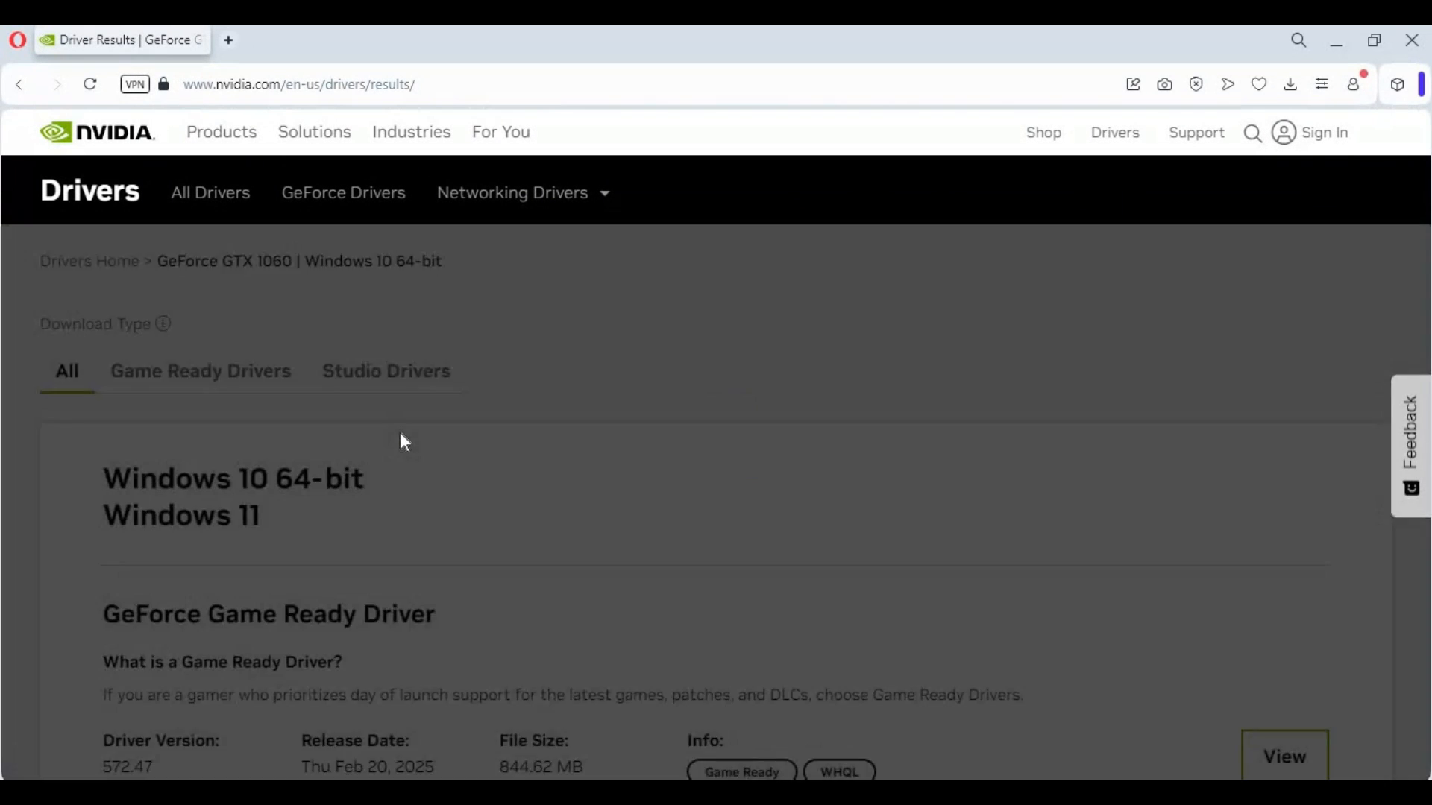
- Browse the driver results and view the GeForce Game Ready Driver 572.47 details
scroll(down, 3)
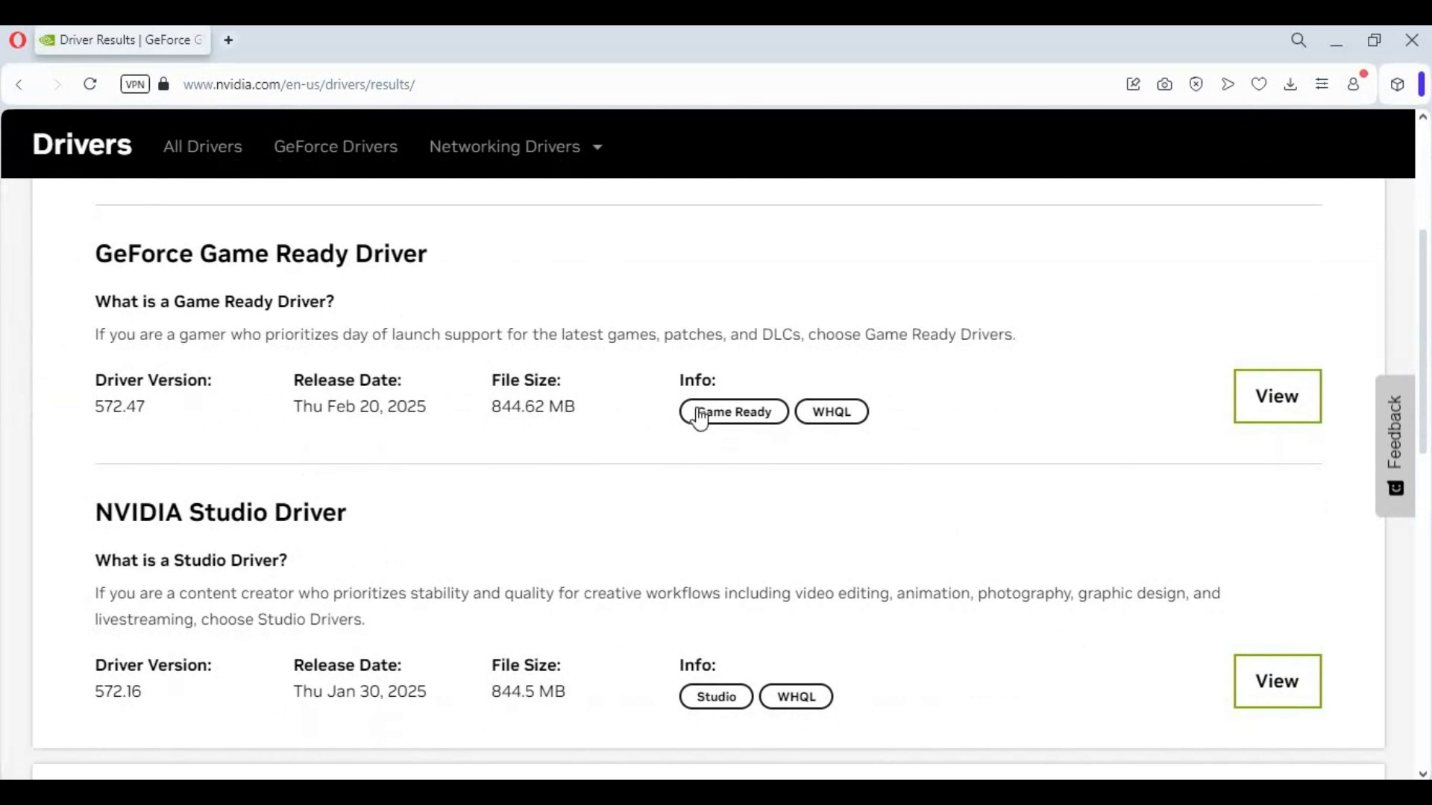
scroll(down, 3)
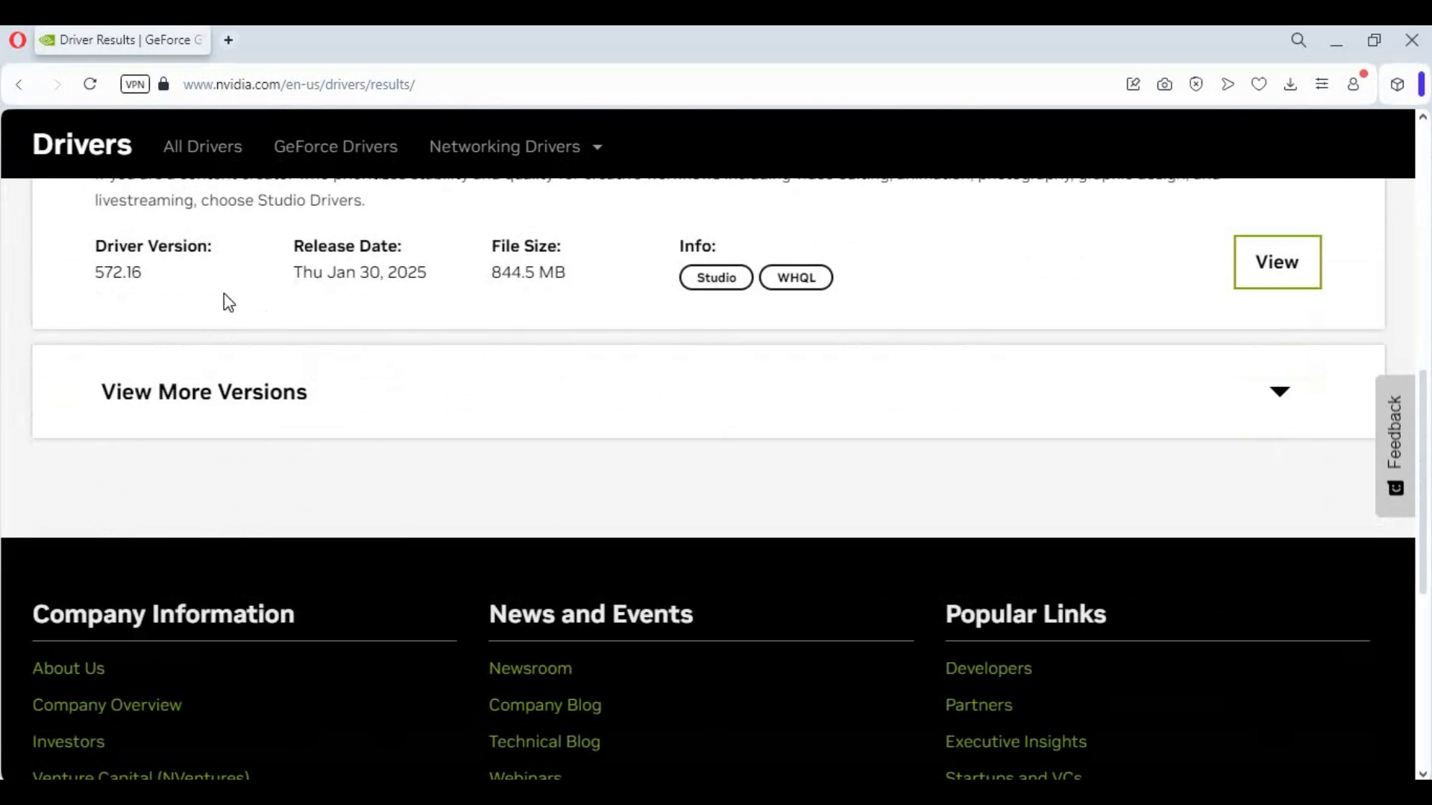
scroll(up, 3)
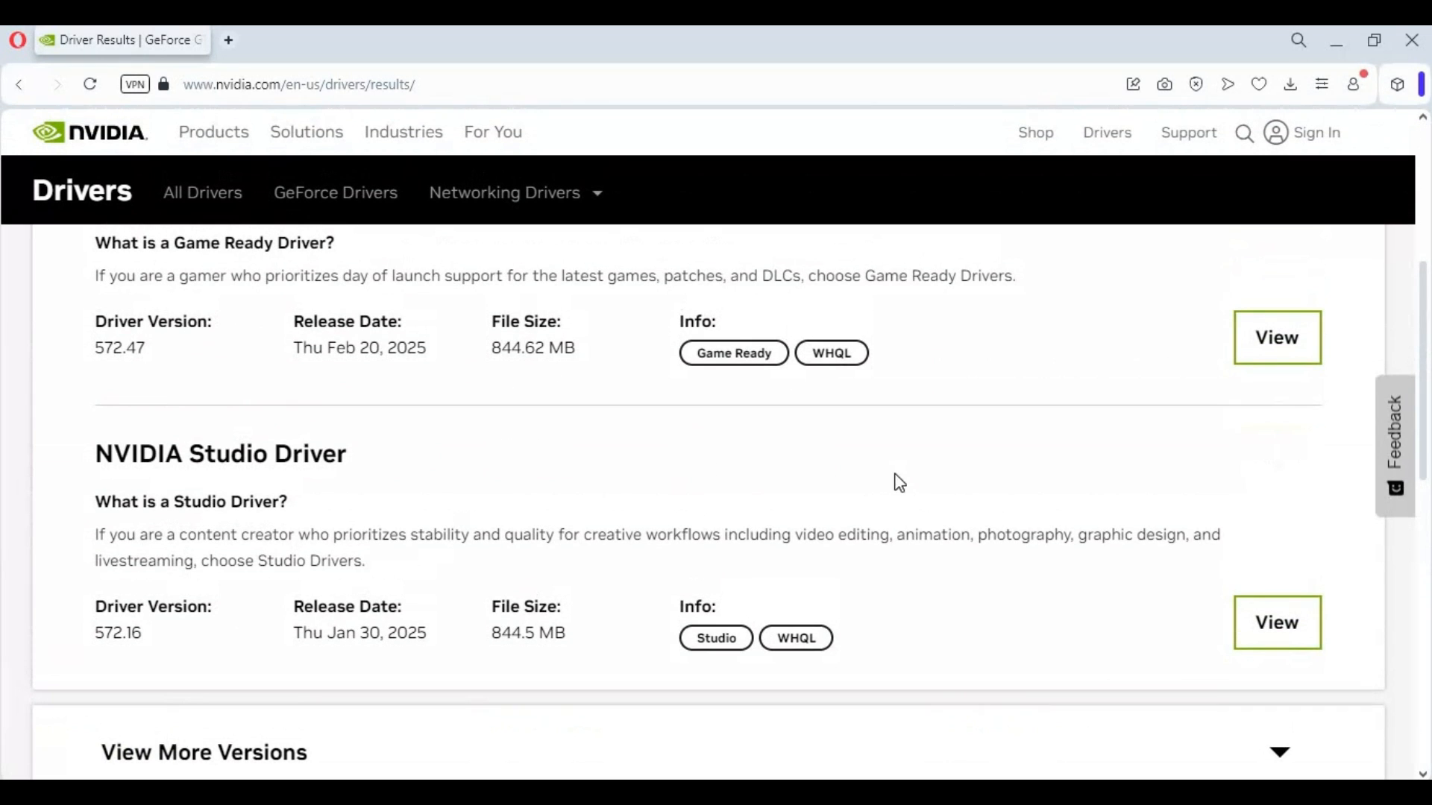
click(1275, 337)
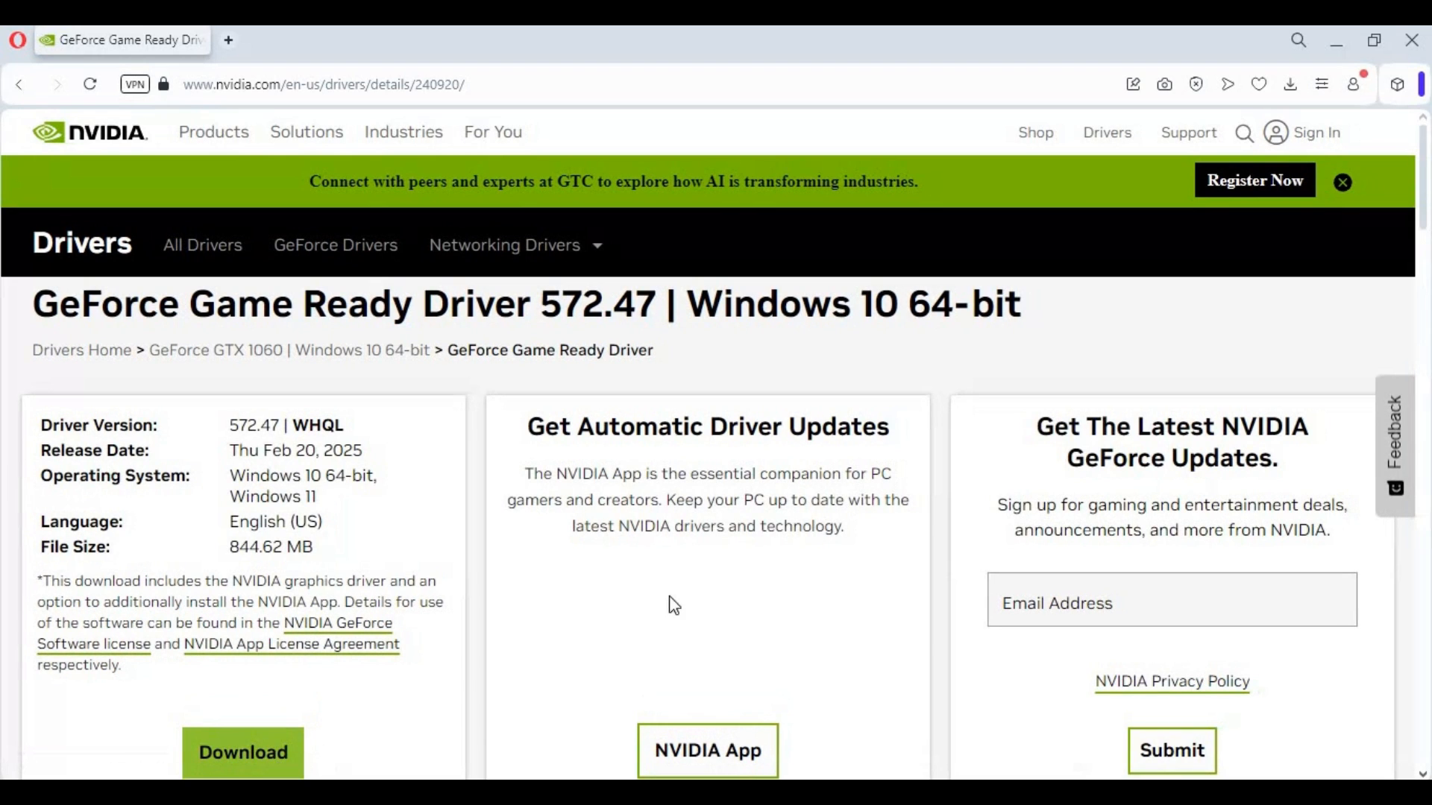
mouse_move(699, 570)
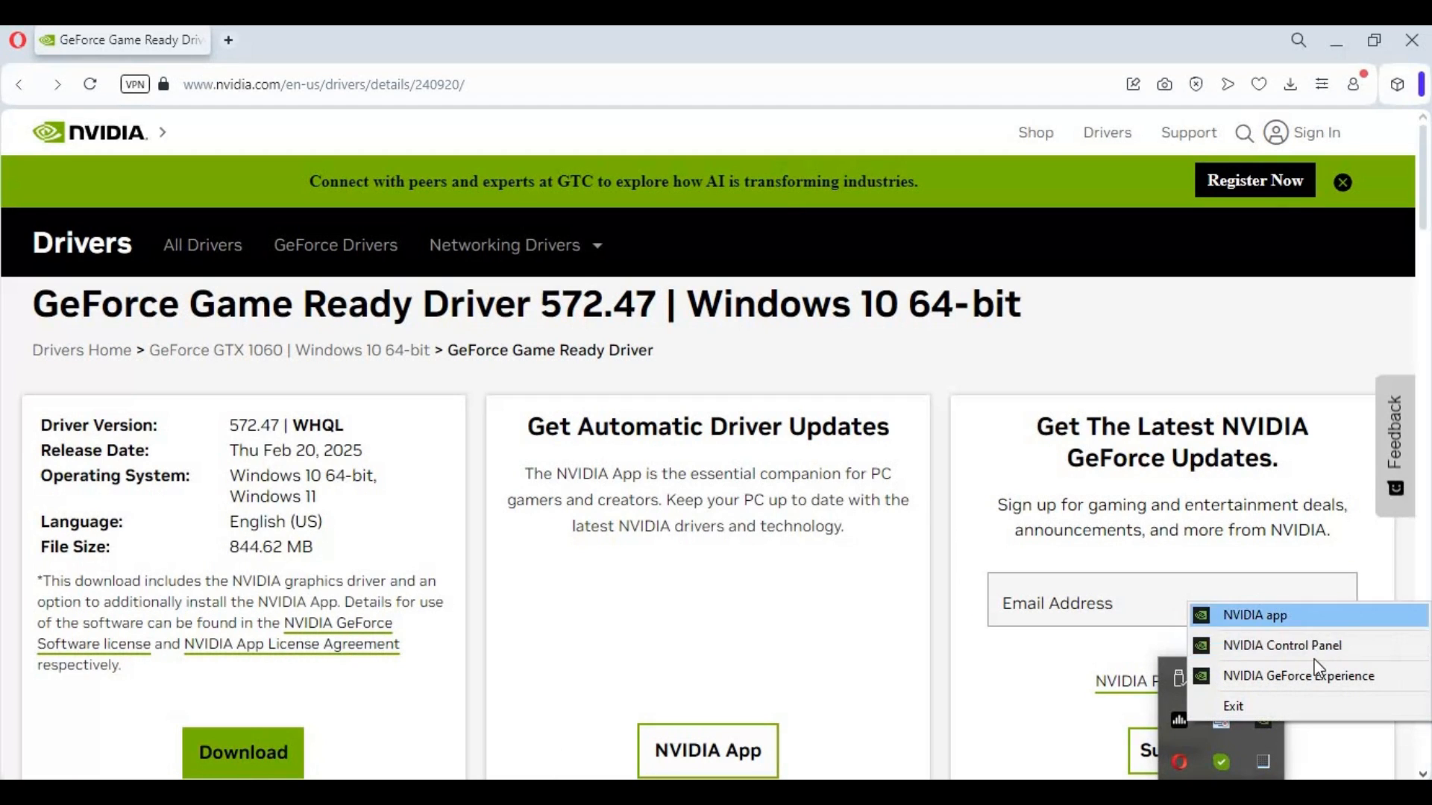
mouse_move(1282, 646)
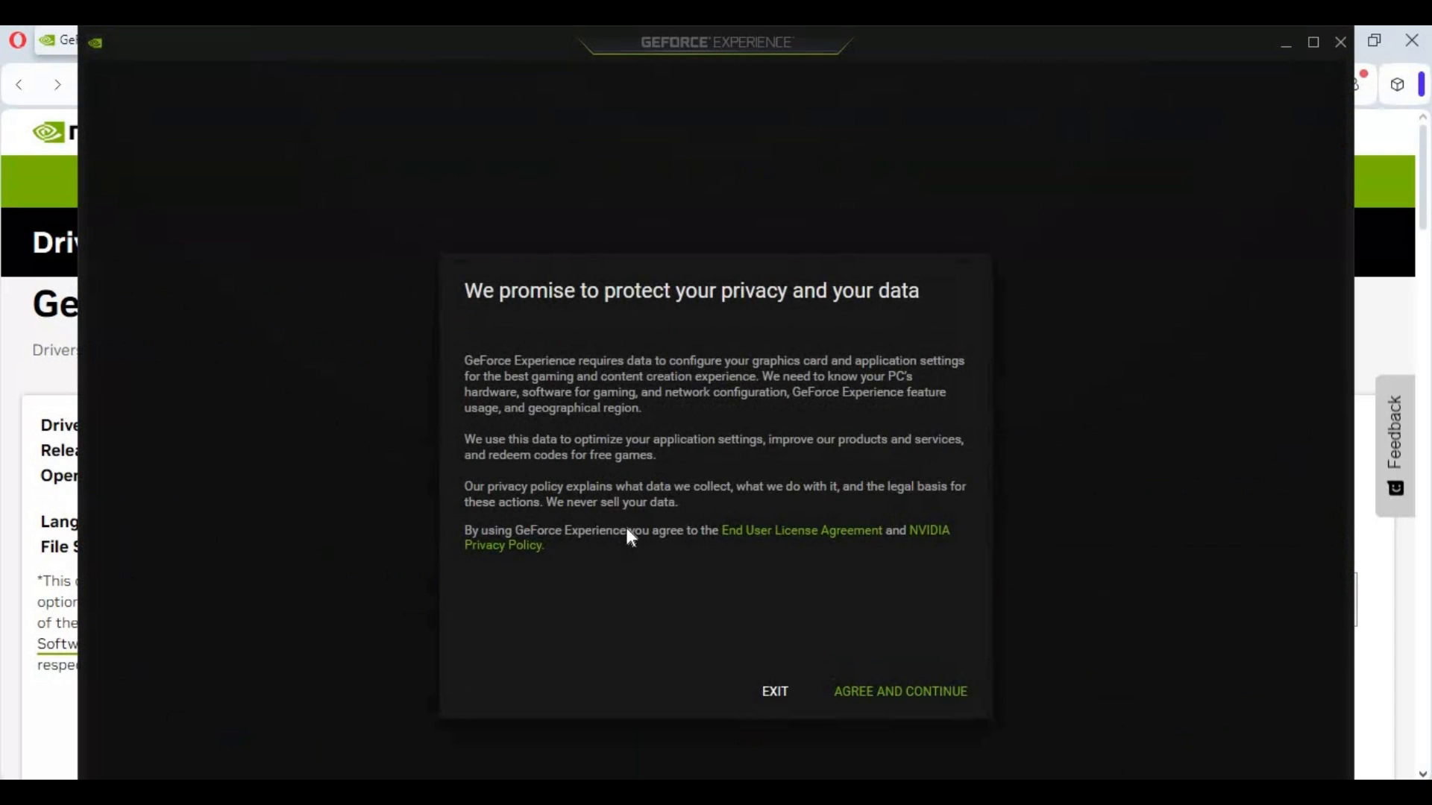
- Accept GeForce Experience's terms and confirm Studio Driver 572.16 is installed on the Drivers page
click(899, 691)
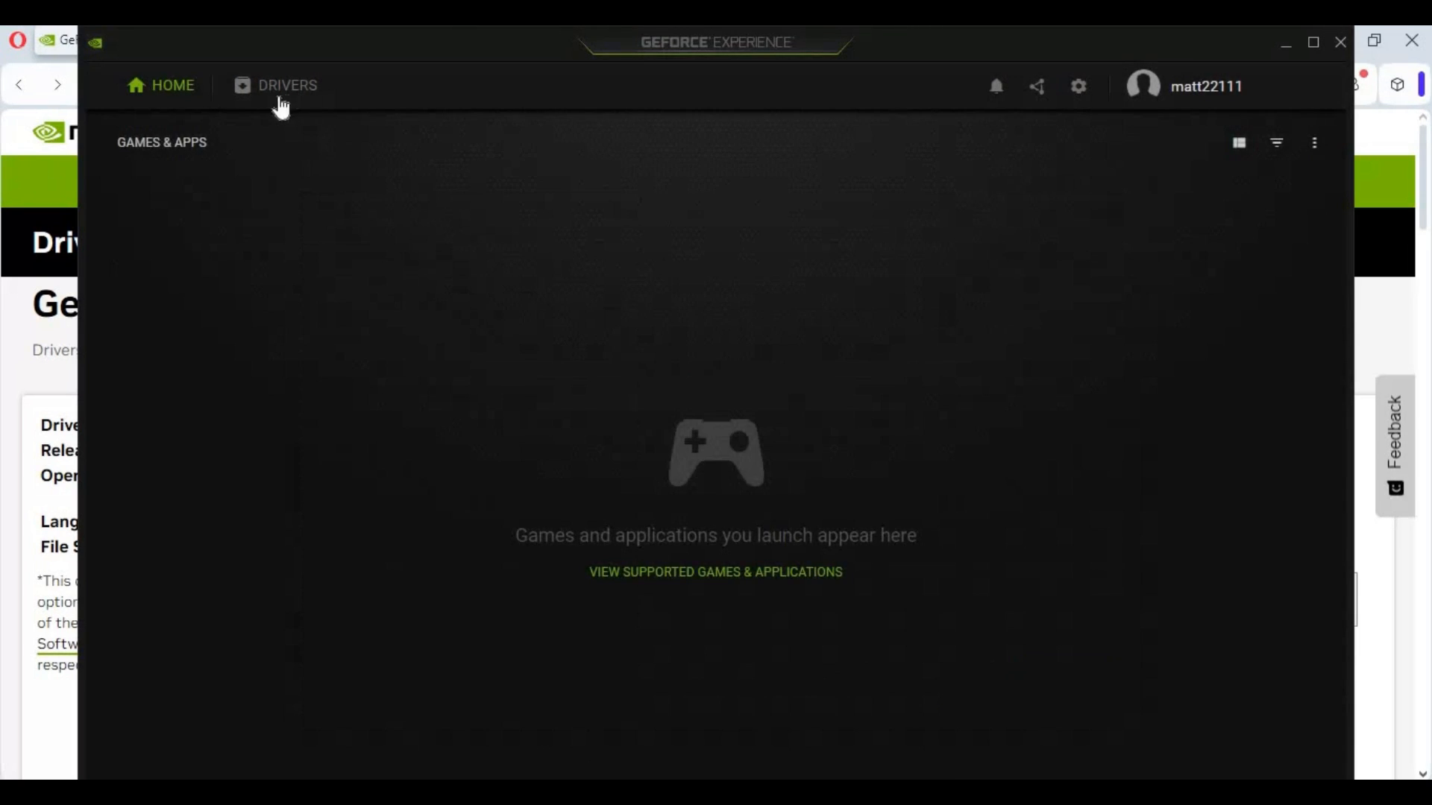
click(288, 85)
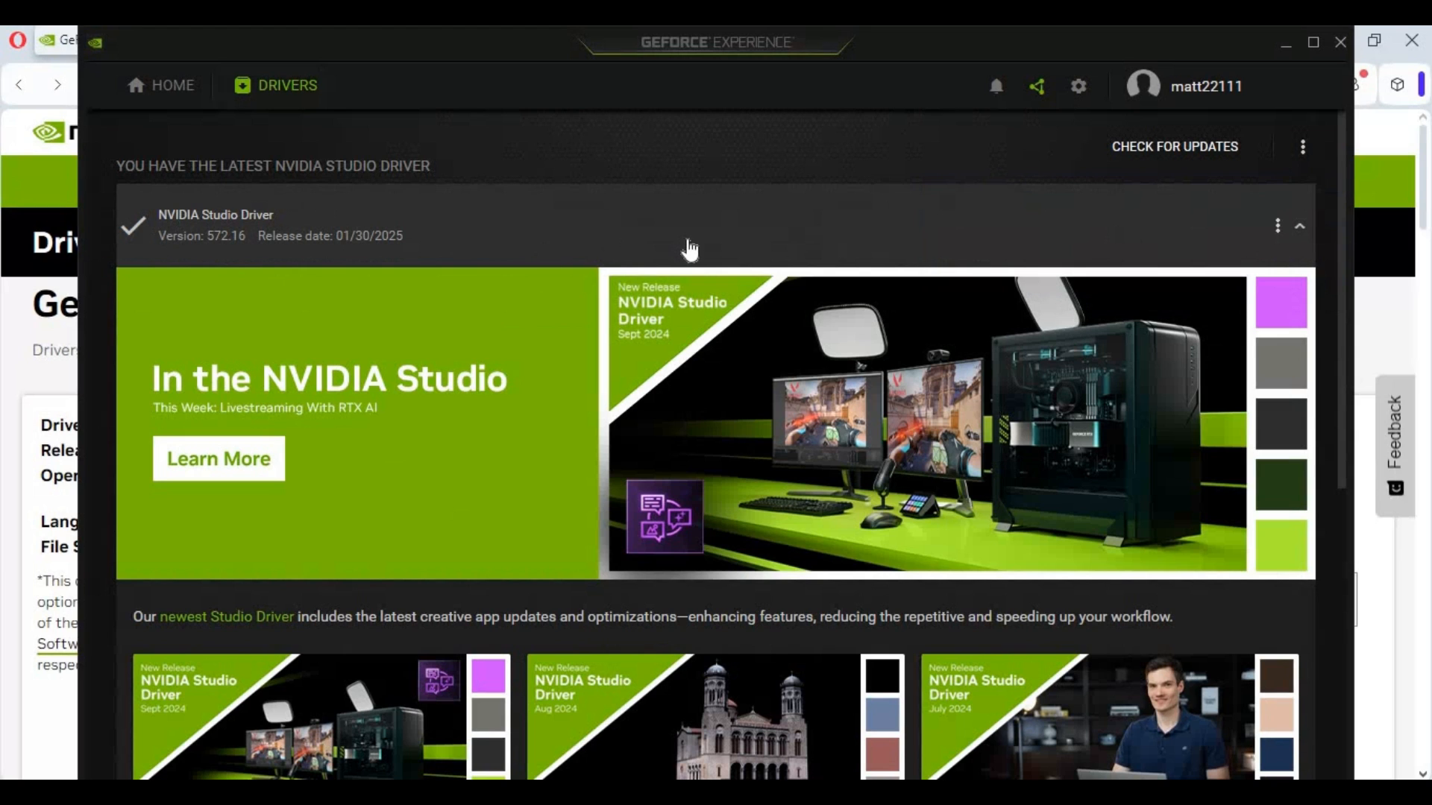
mouse_move(1261, 230)
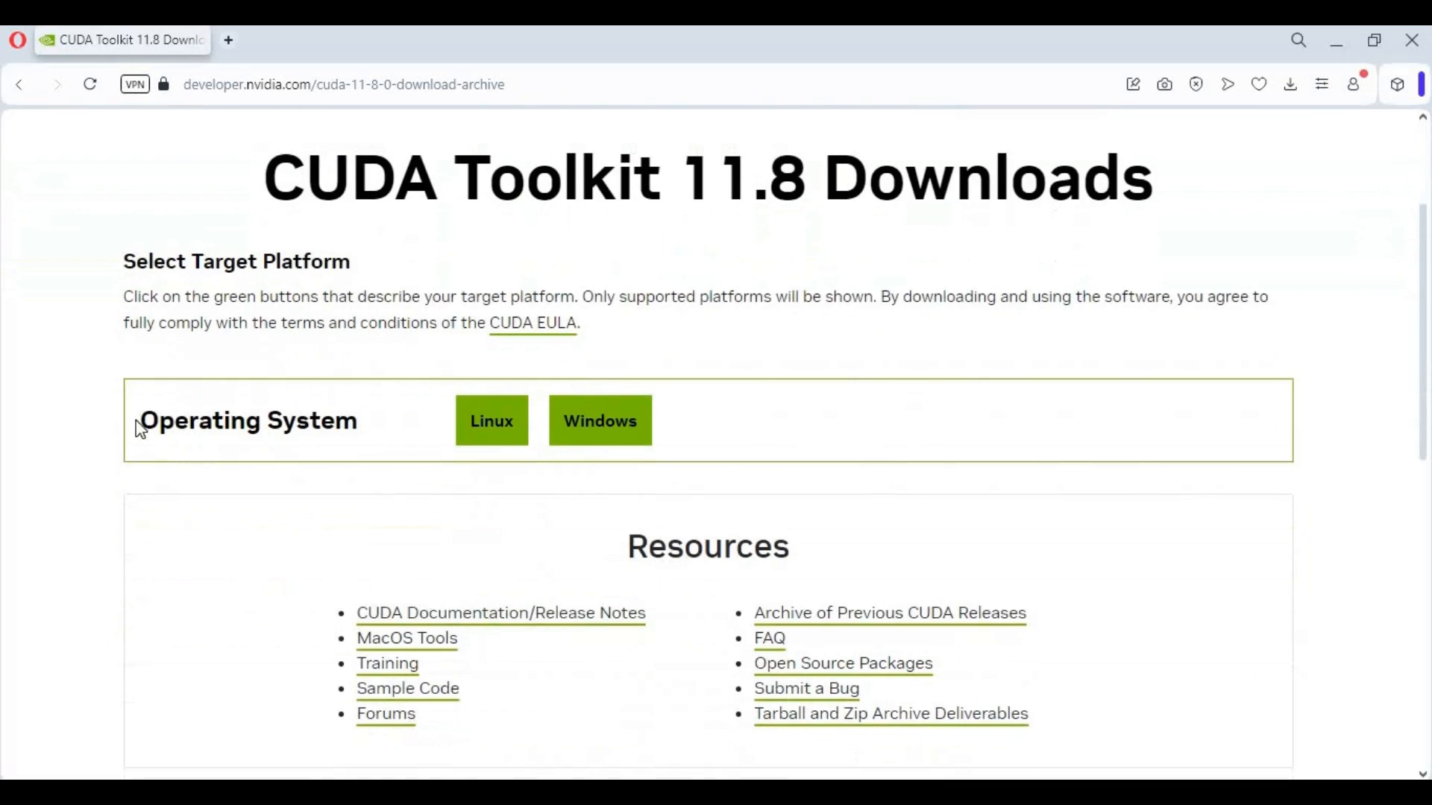
- Choose Windows, x86_64, version 10 and exe (local) for the CUDA 11.8 download
click(599, 421)
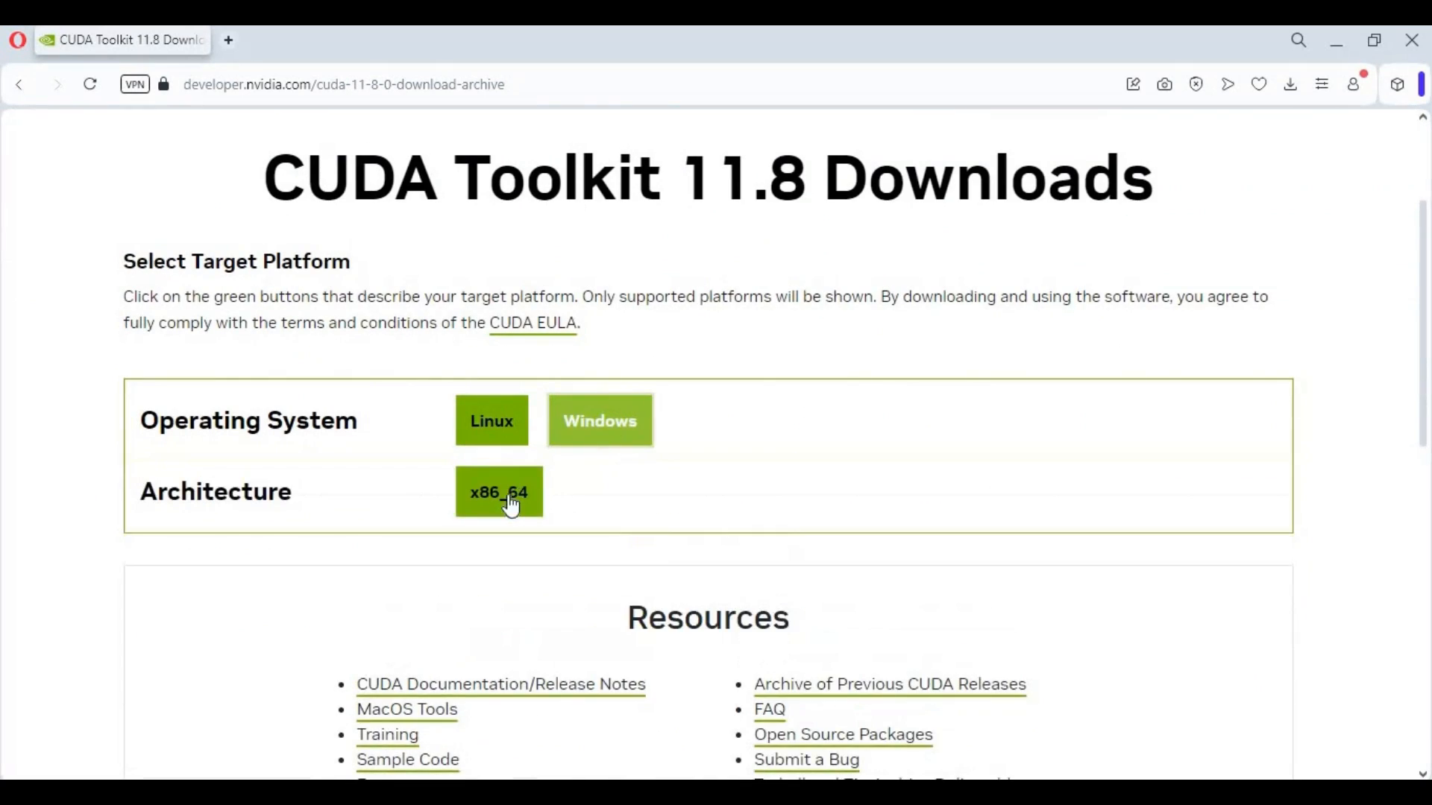
click(499, 492)
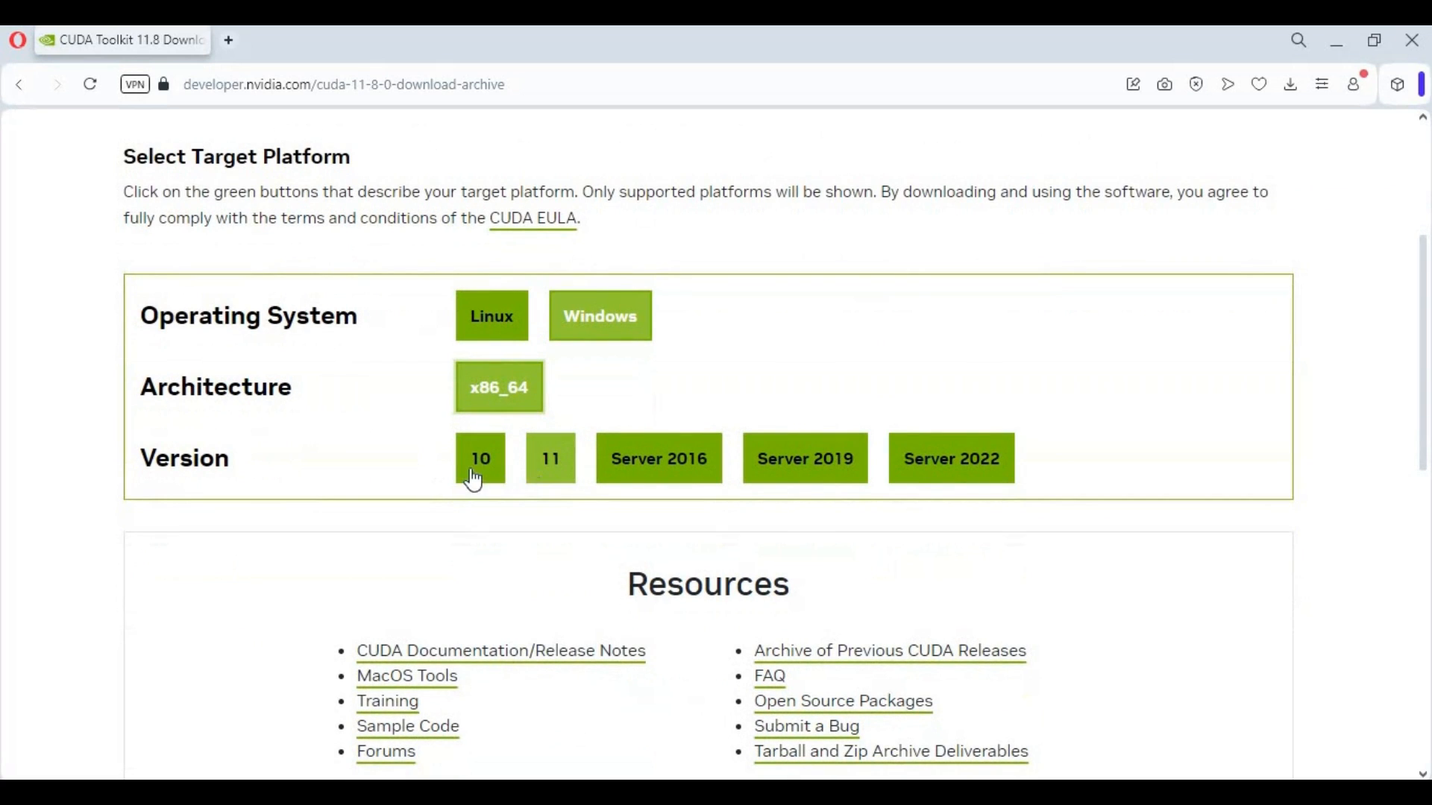
click(481, 458)
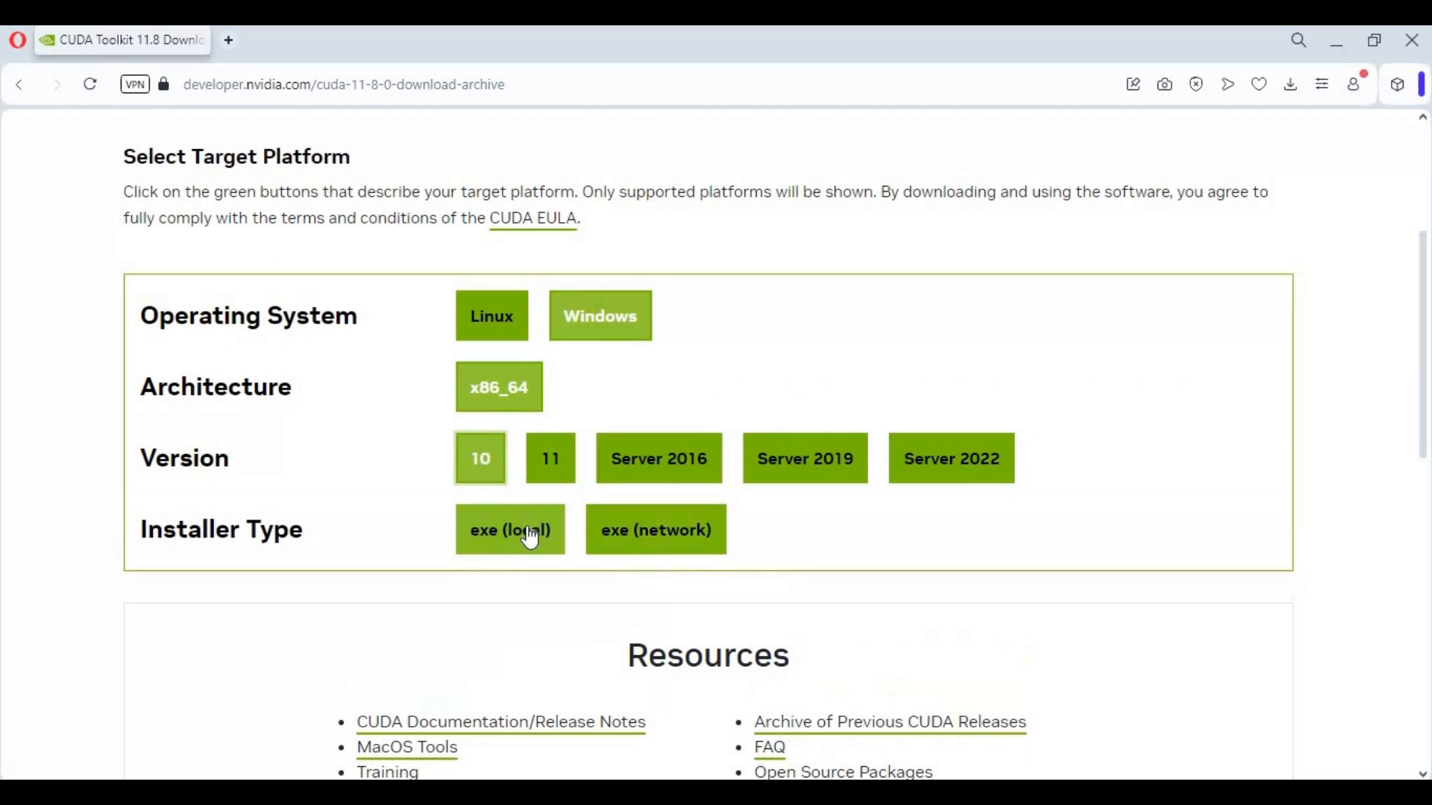
click(508, 530)
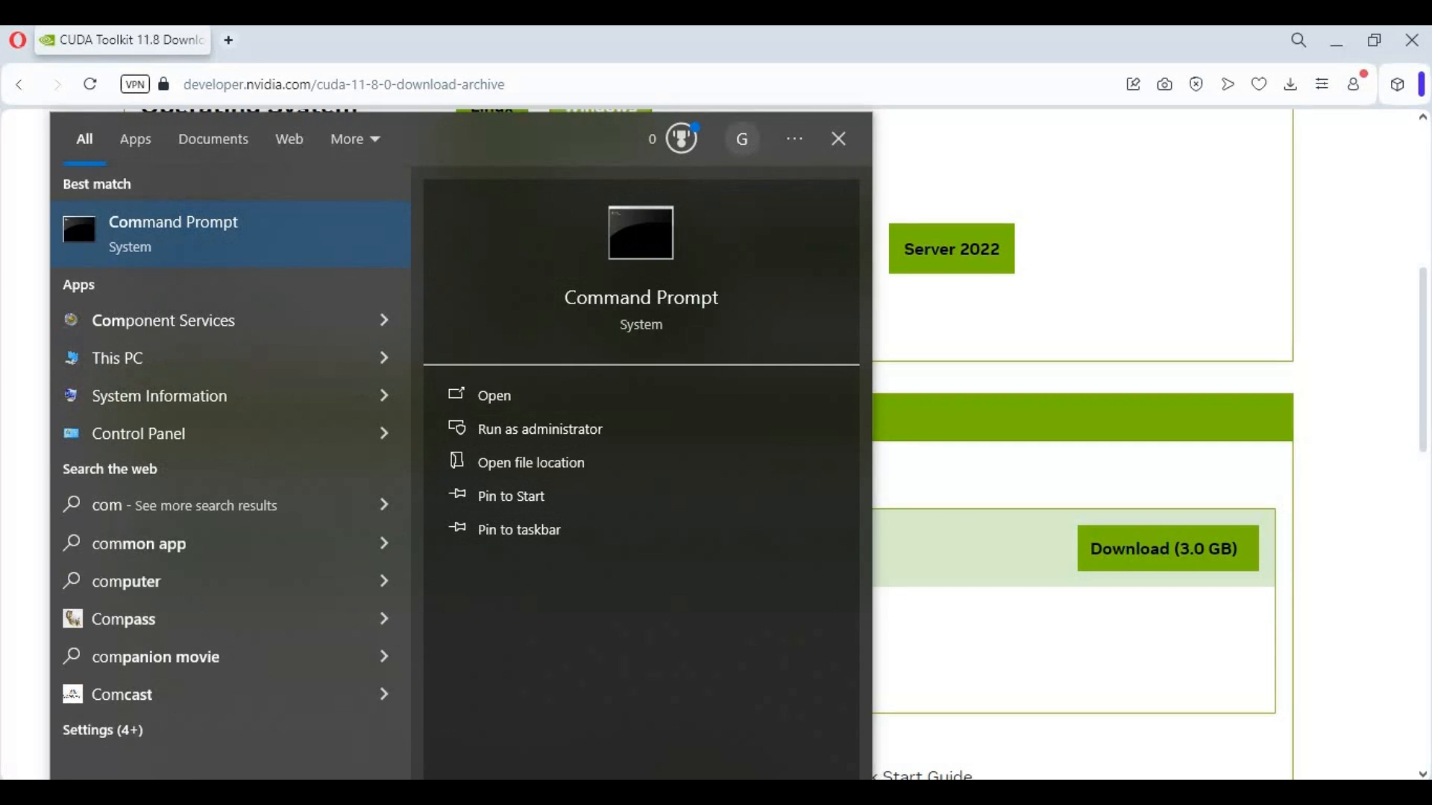
- Run nvcc --version in Command Prompt, confirming CUDA release 11.8, V11.8.89
click(492, 396)
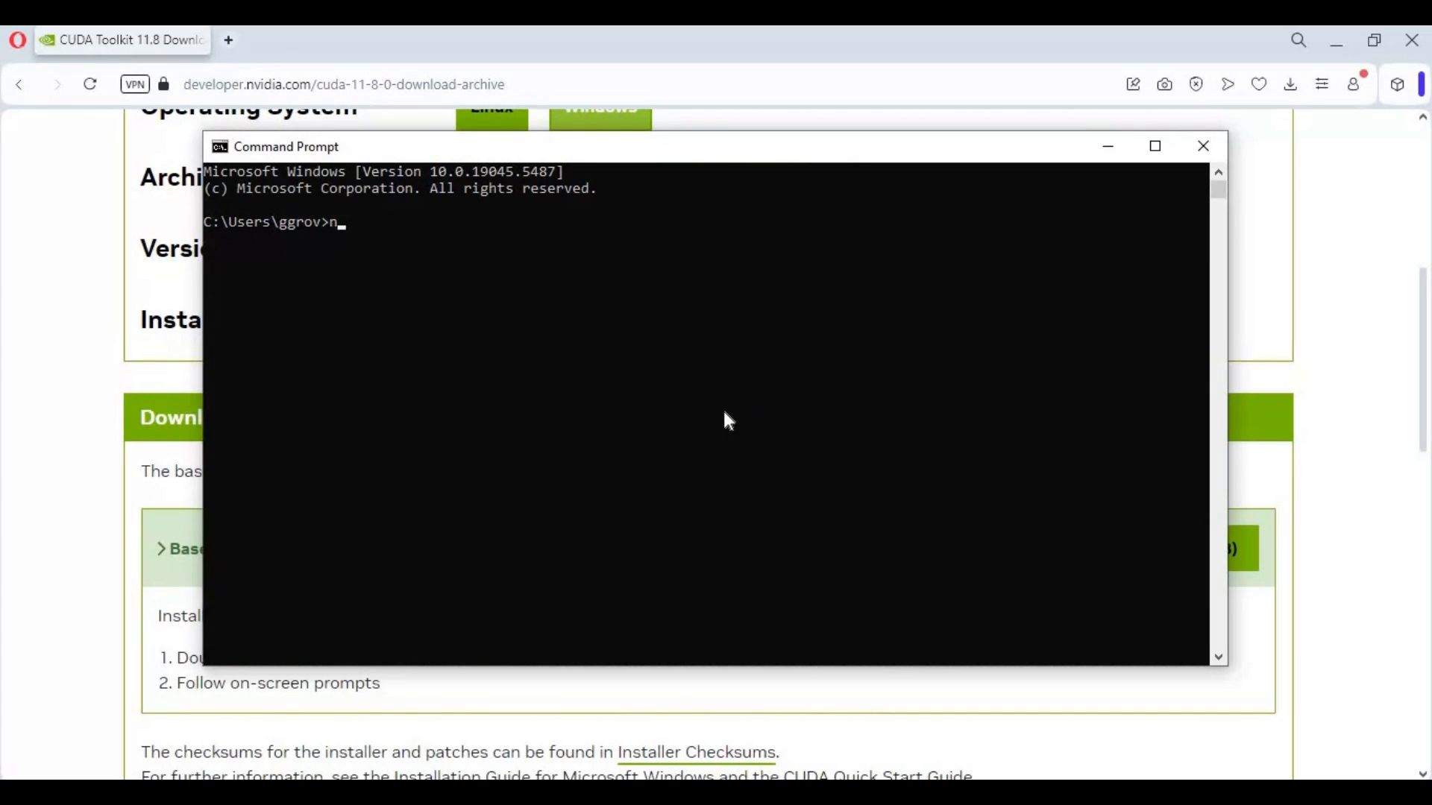
text(vcc)
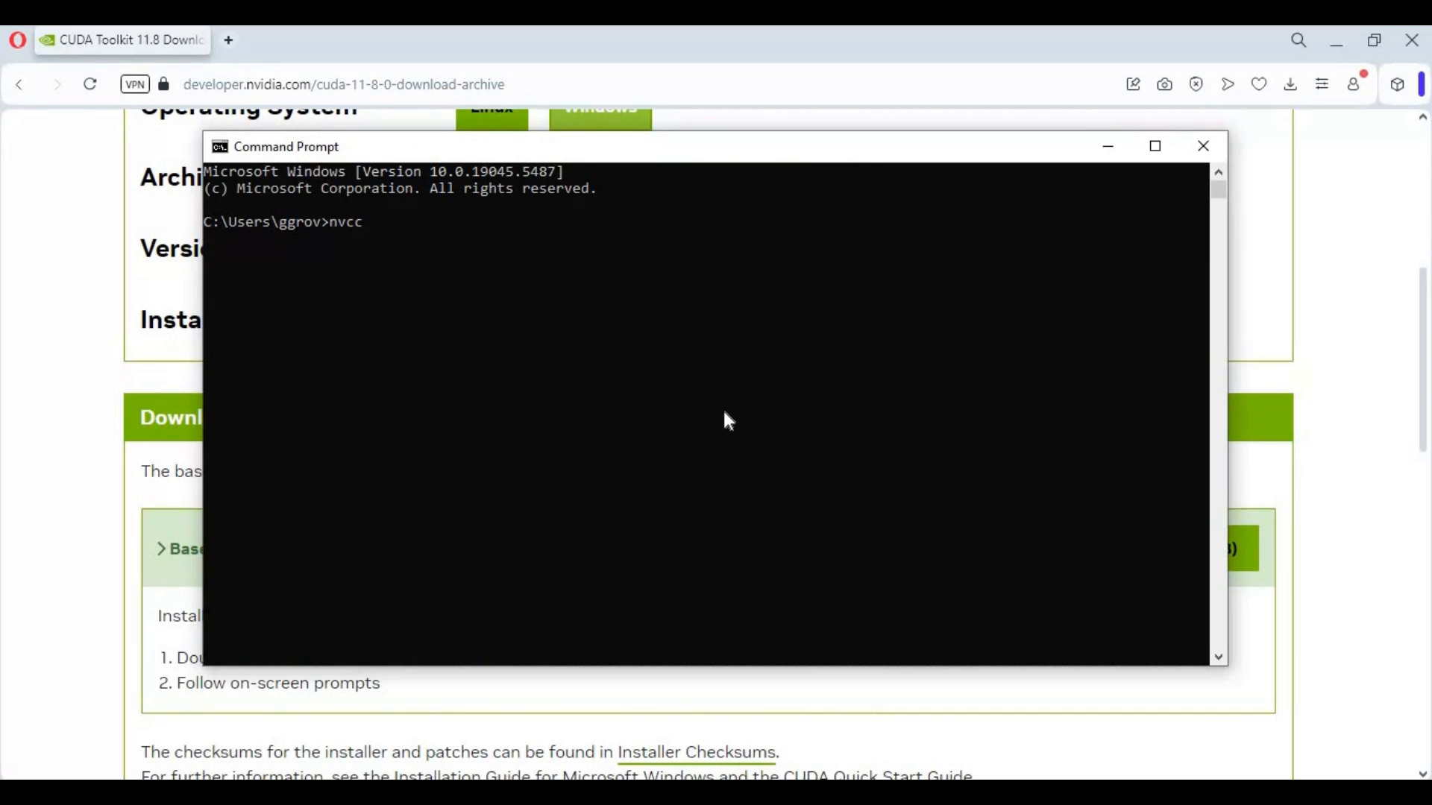
text(--version)
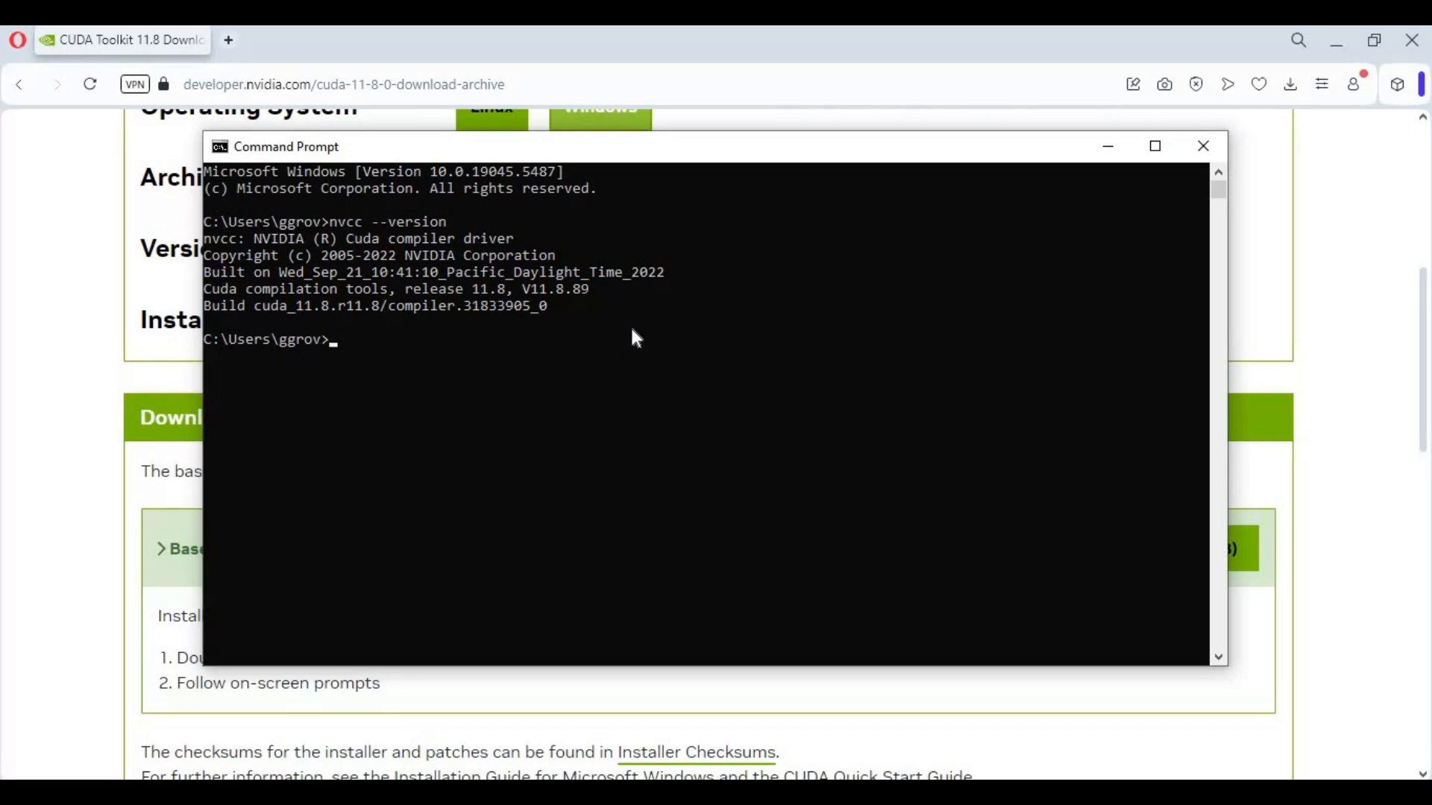
mouse_move(721, 356)
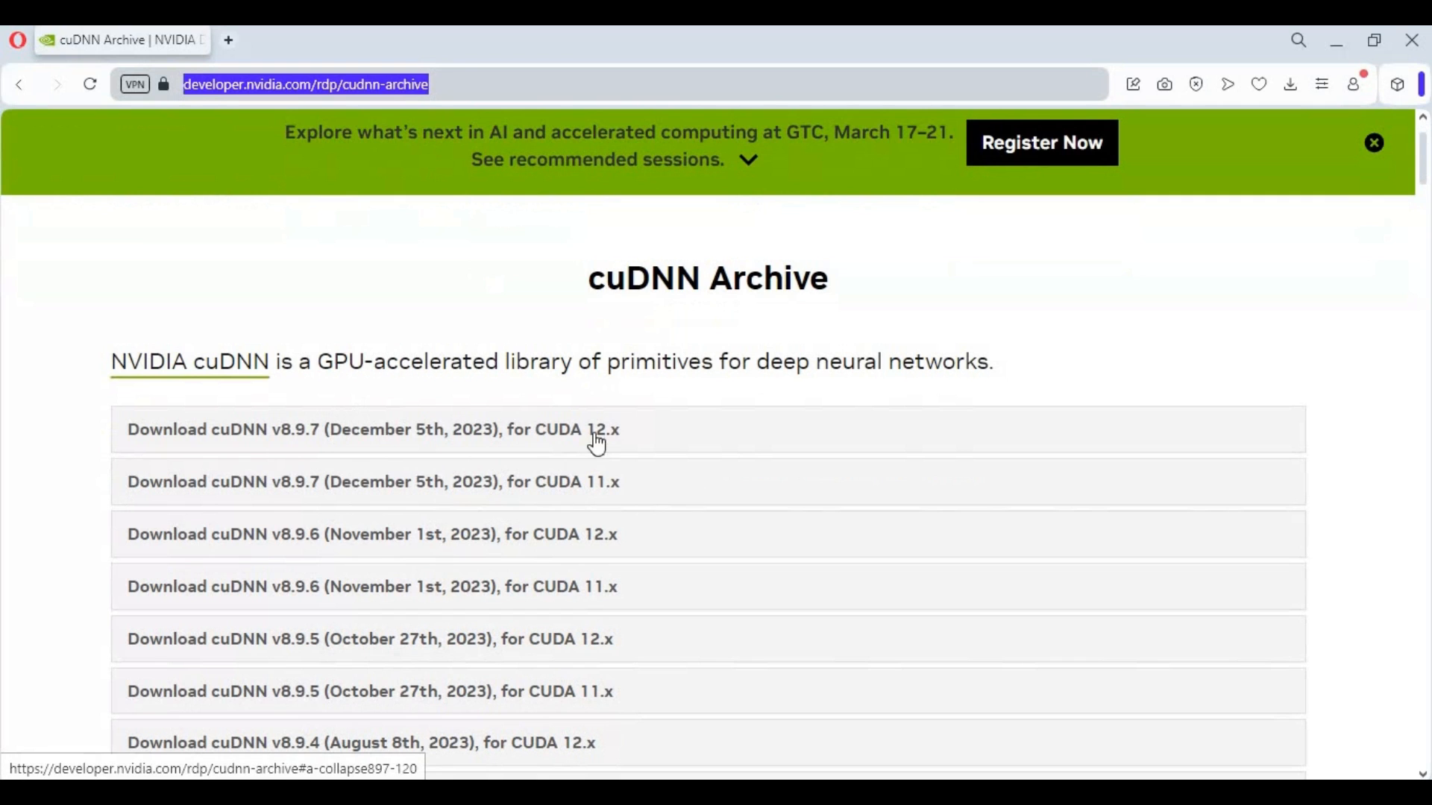
- Expand cuDNN v8.9.7 for CUDA 11.x and request its Windows zip local installer
click(371, 430)
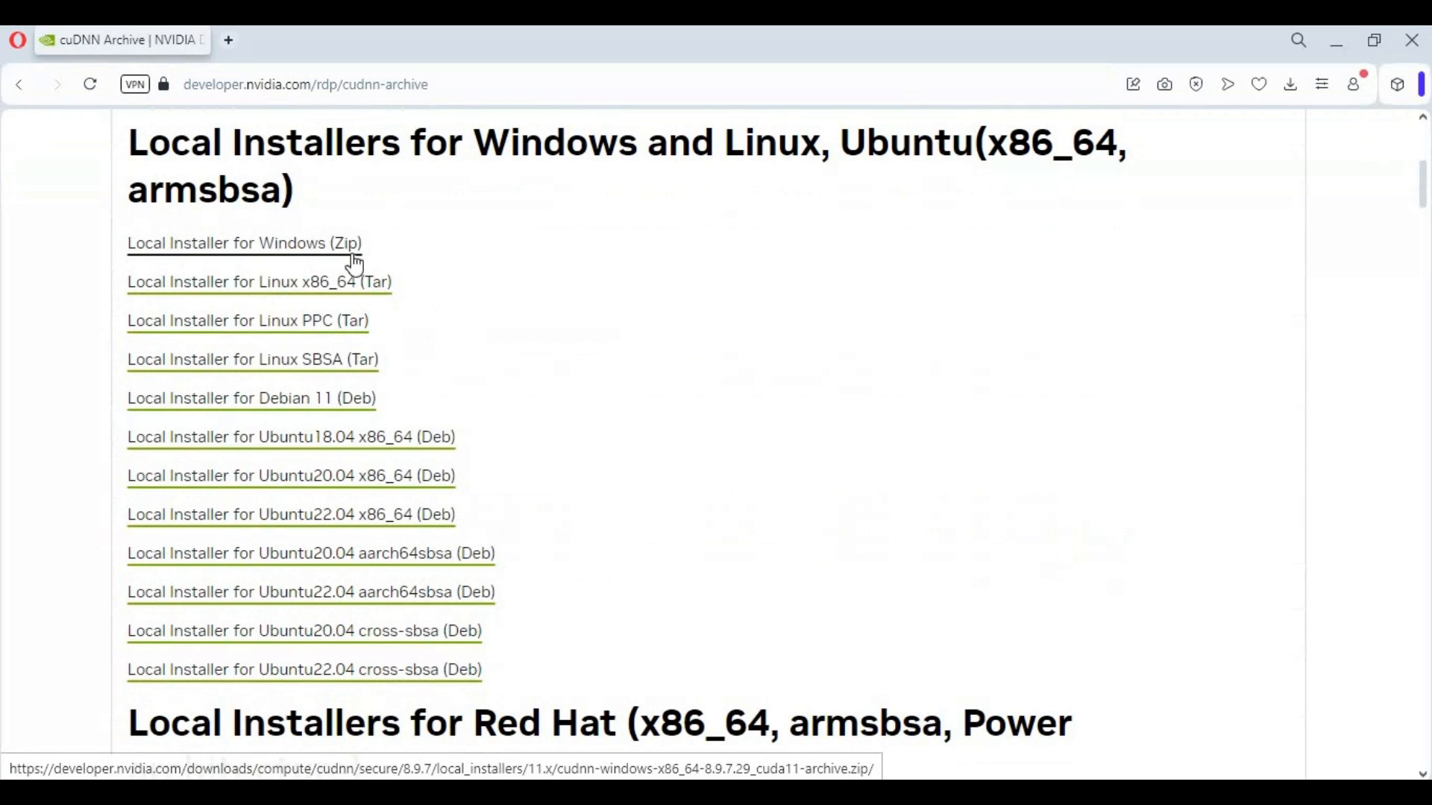
click(244, 243)
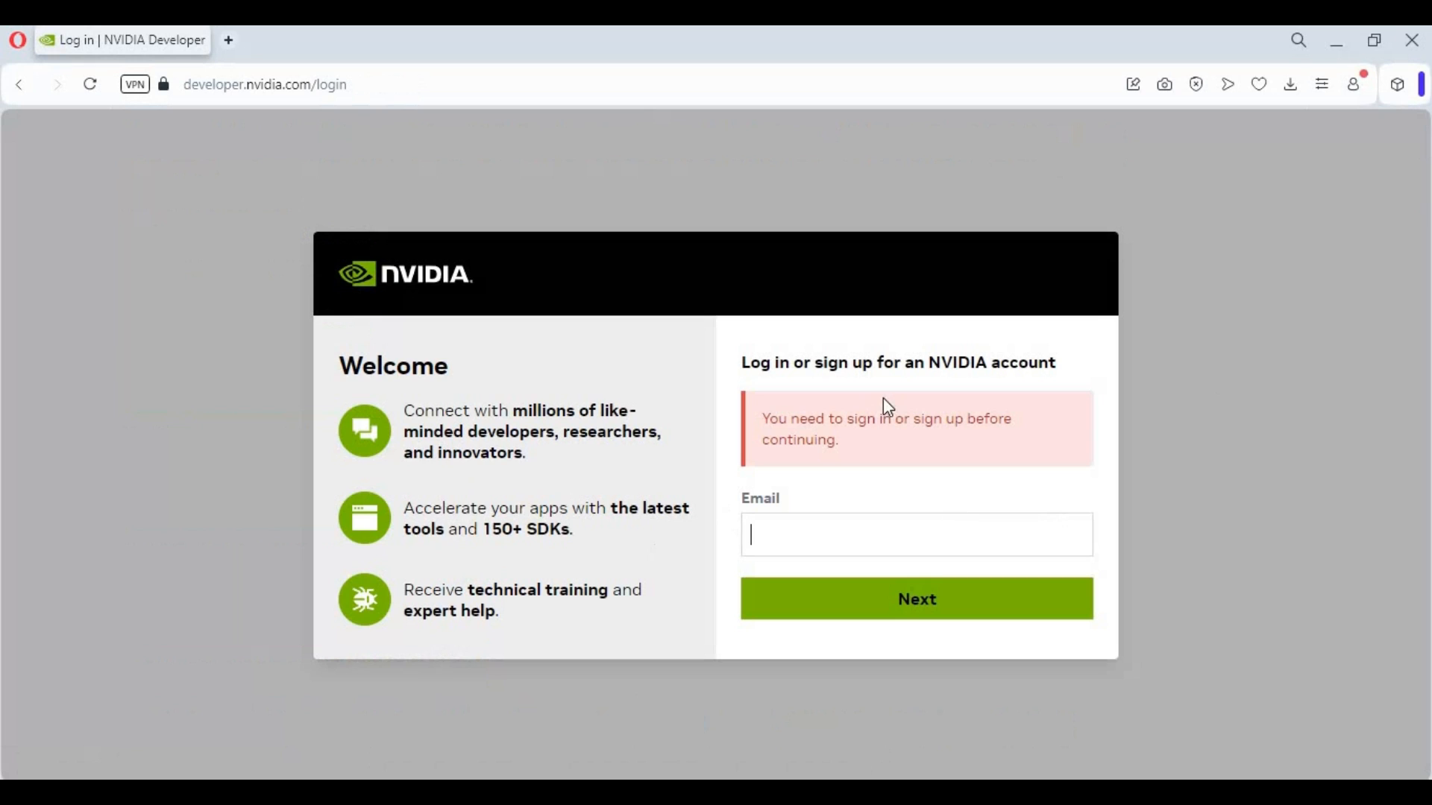
mouse_move(812, 535)
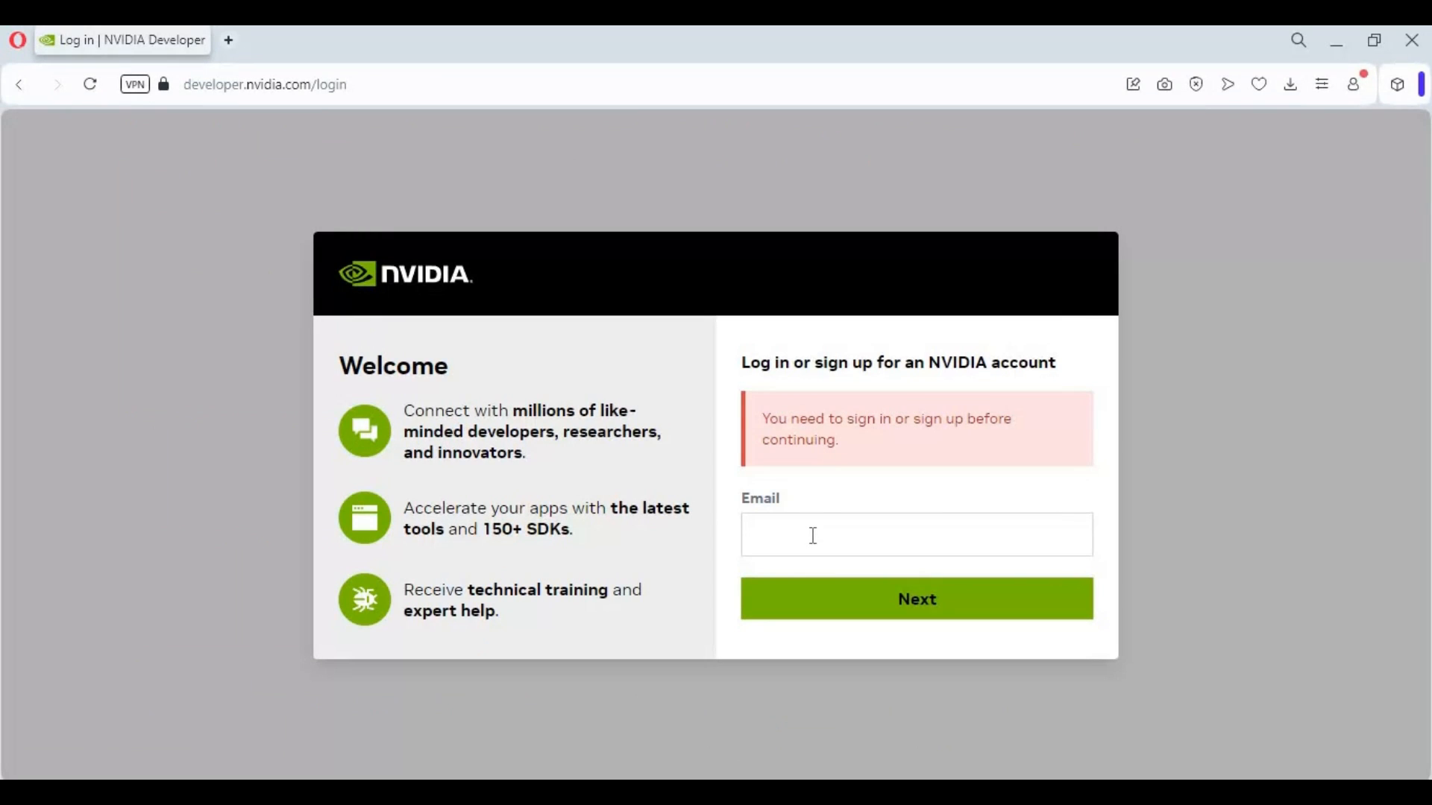
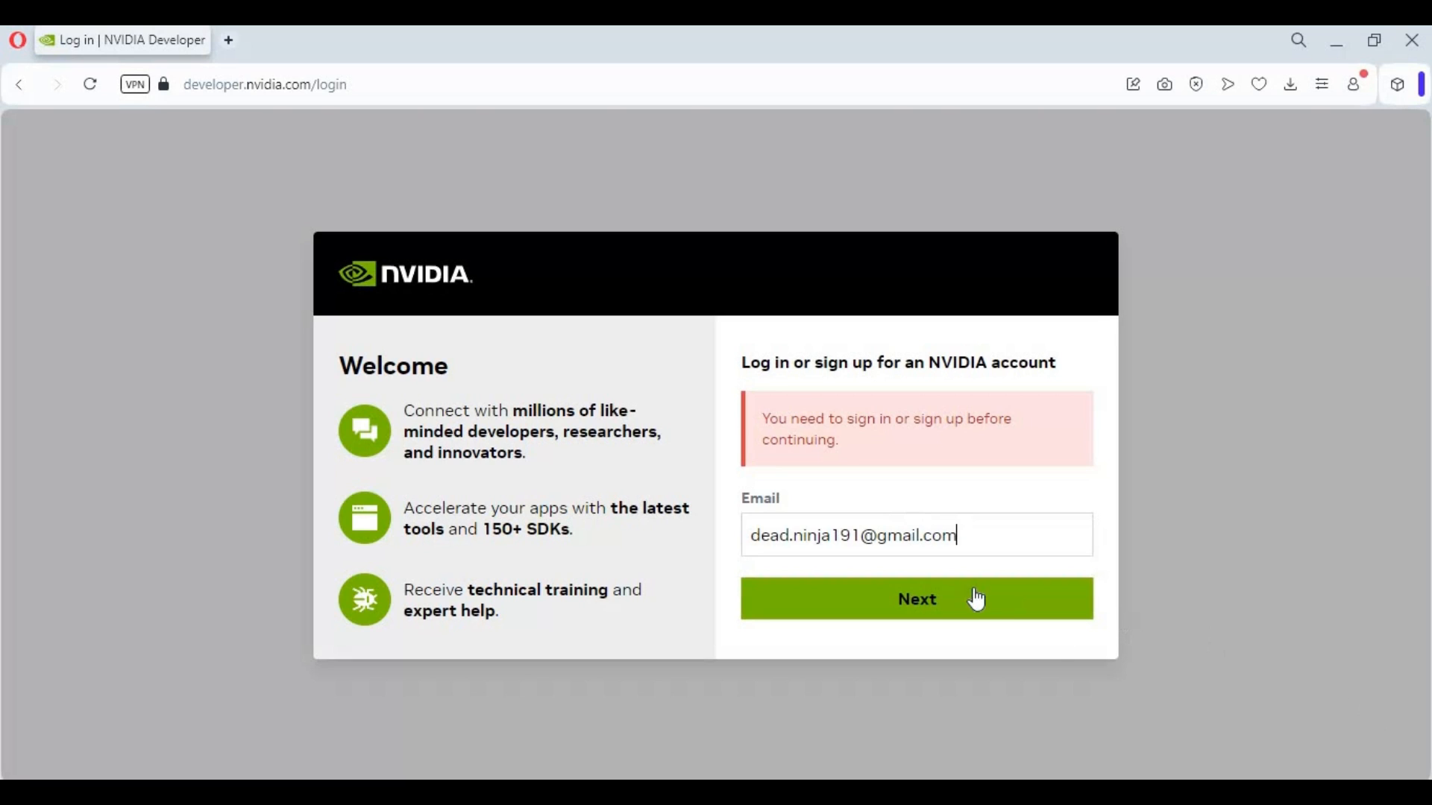
- Finish entering the Gmail address on the NVIDIA login page and submit it
click(916, 598)
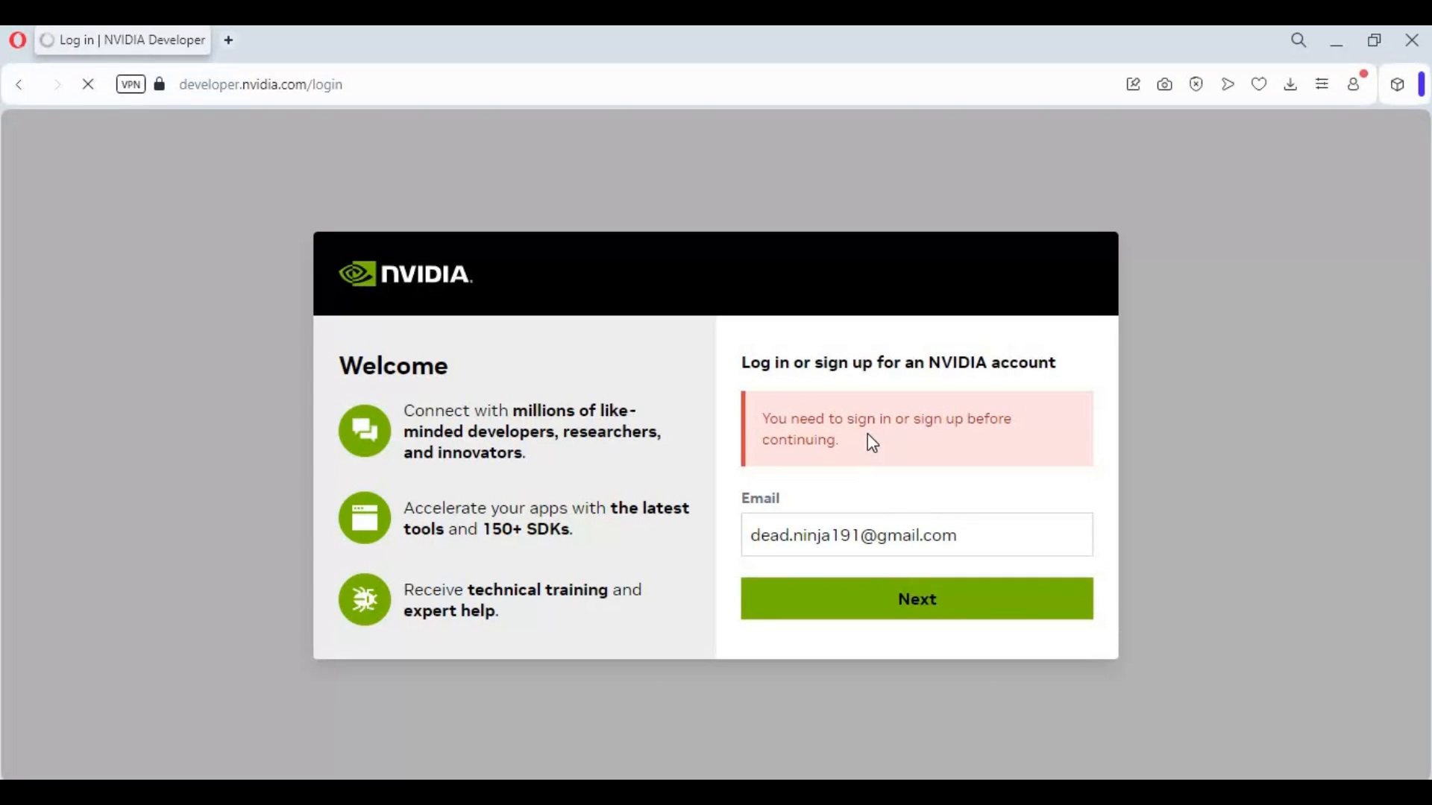
click(915, 599)
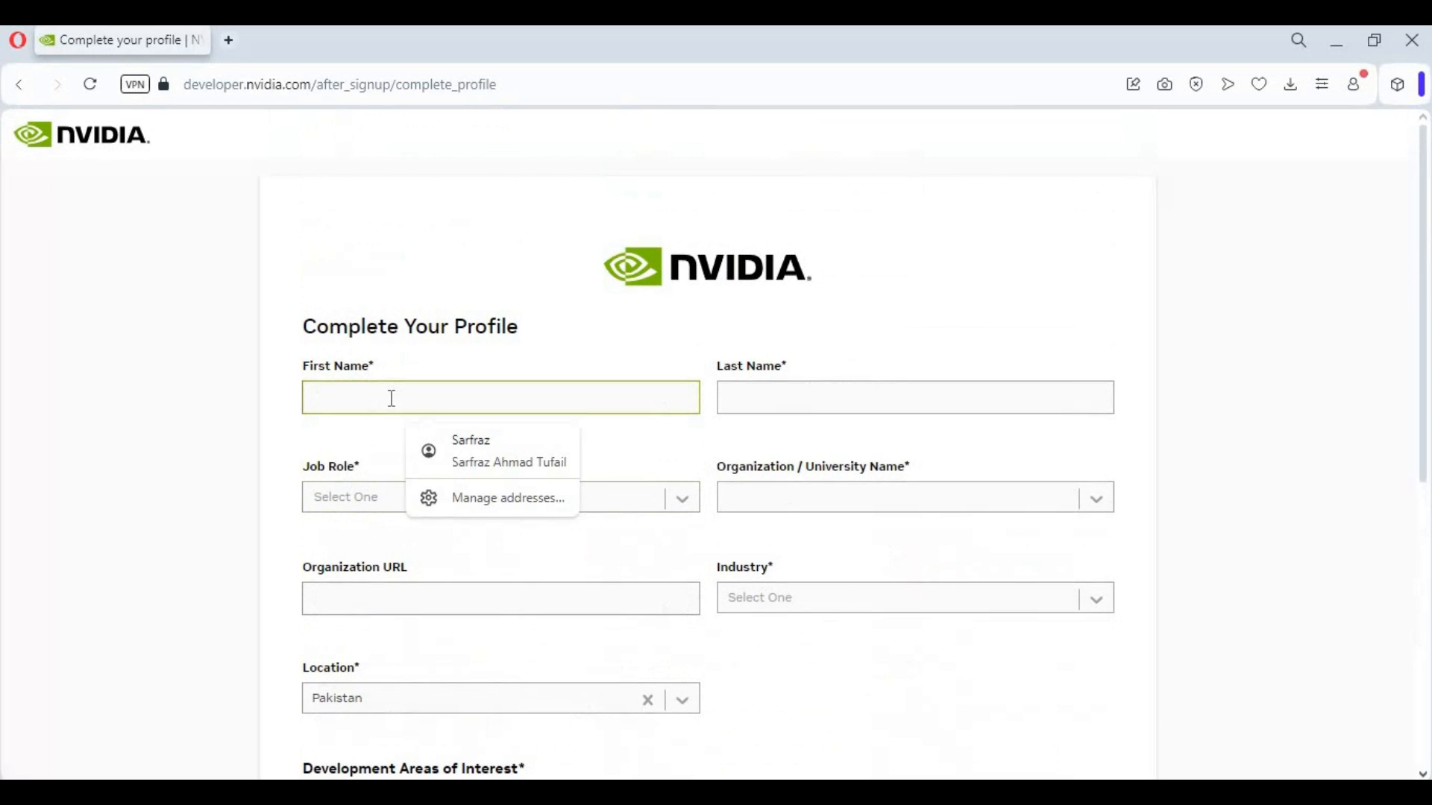
- Submit the profile with names, Consulting role, United Airlines Holdings, Agriculture, and Other interest
text(a)
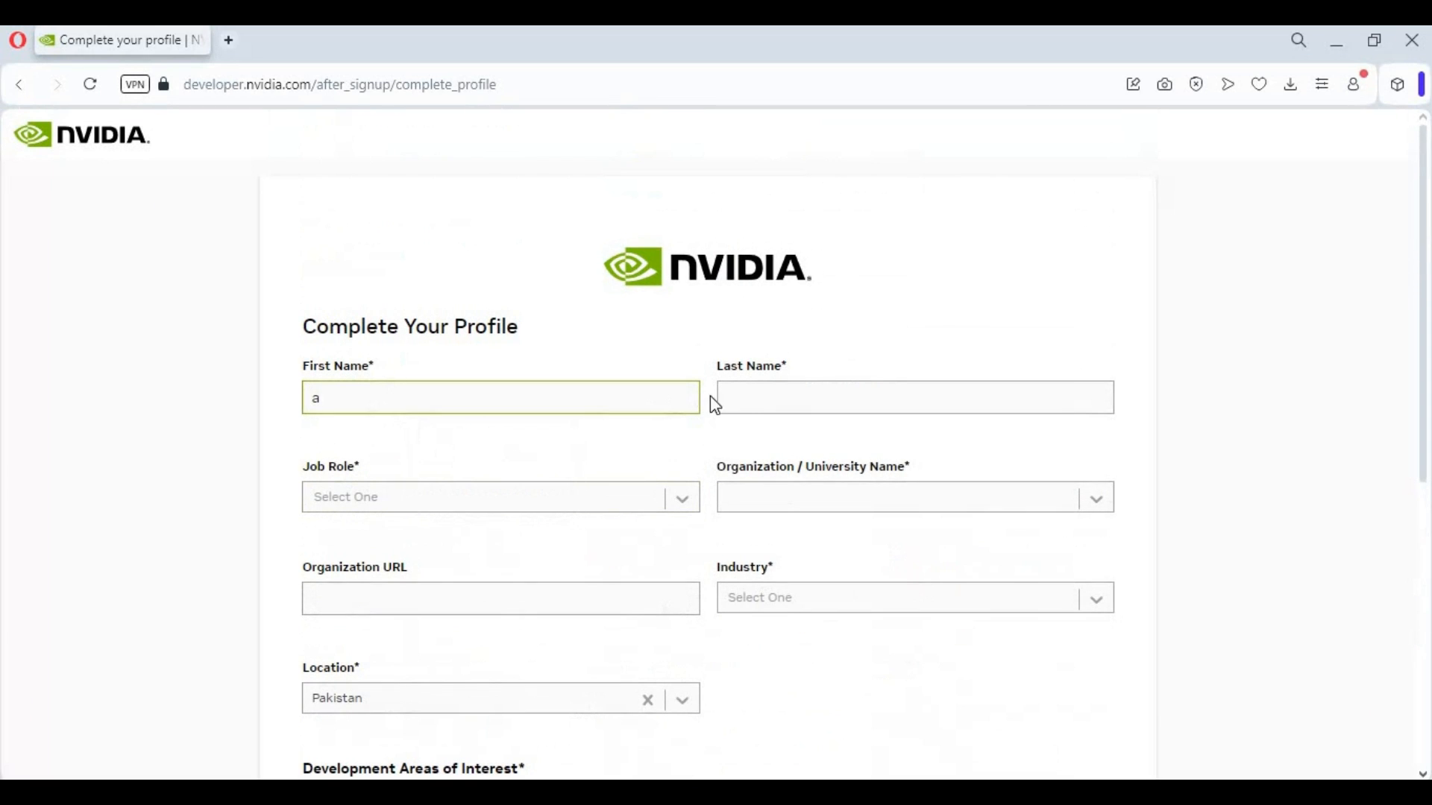
click(913, 397)
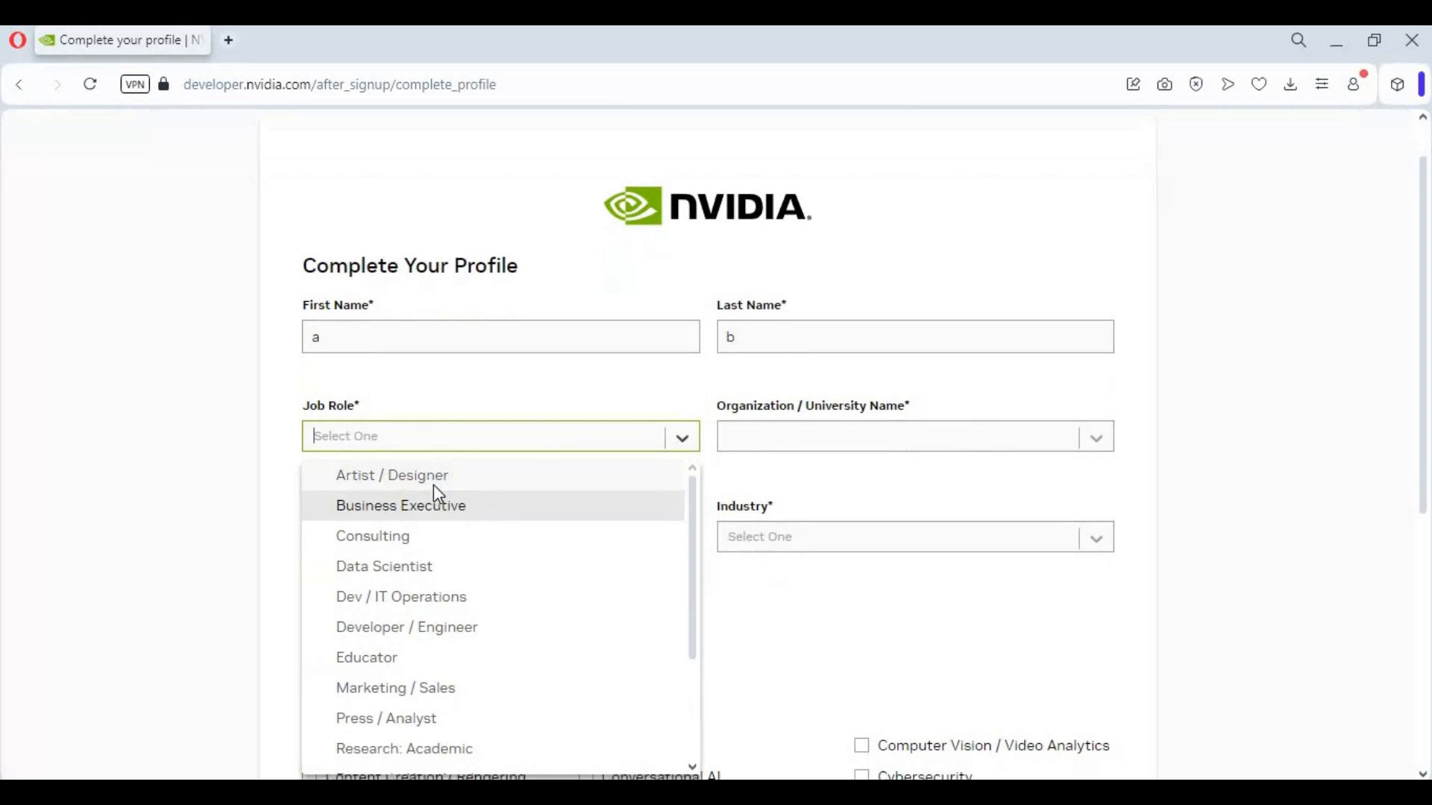
click(373, 536)
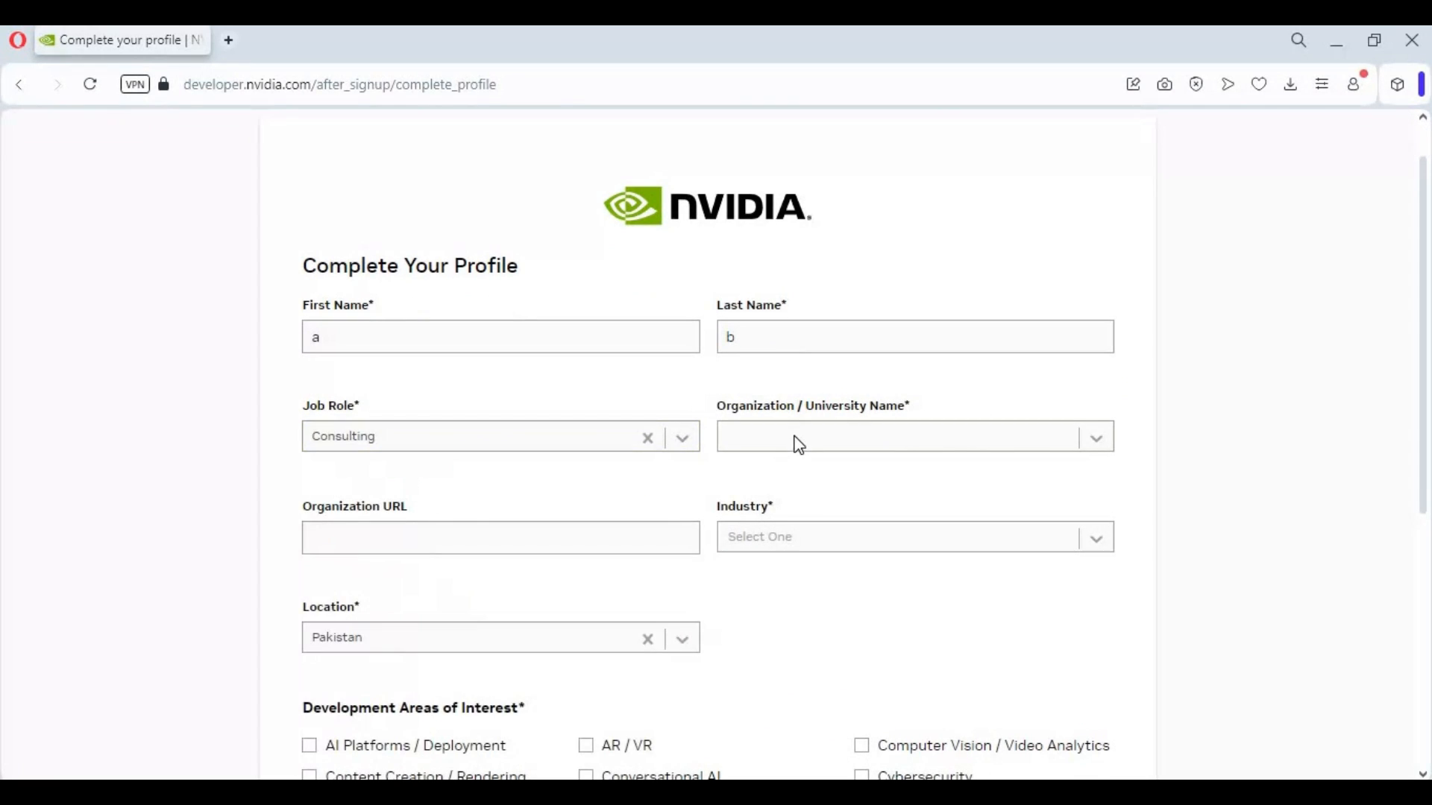
click(904, 437)
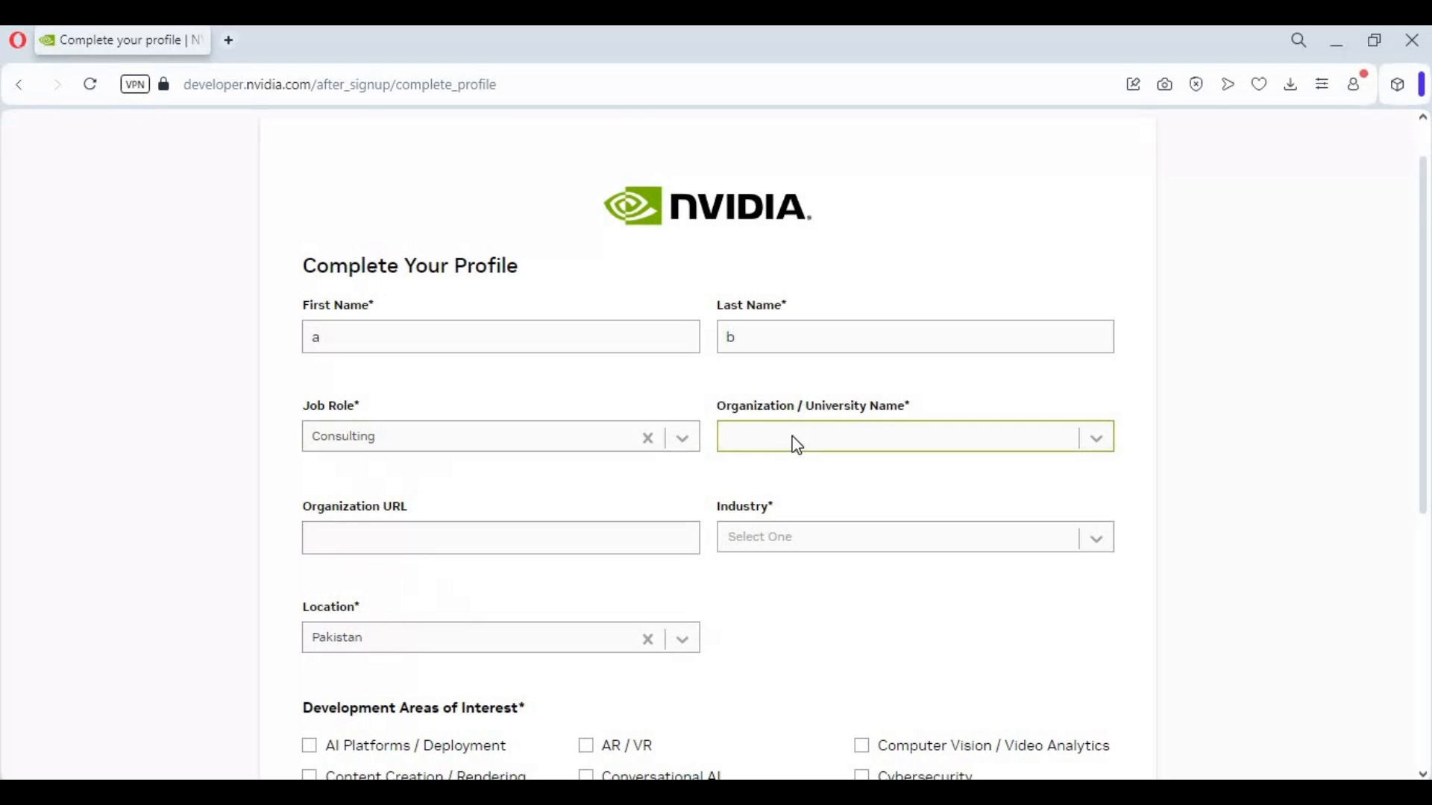
text(un)
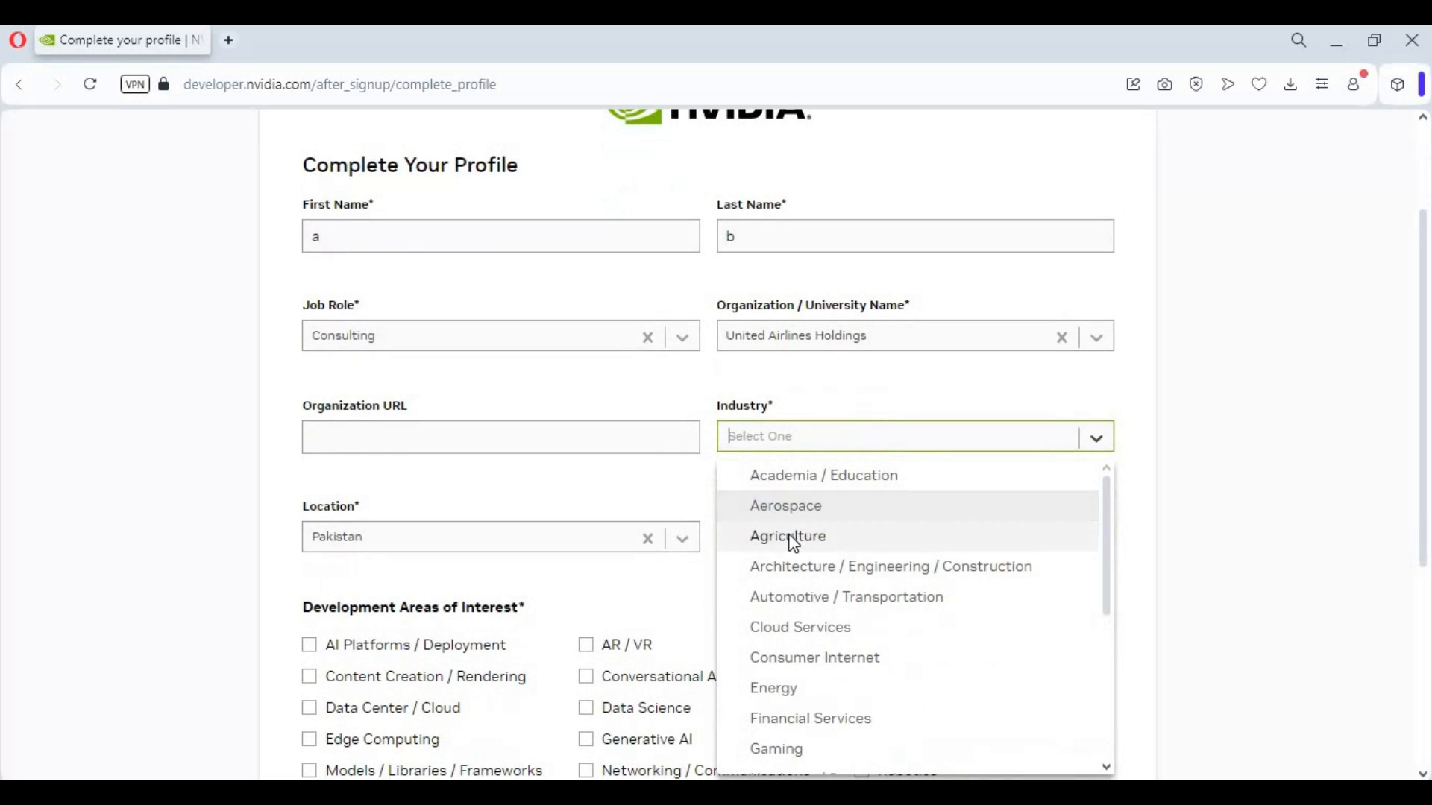
click(788, 537)
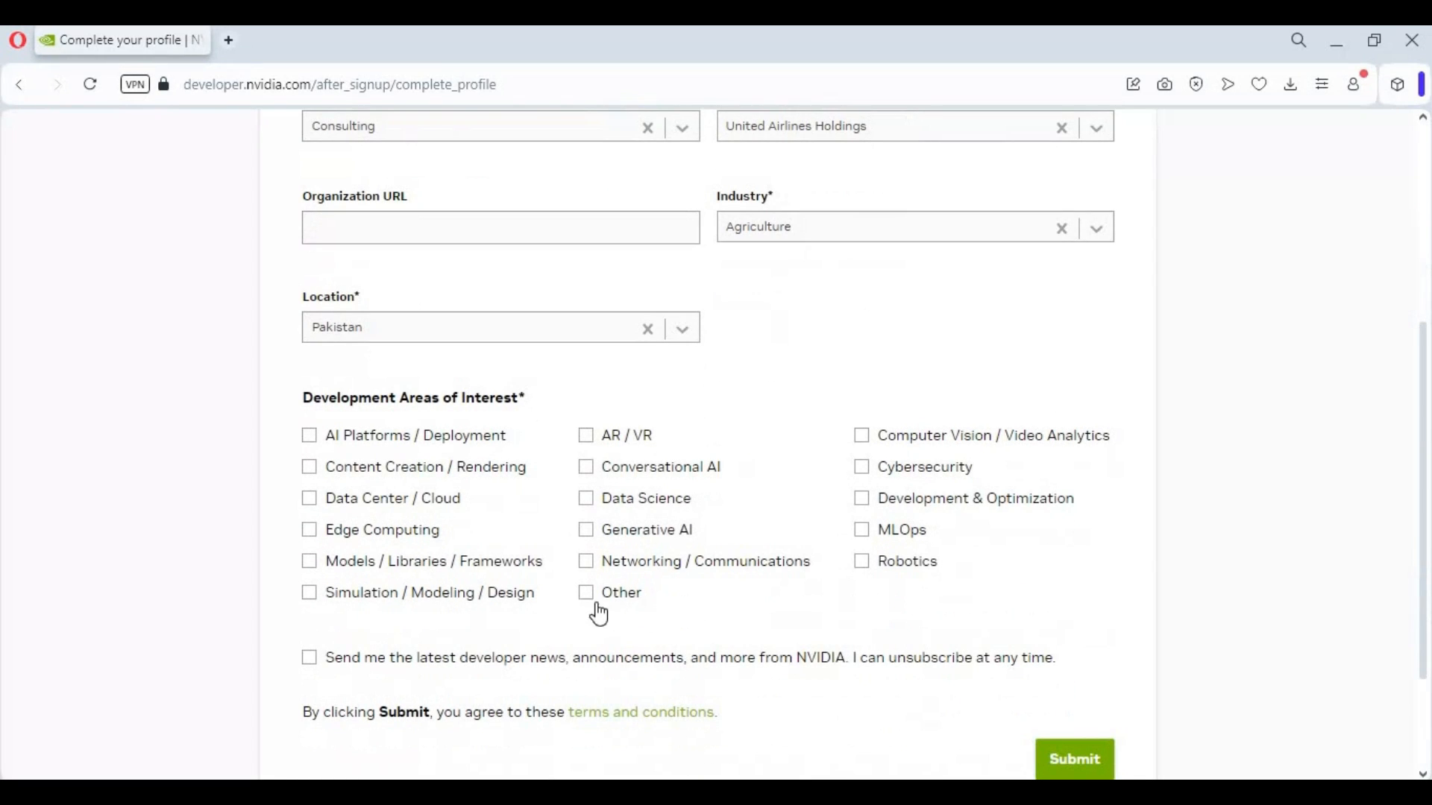
click(585, 591)
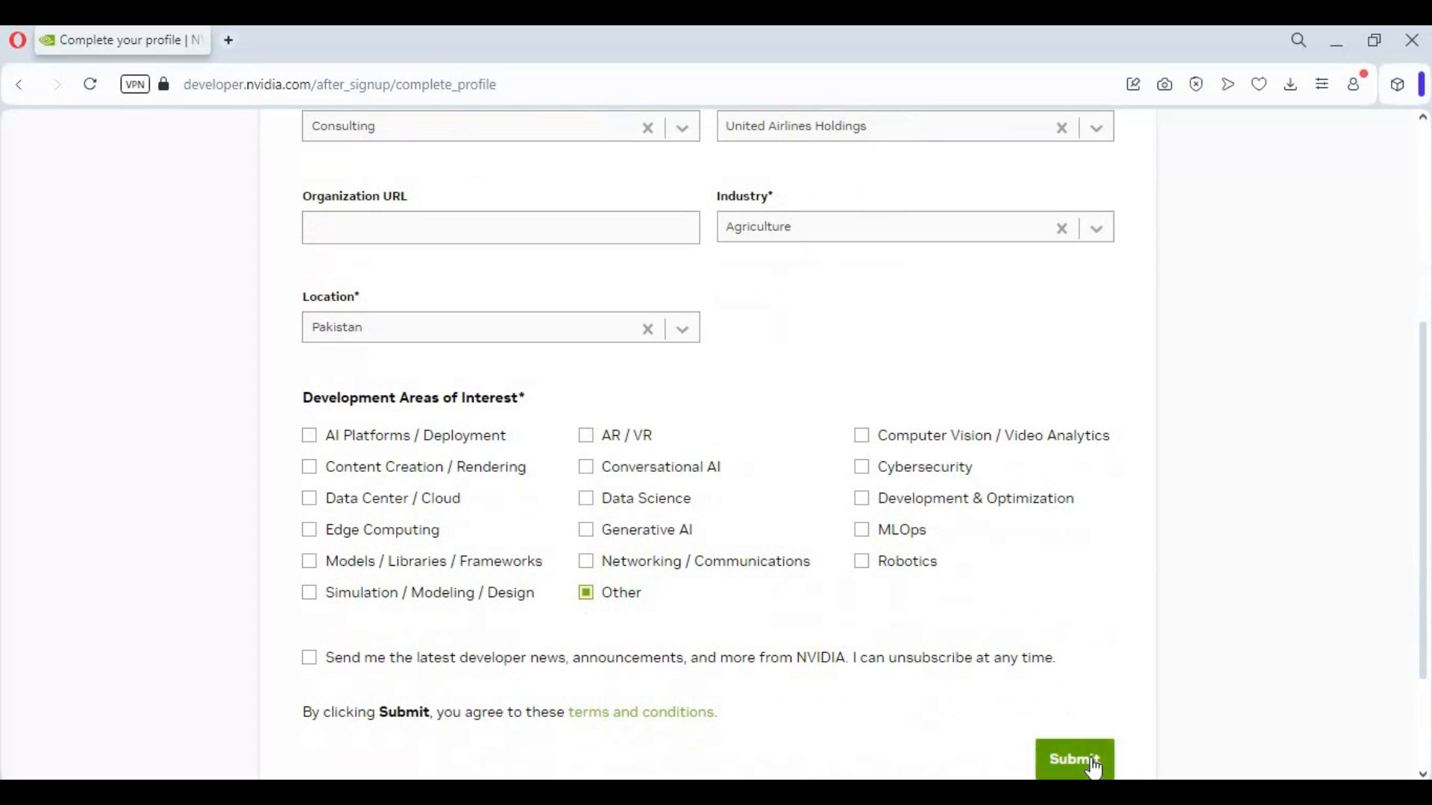
click(1074, 759)
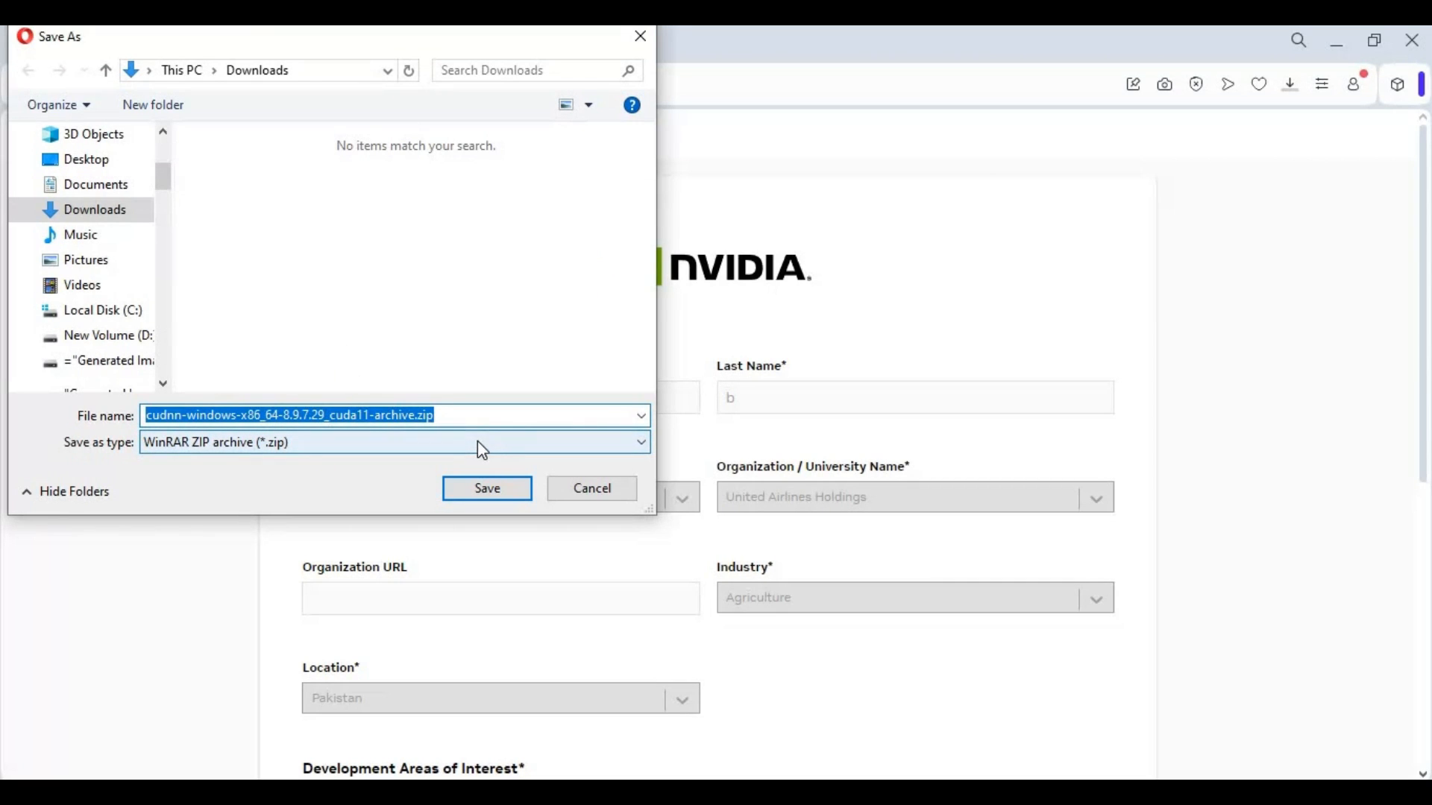
mouse_move(592, 488)
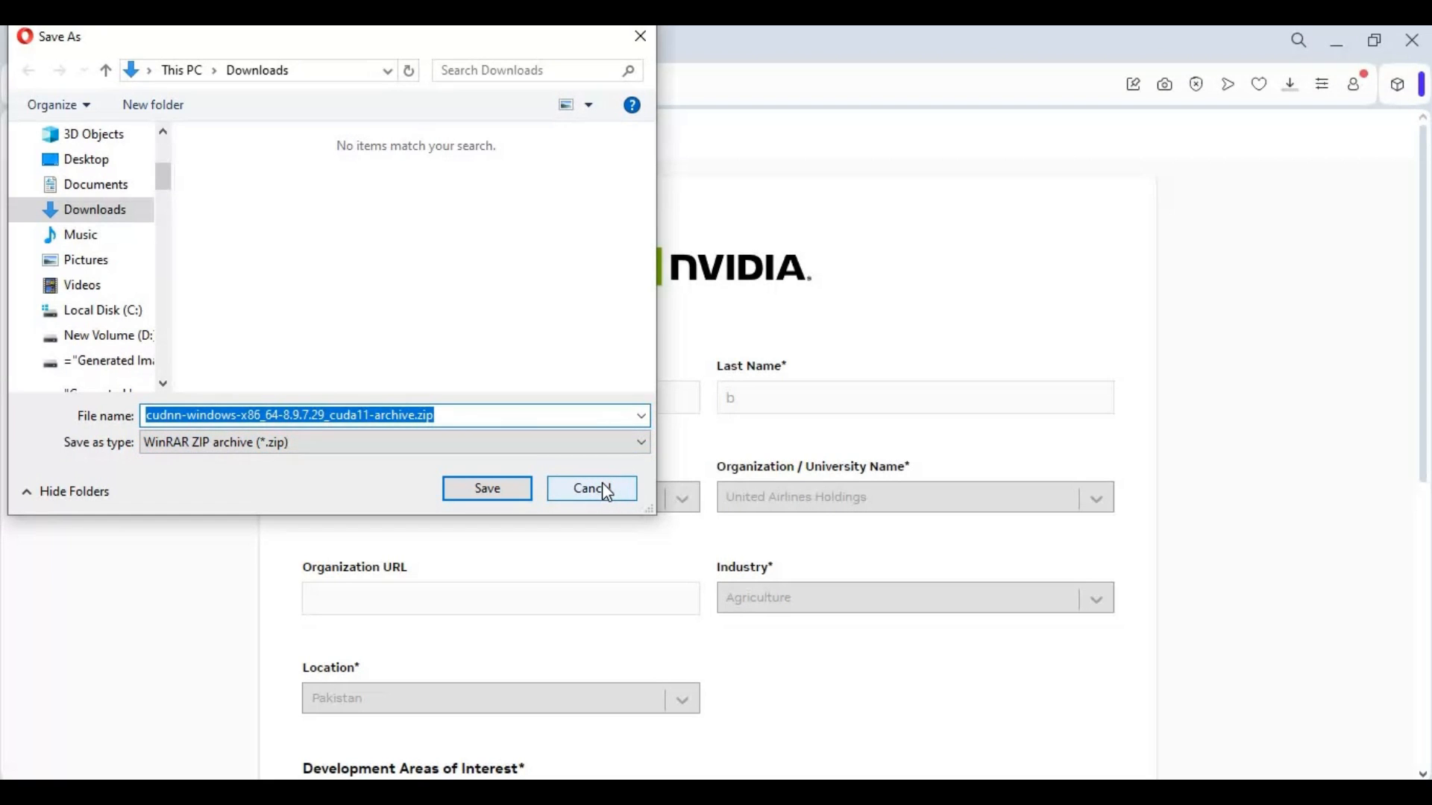
- Cancel the Save As dialog for the cuDNN cuda11 zip
click(590, 489)
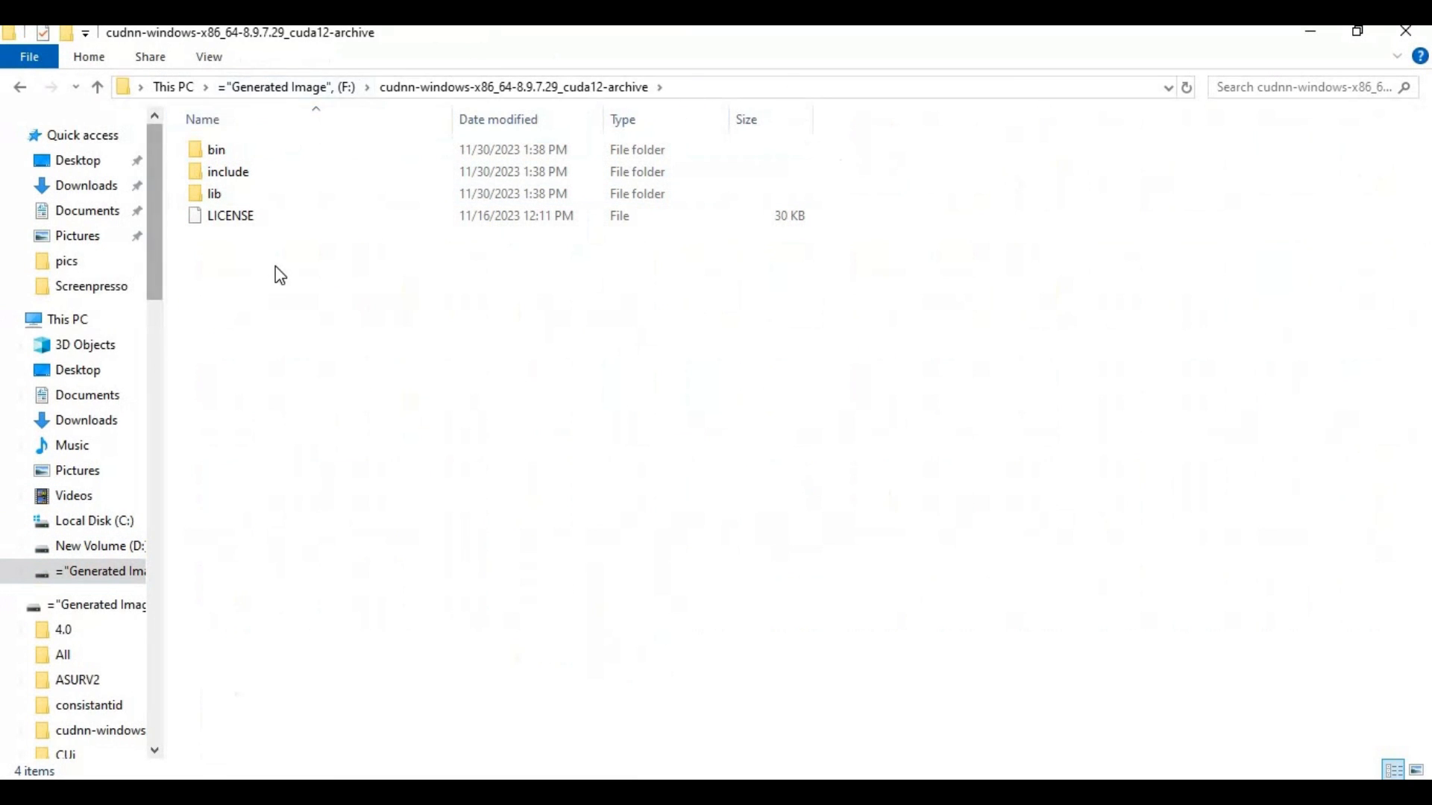
- Open the bin folder inside the extracted cuDNN cuda12 archive folder
click(217, 150)
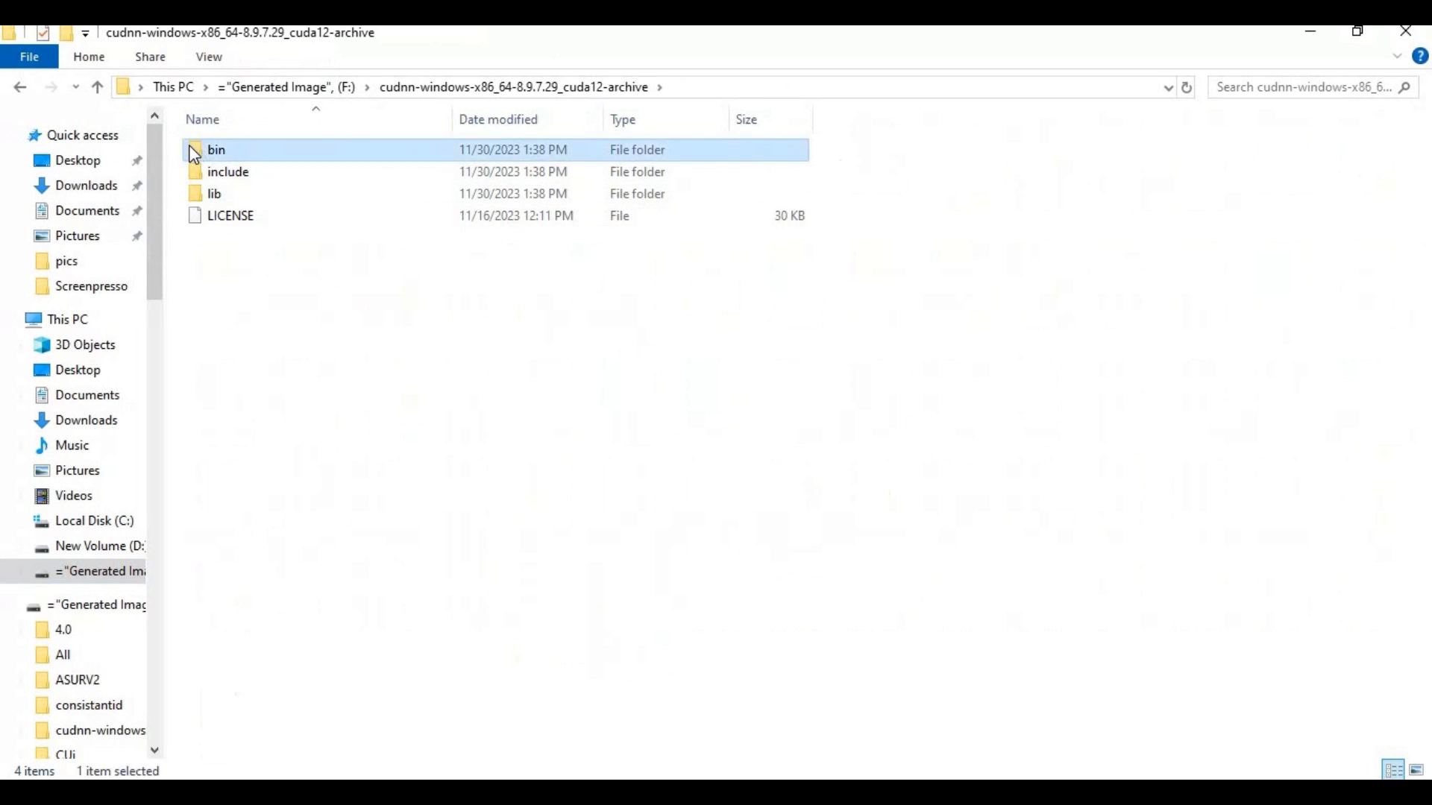
double_click(216, 149)
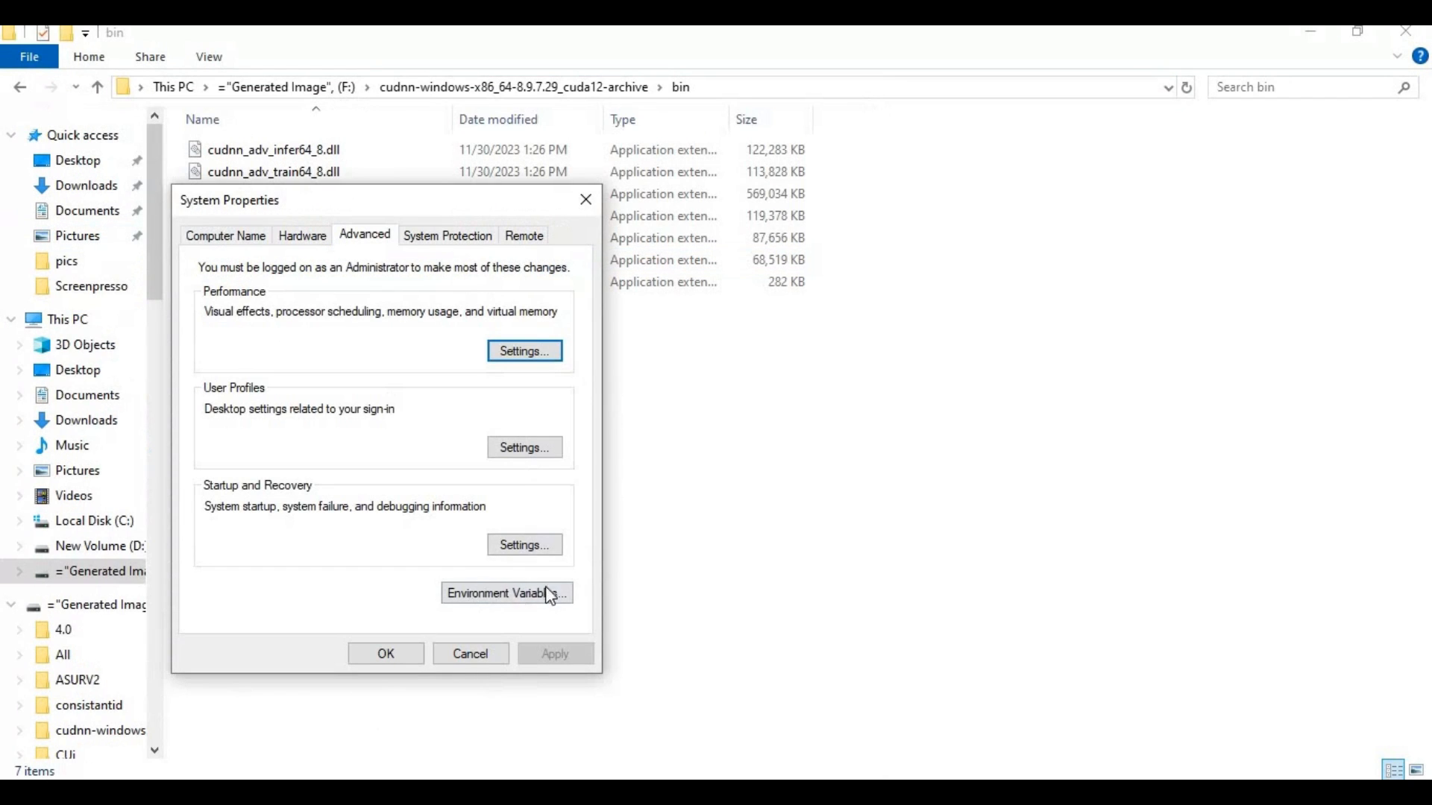
- Add F:\cudnn-windows-x86_64-8.9.7.29_cuda12-archive\bin to the user Path variable and confirm
click(506, 593)
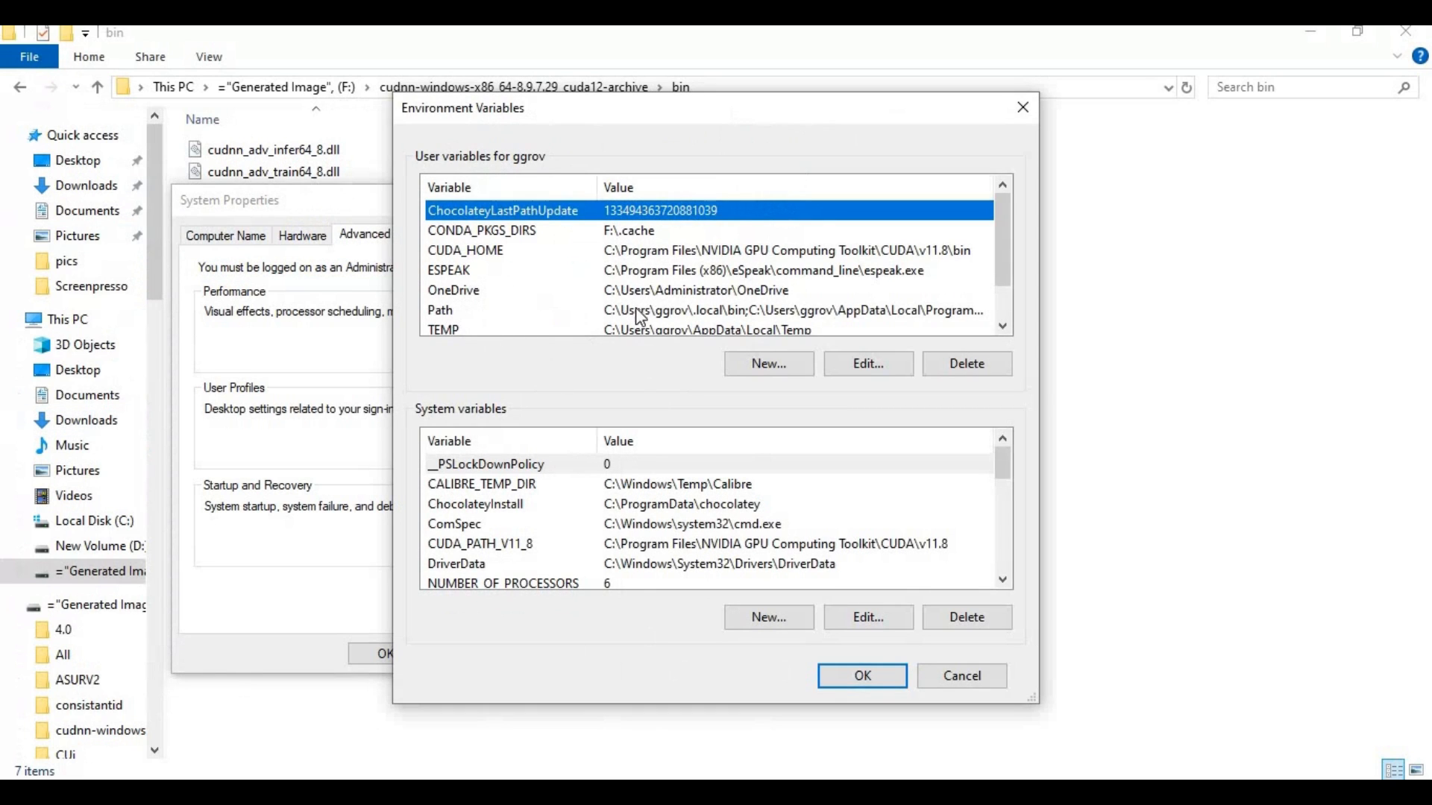
click(866, 363)
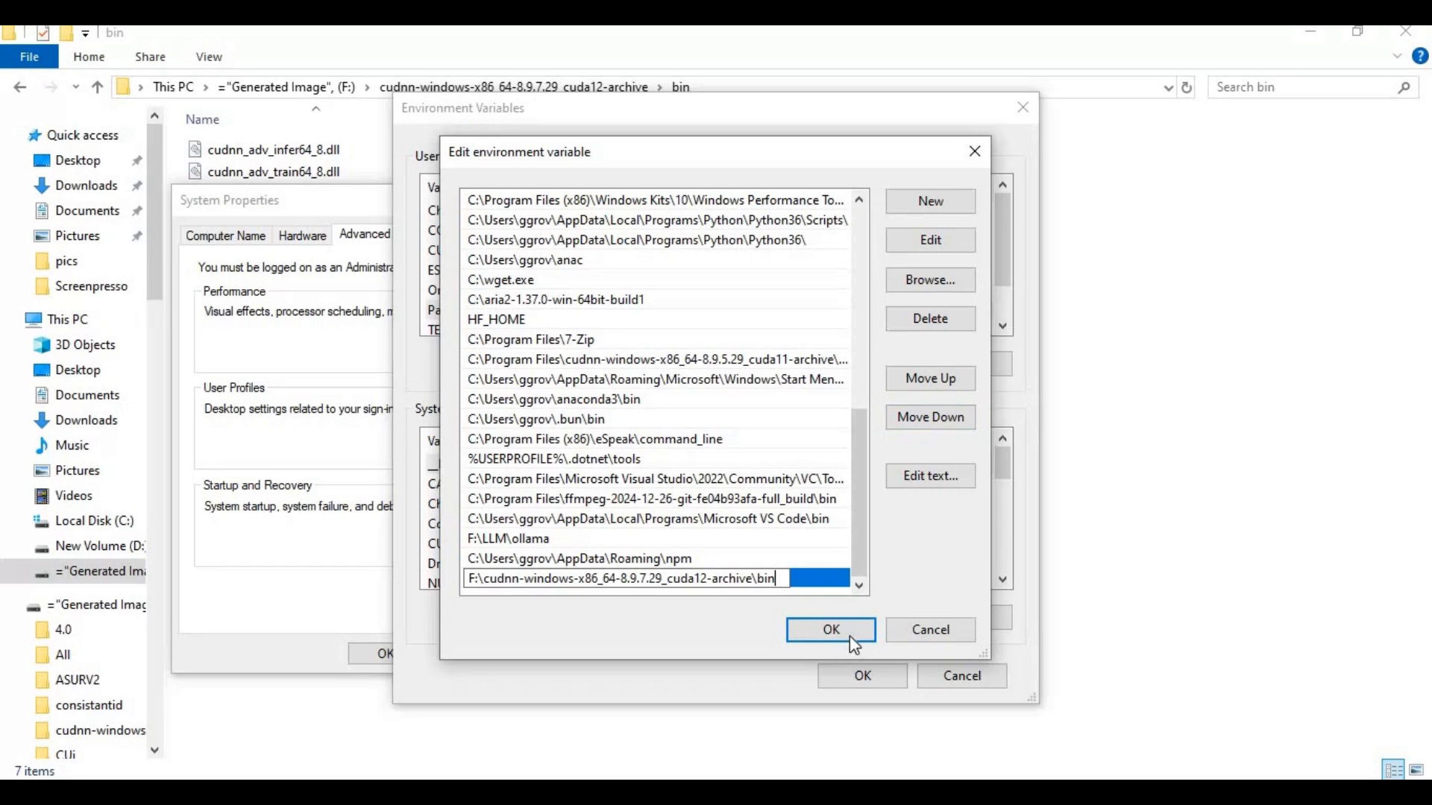
click(830, 629)
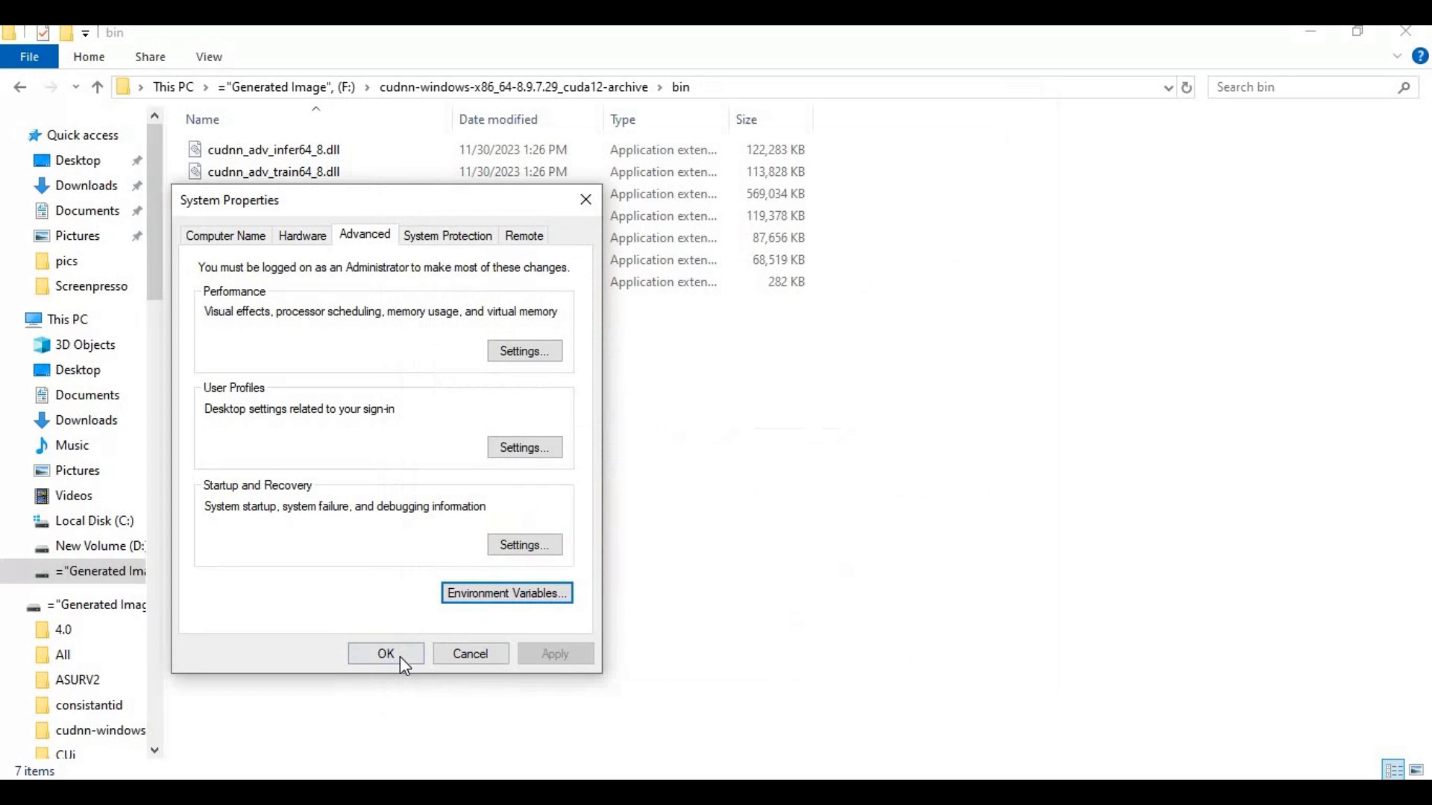
click(385, 654)
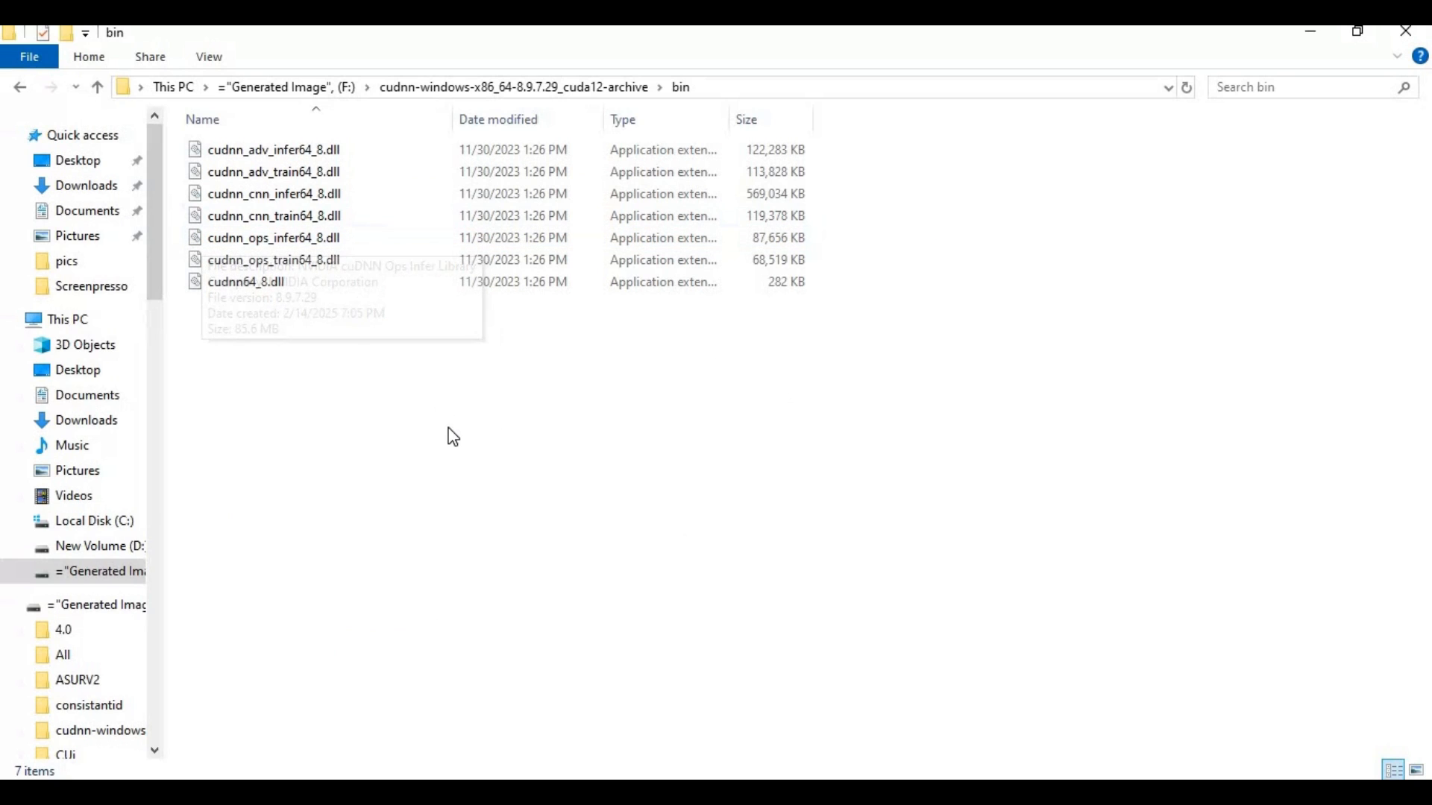
mouse_move(448, 433)
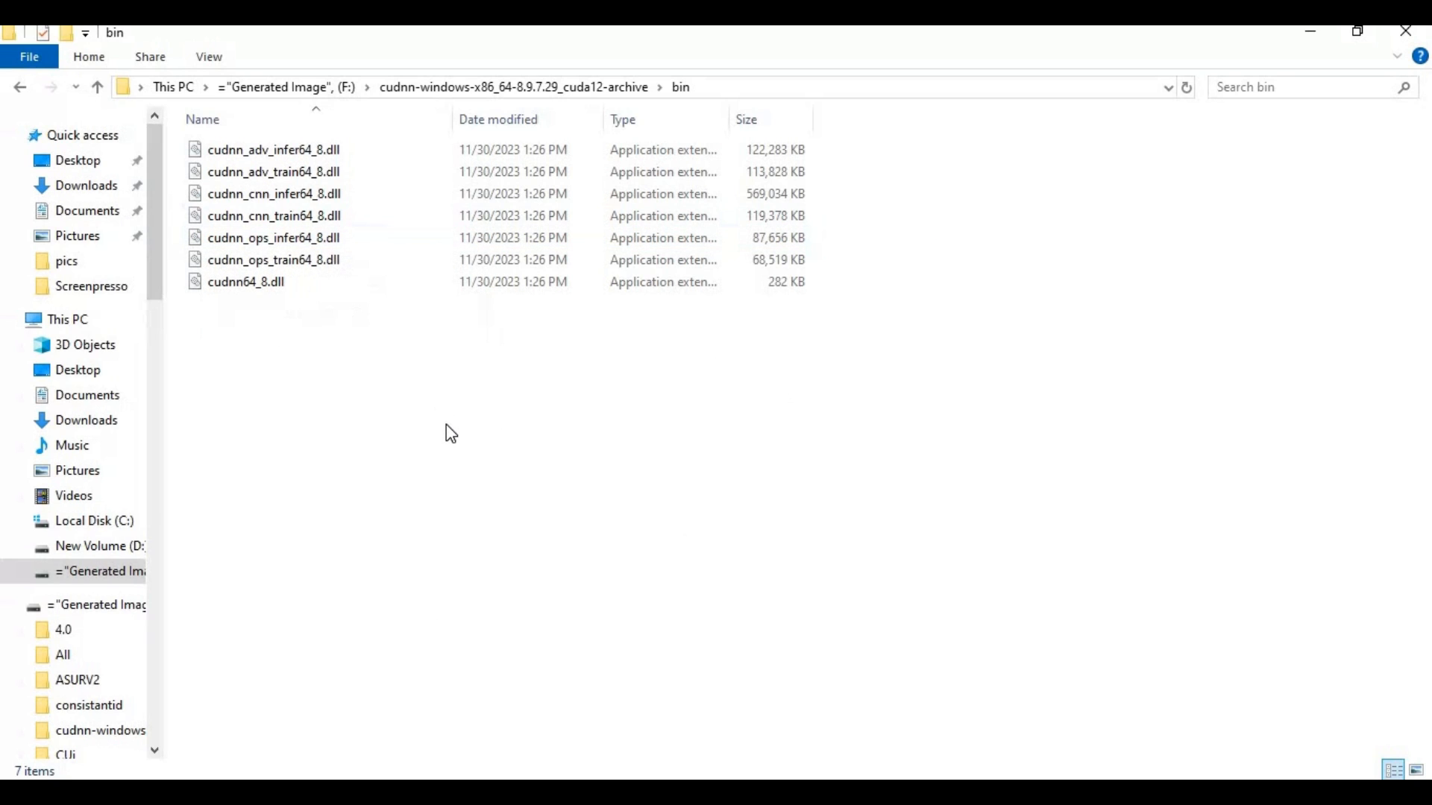